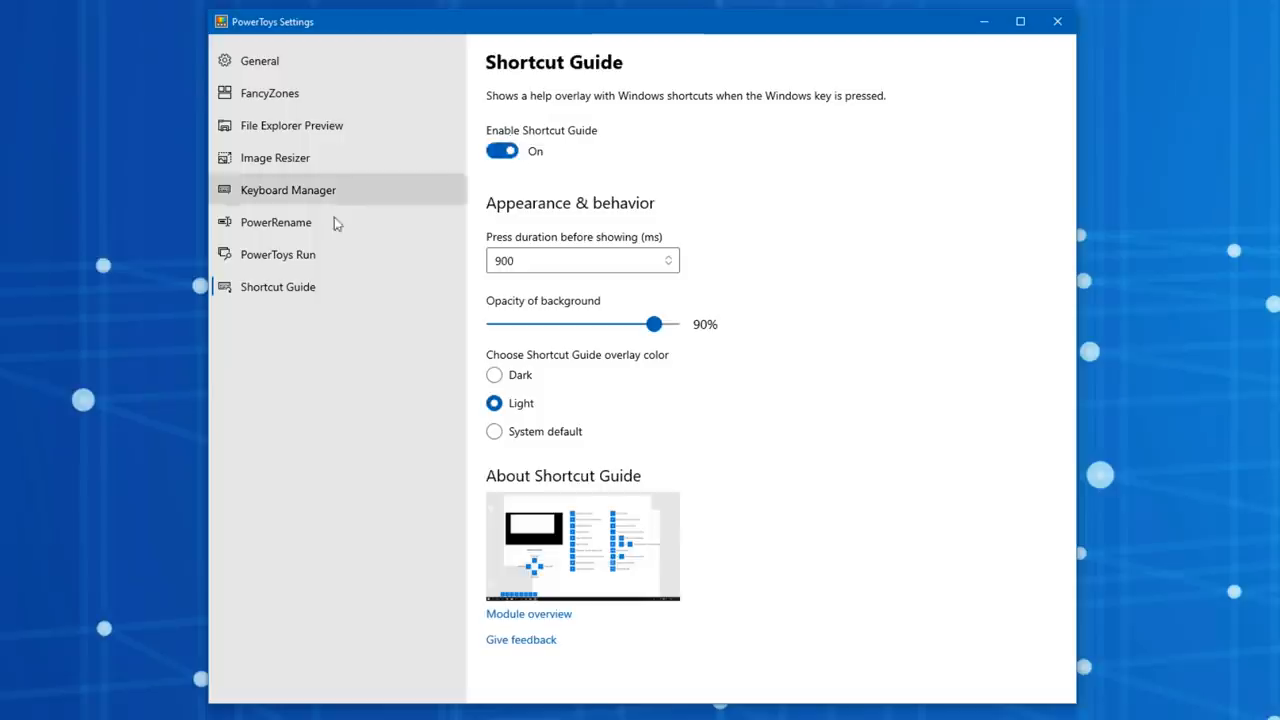
Step: View the PowerToys Run settings, the General page, then the PowerToys GitHub repository
click(276, 254)
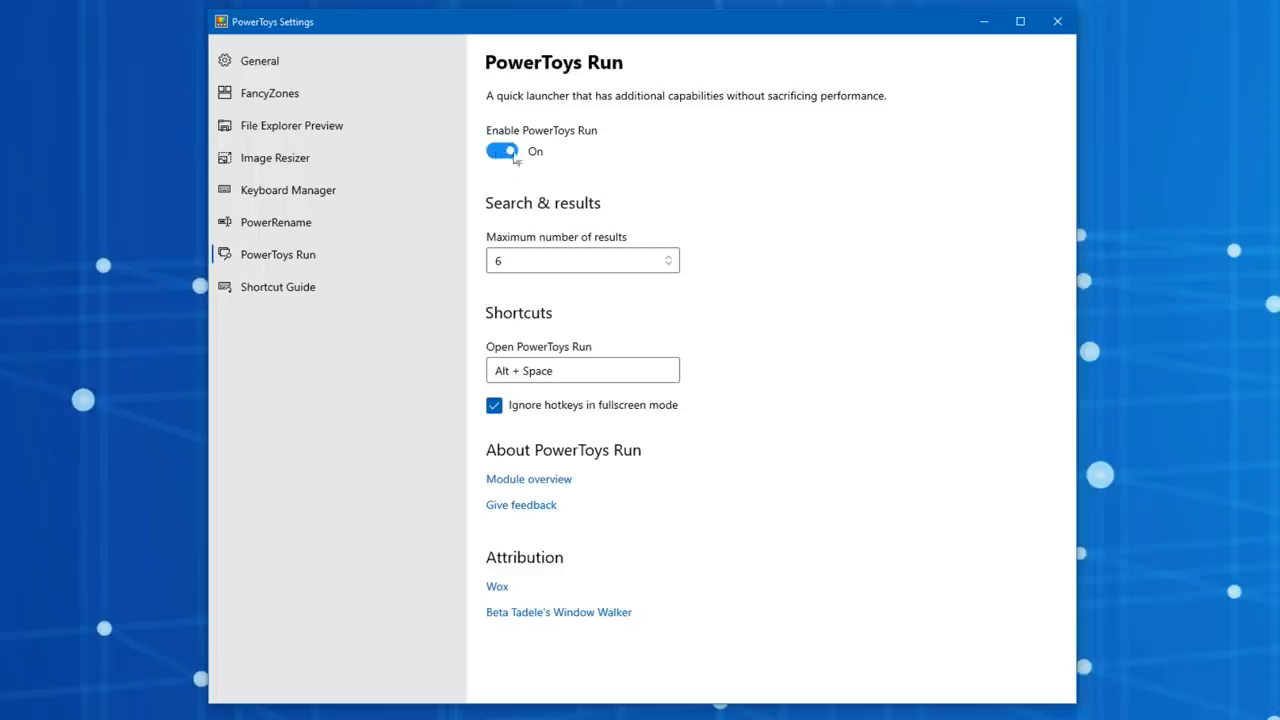
click(276, 156)
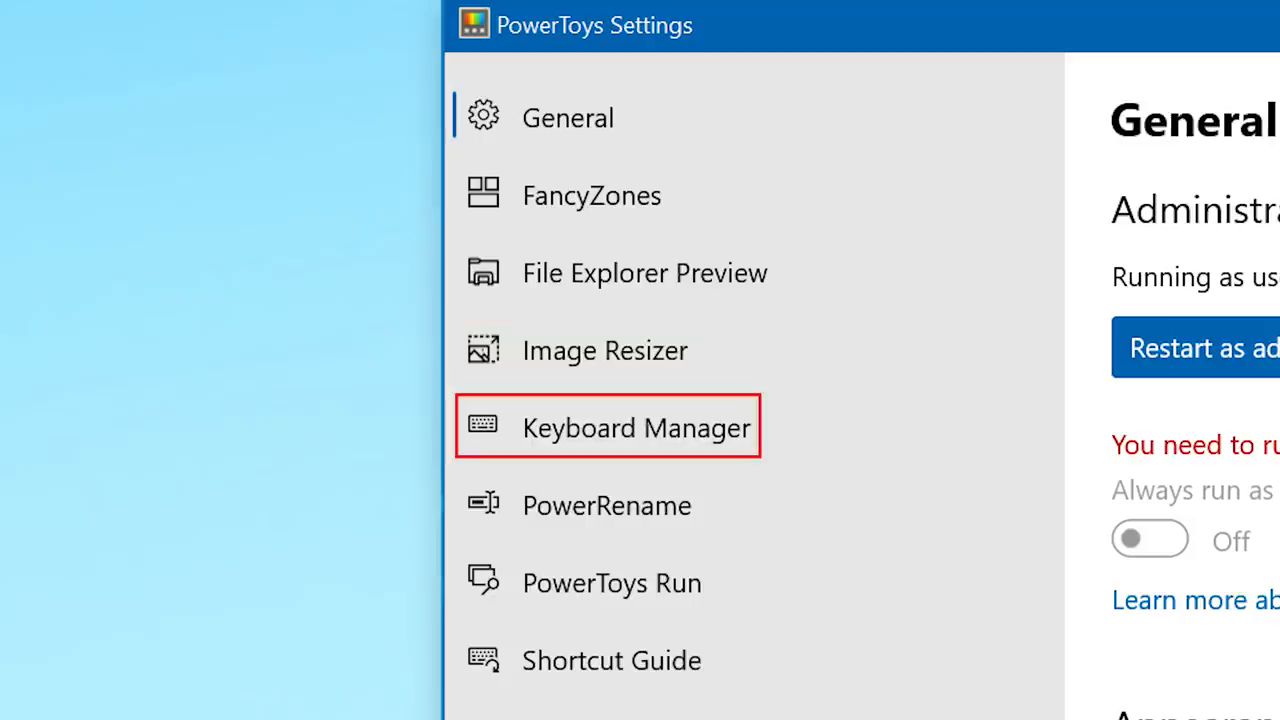
click(606, 504)
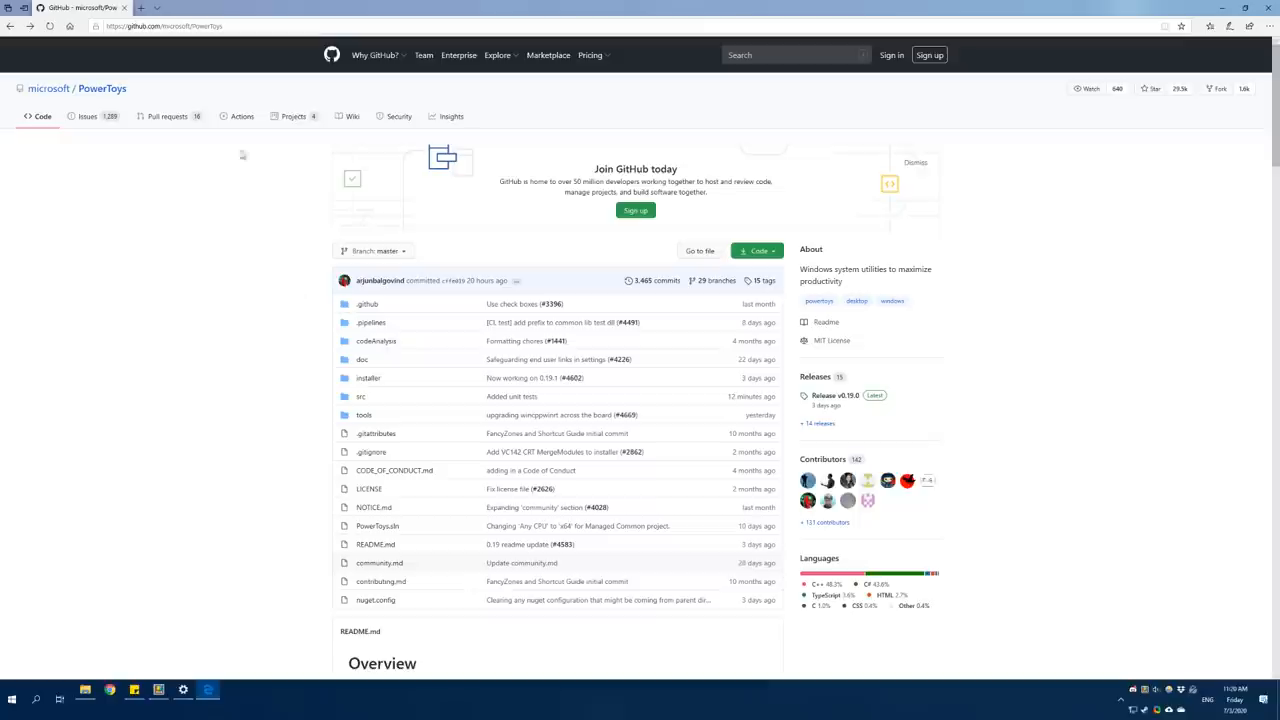
mouse_move(280, 210)
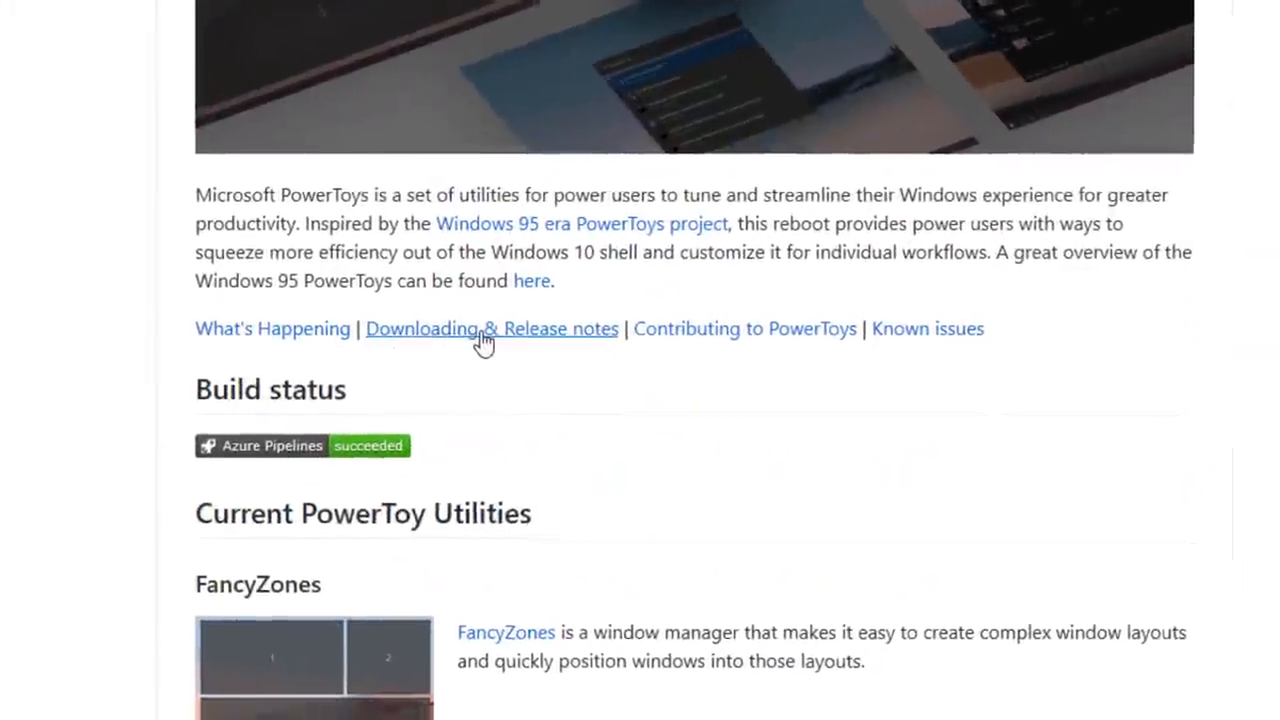
Step: Reach the PowerToys v0.19.0 release notes and scroll to its x64 MSI installer asset
click(492, 328)
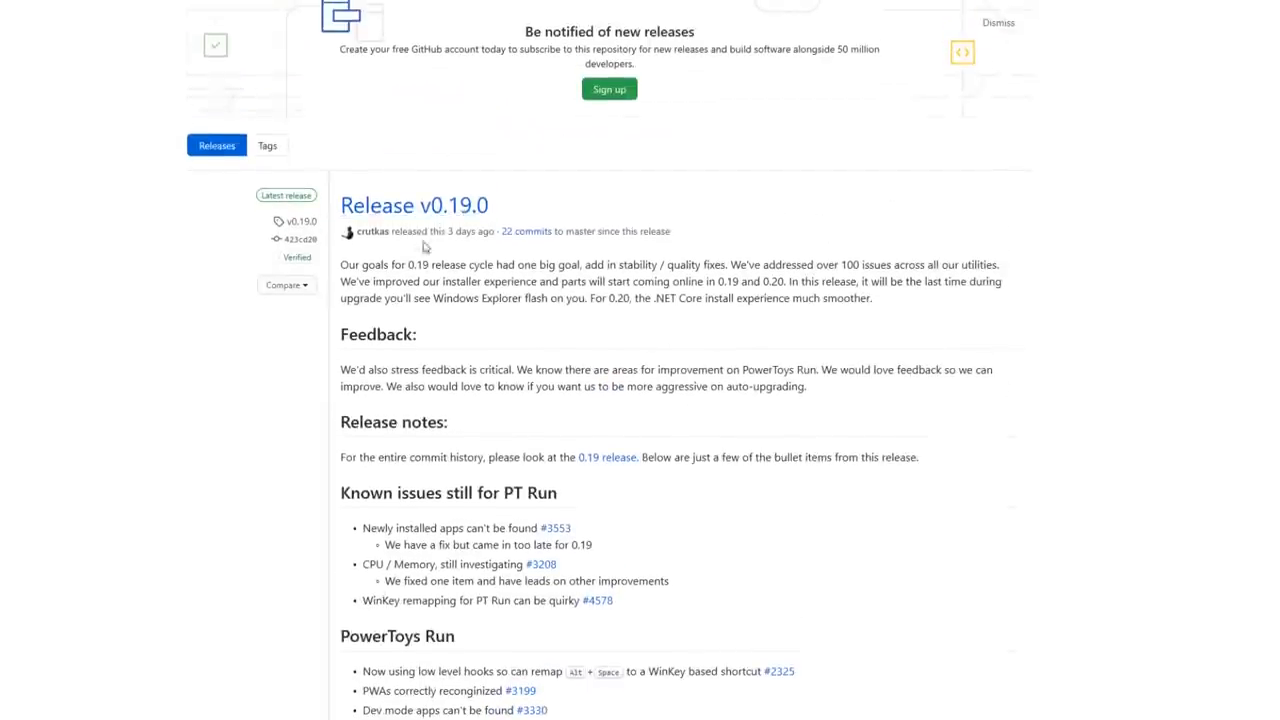
mouse_move(420, 262)
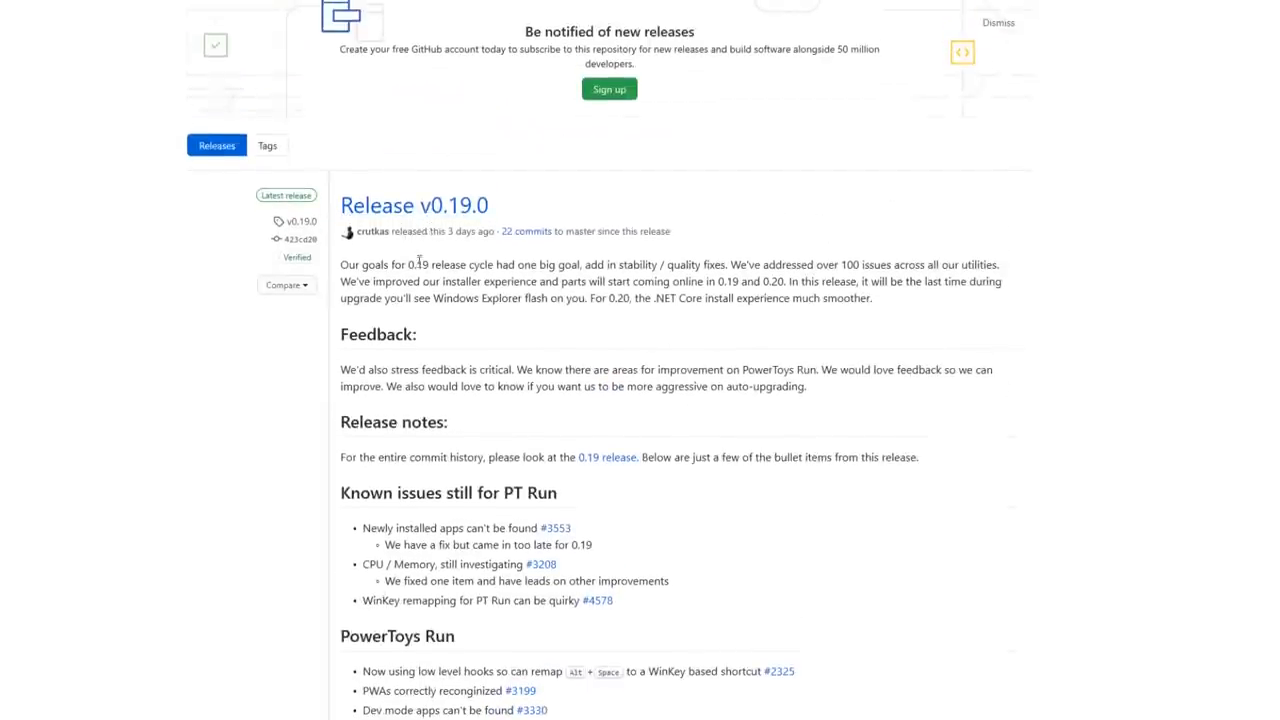
scroll(down, 3)
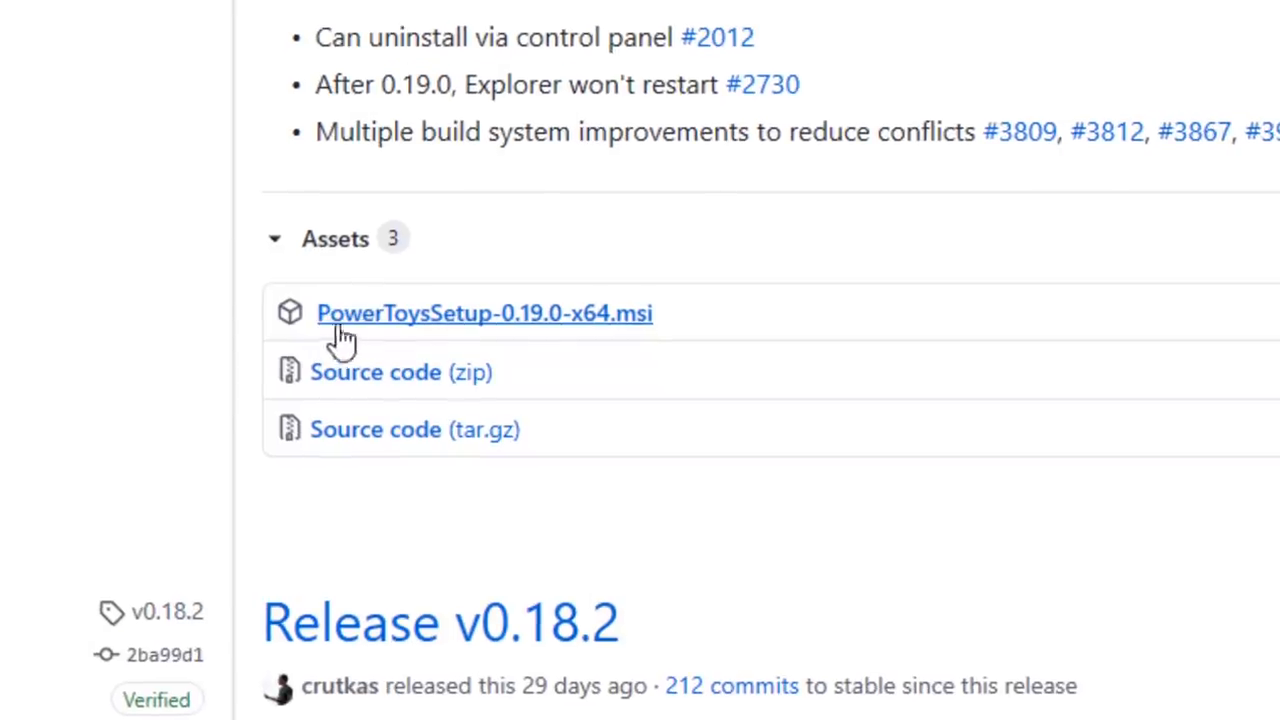
mouse_move(250, 396)
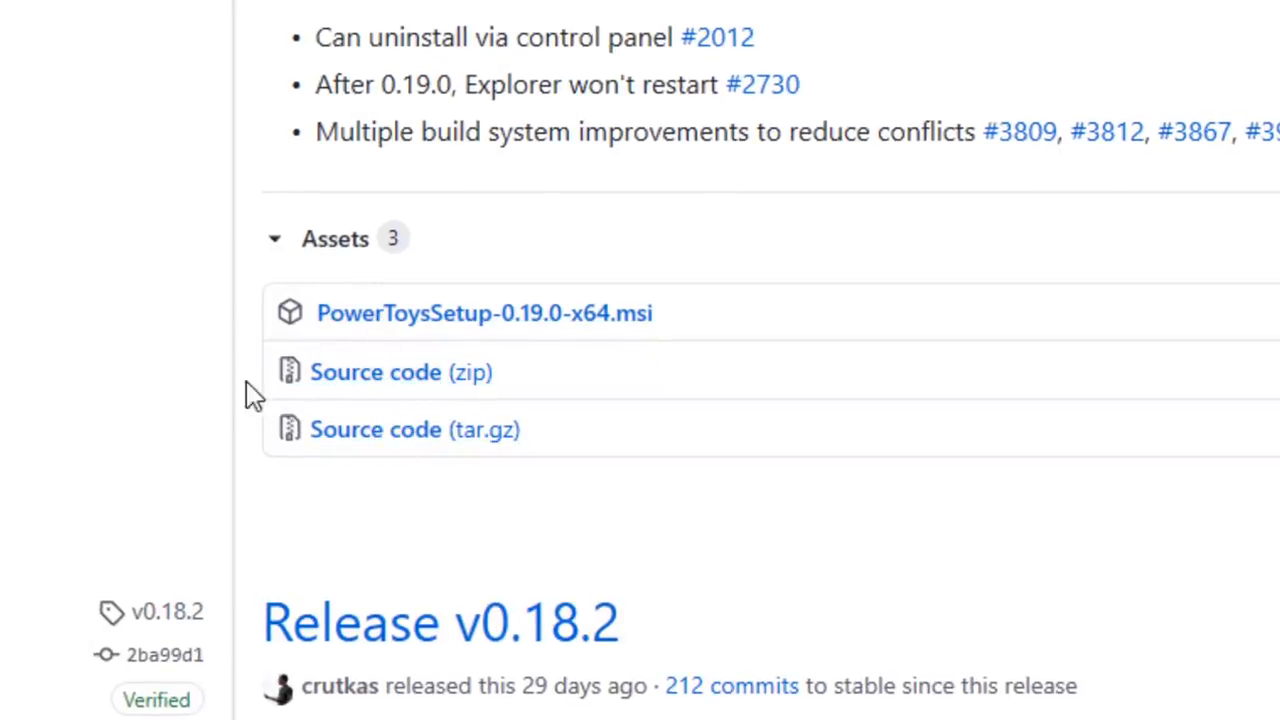
mouse_move(400, 372)
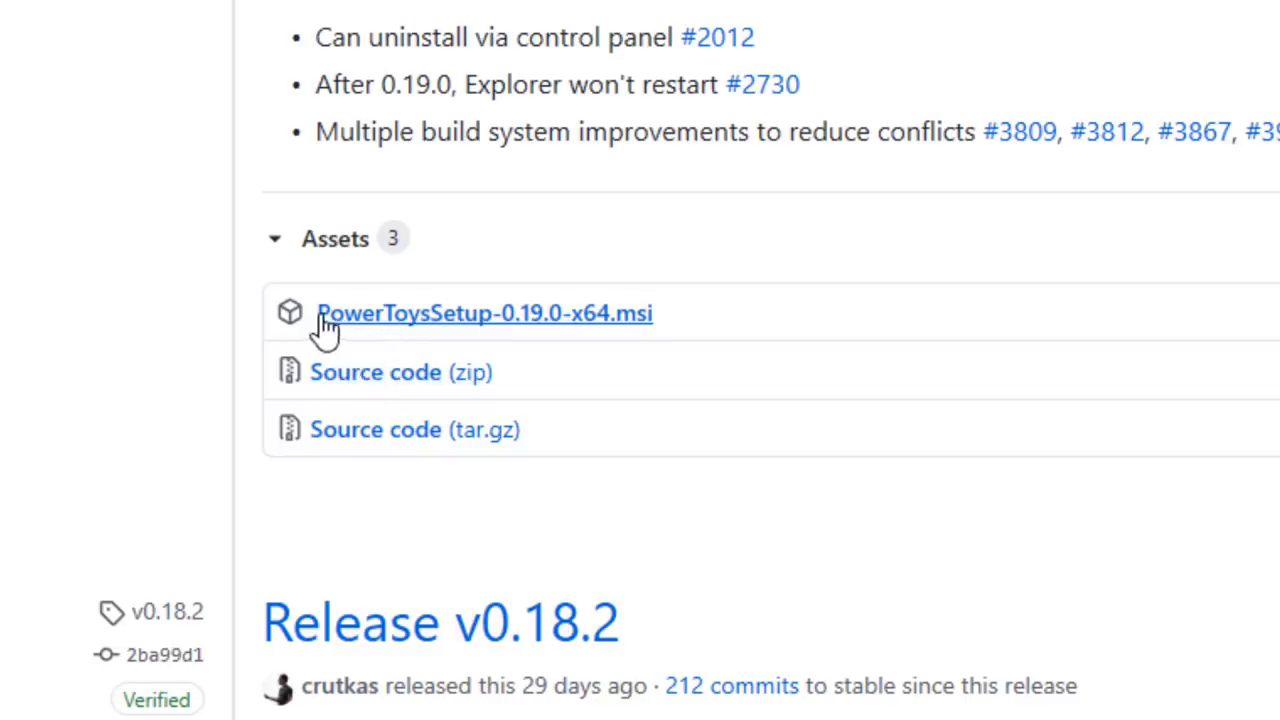
mouse_move(408, 324)
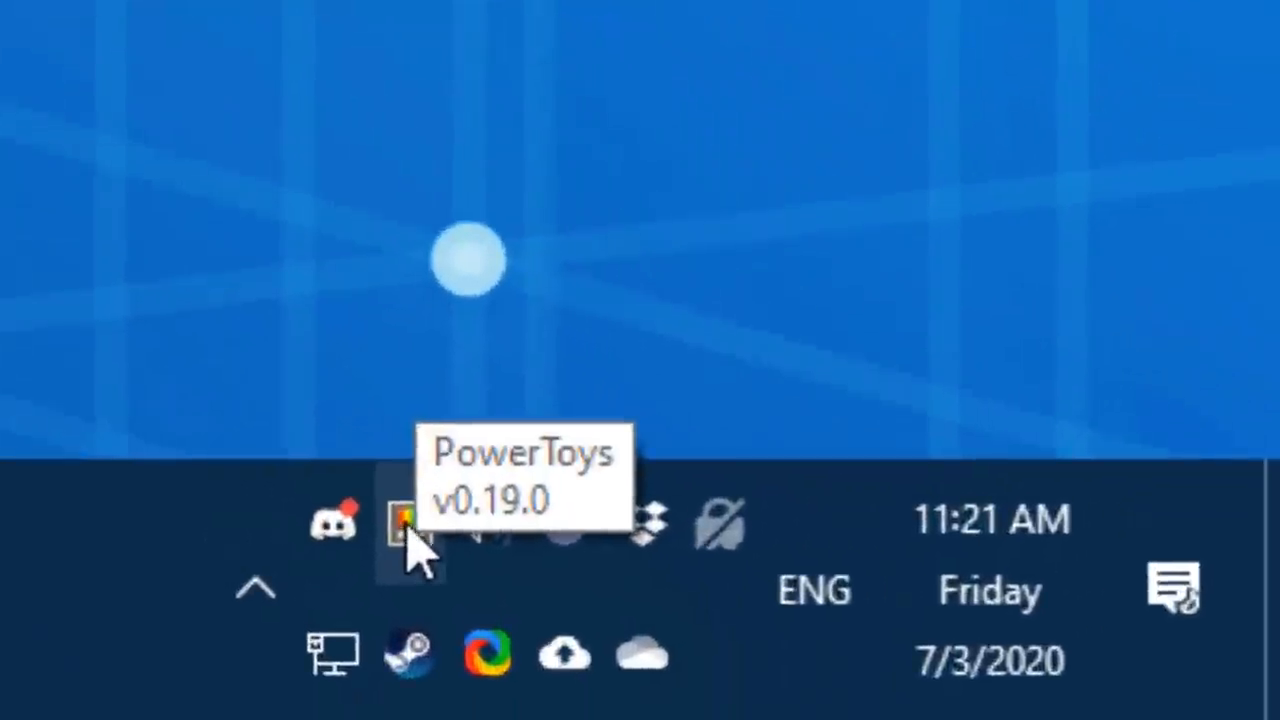
Step: Launch PowerToys Settings from the tray icon's context menu, landing on General
right_click(408, 524)
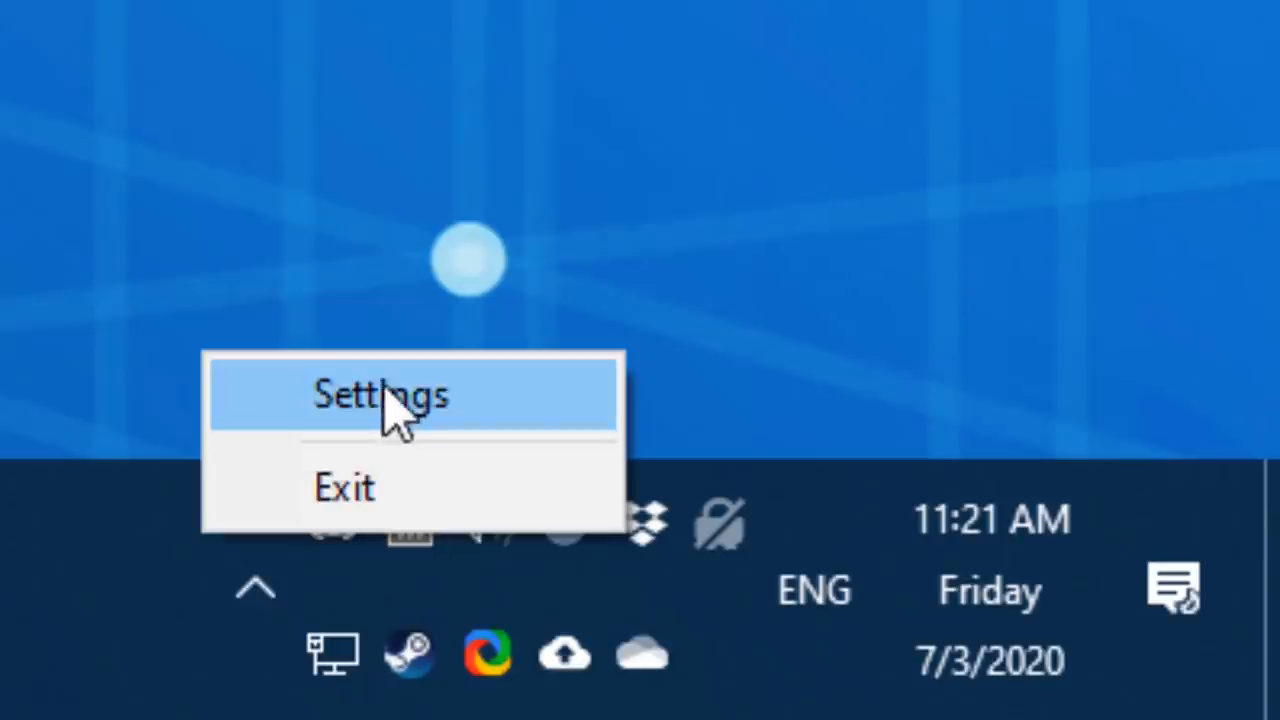
click(380, 392)
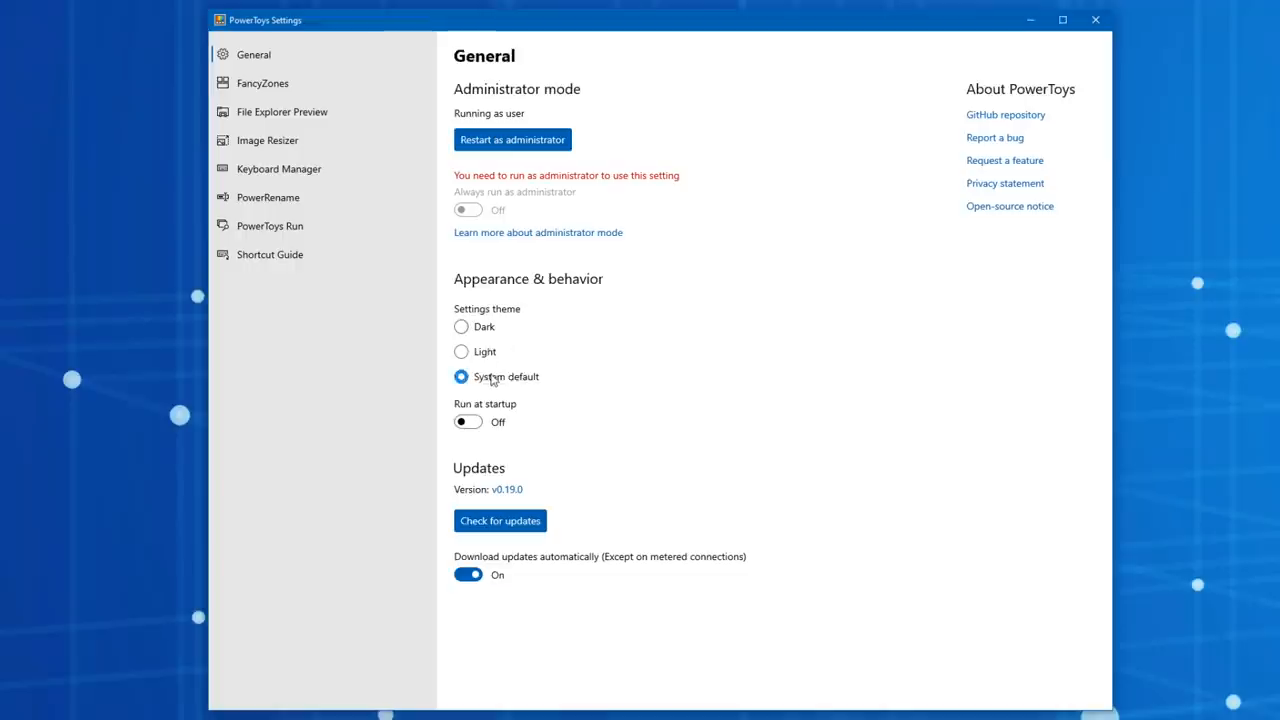
mouse_move(504, 356)
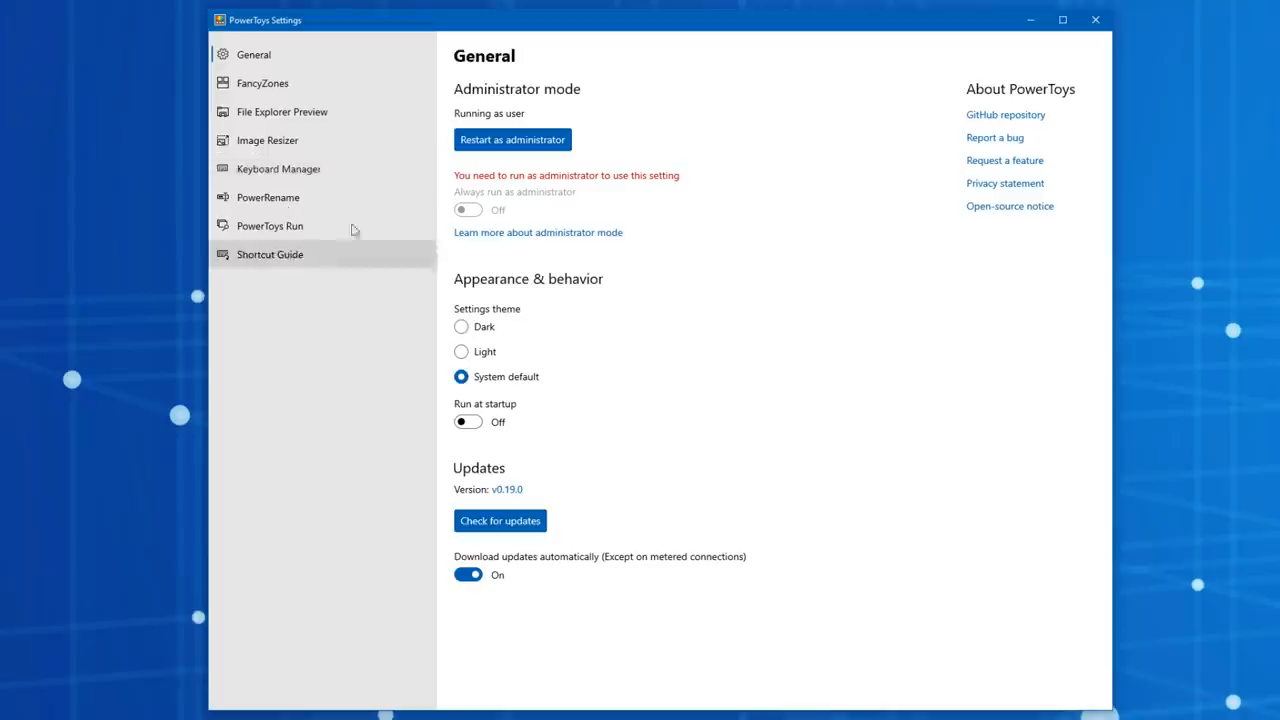
mouse_move(324, 84)
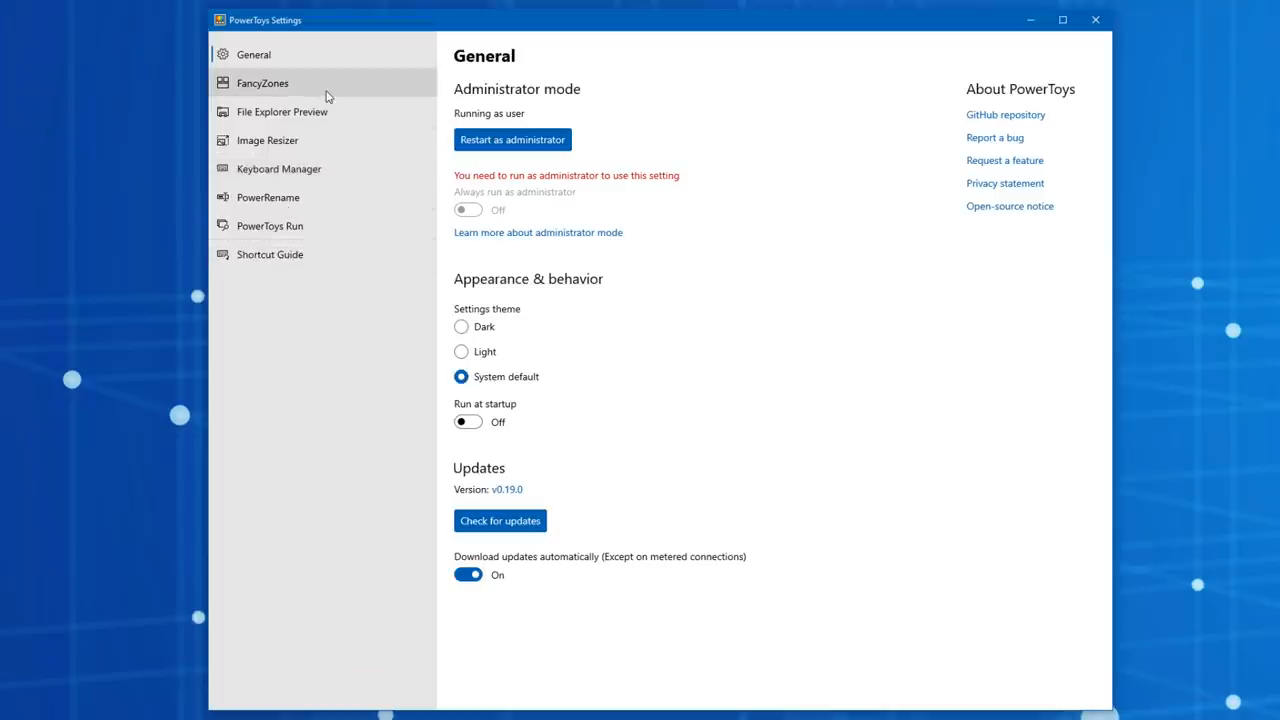
Step: In the FancyZones editor, try the Columns and Focus templates and reduce the zone count
click(264, 82)
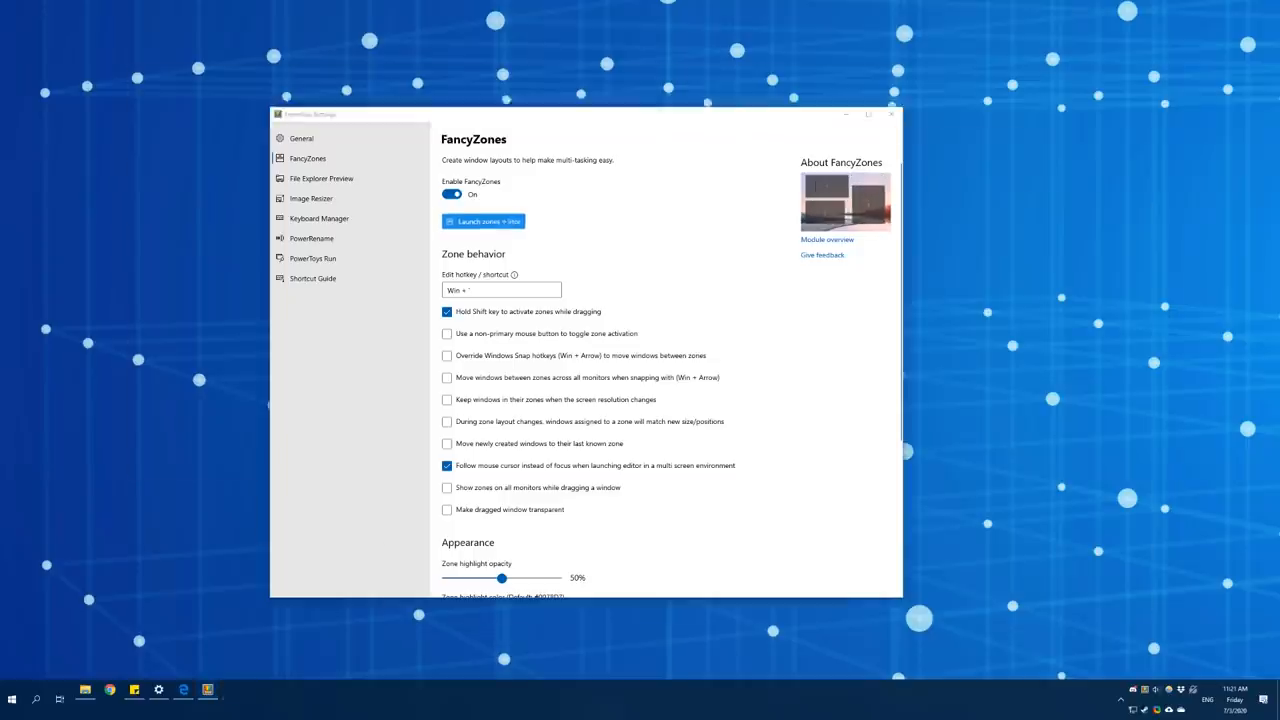
click(484, 220)
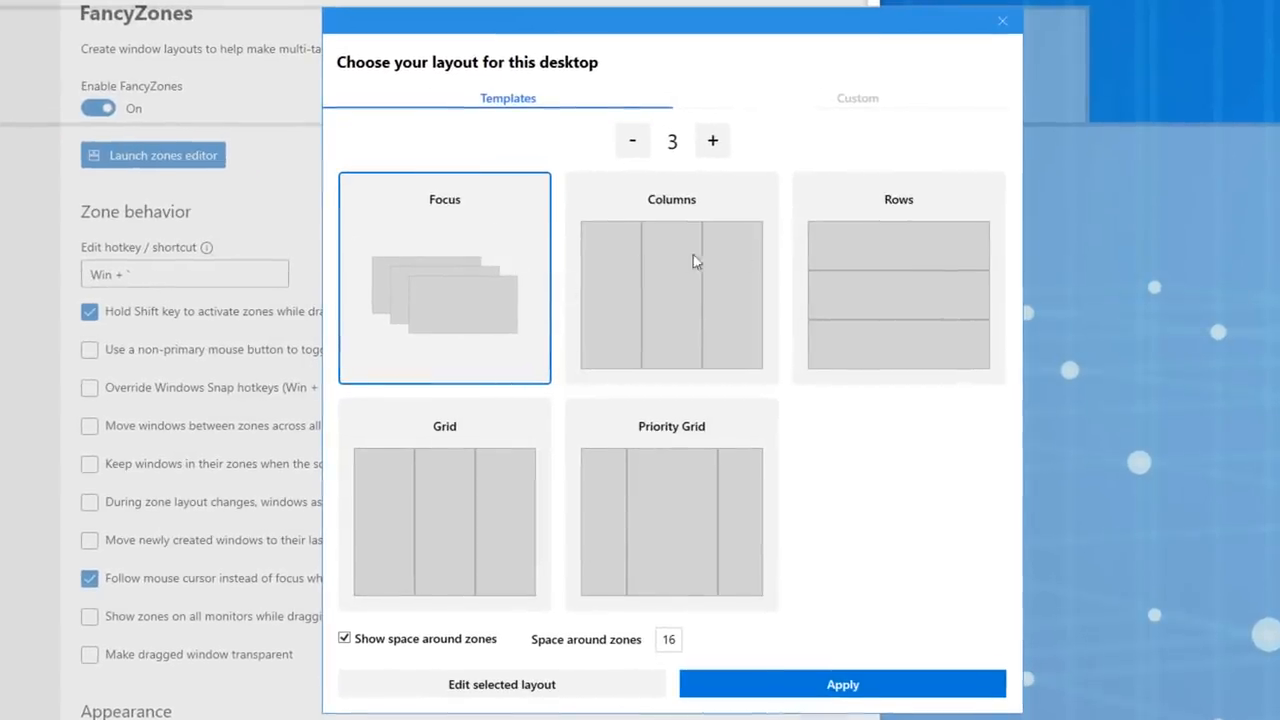
click(672, 276)
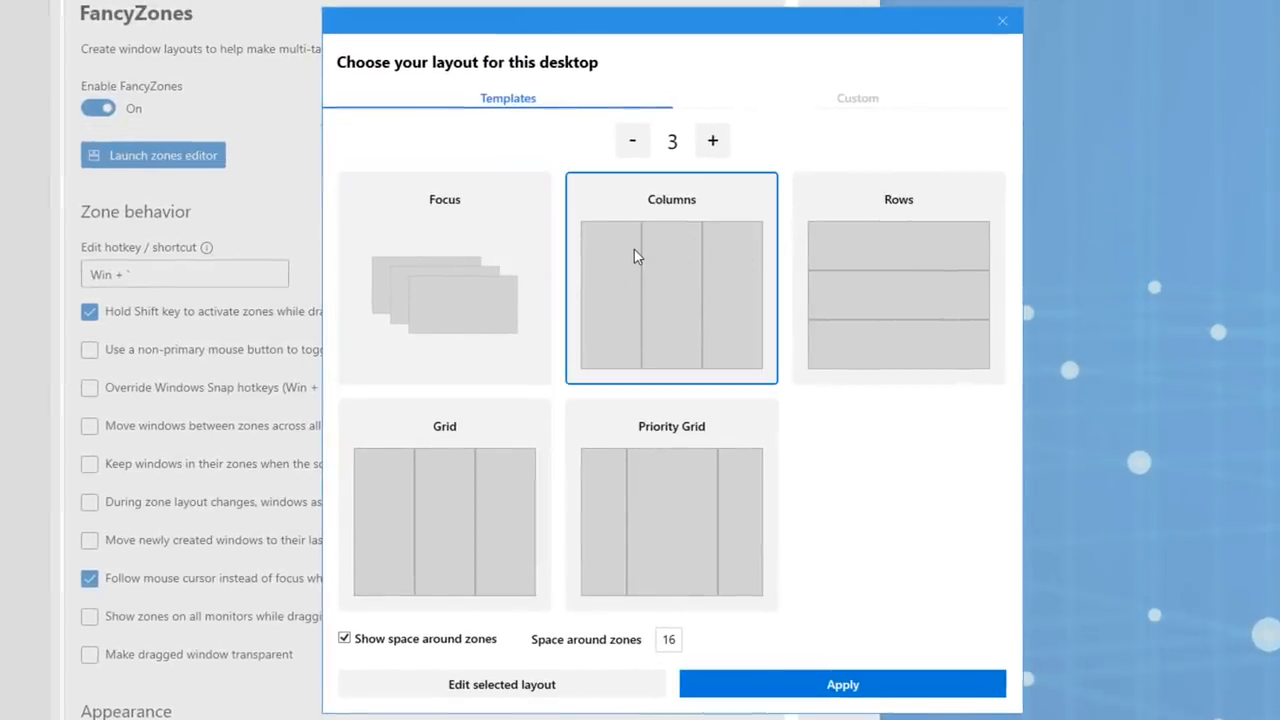
mouse_move(604, 200)
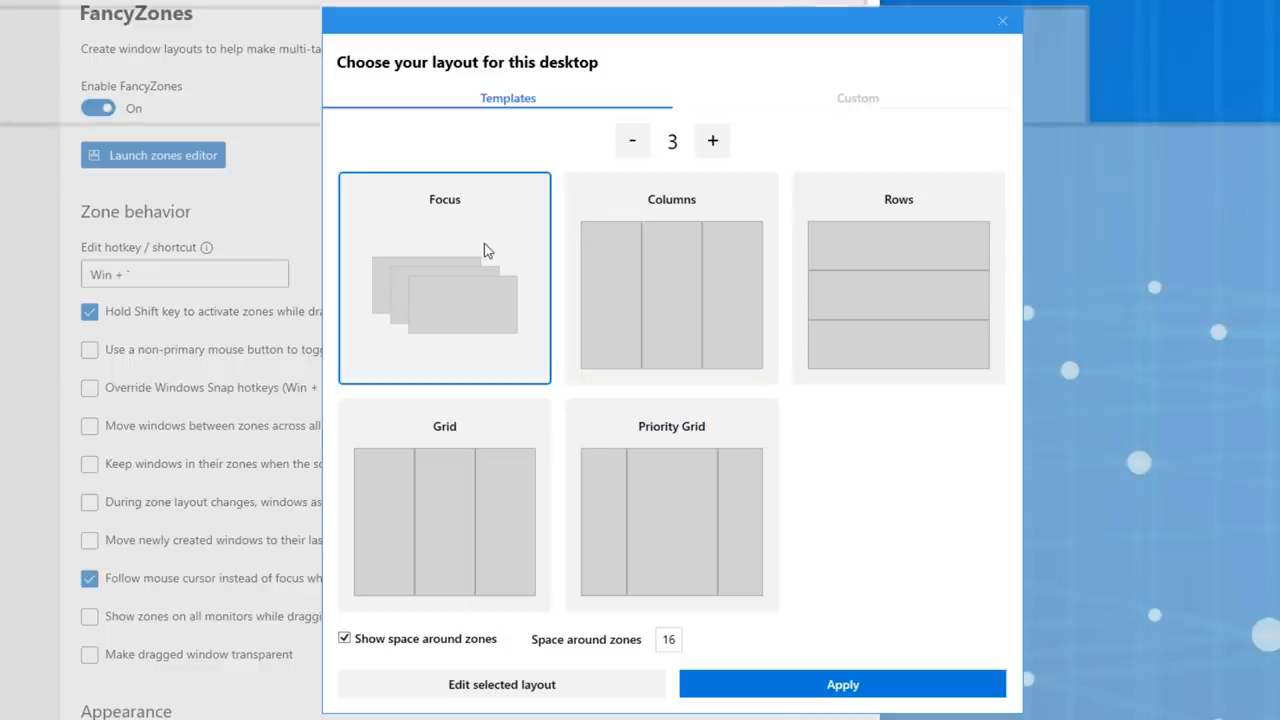
click(896, 276)
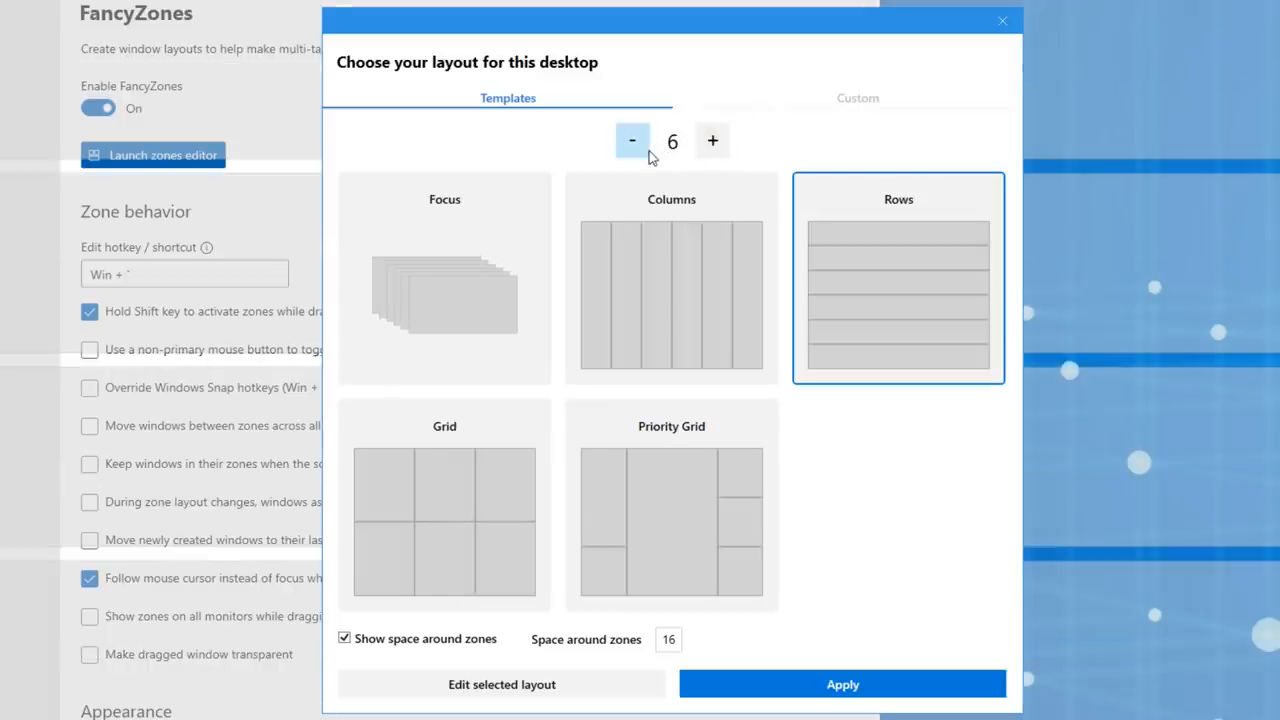
click(856, 96)
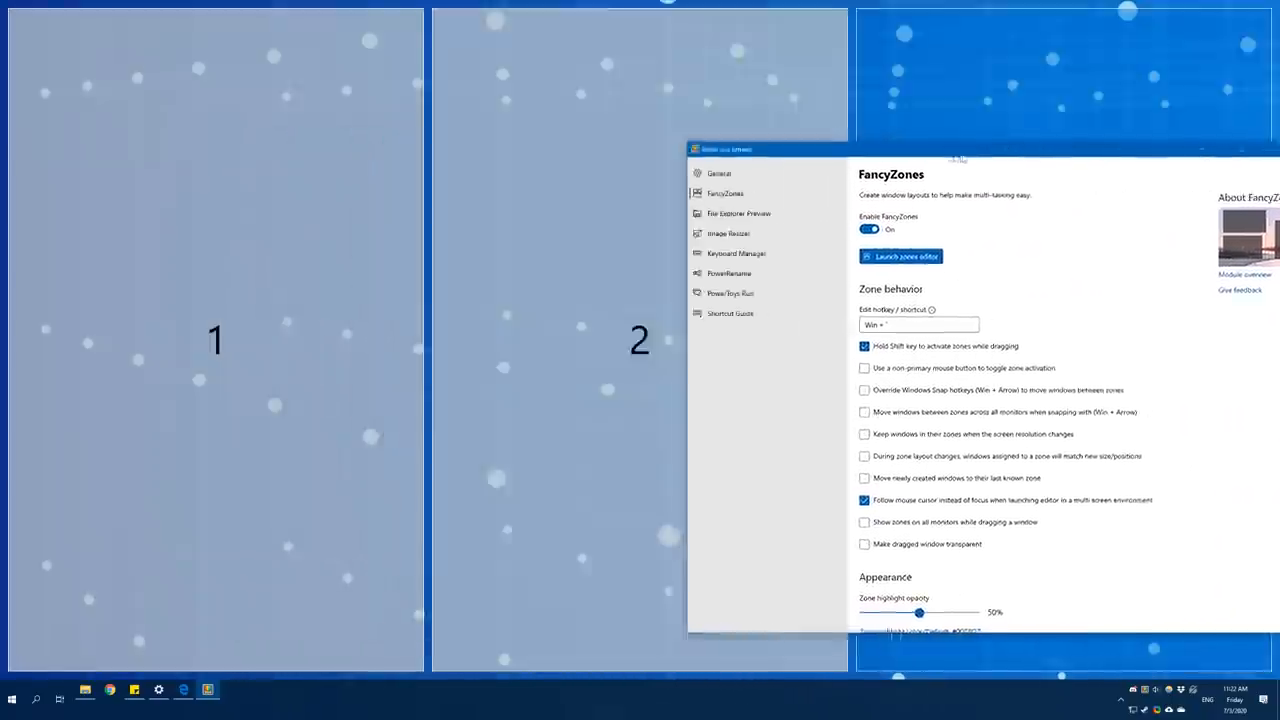
Step: Snap the settings window into a zone, then apply the three-column layout to the desktop
drag(956, 160, 916, 162)
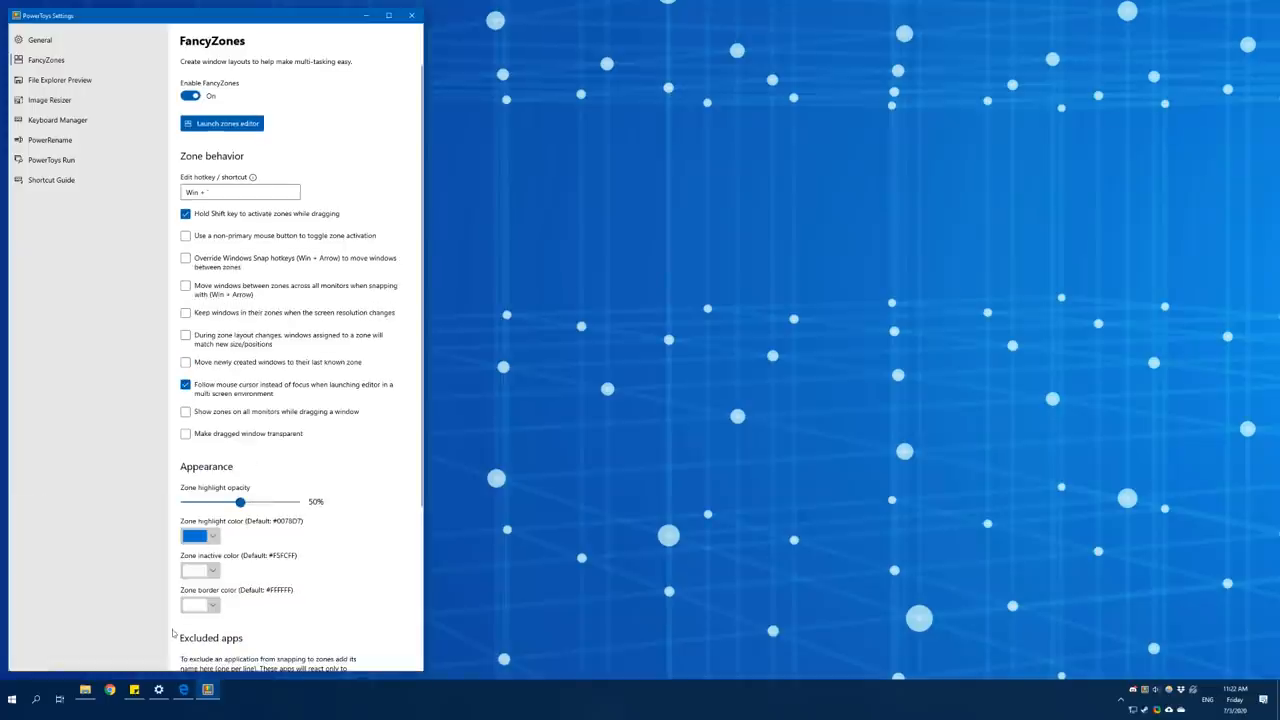
click(84, 690)
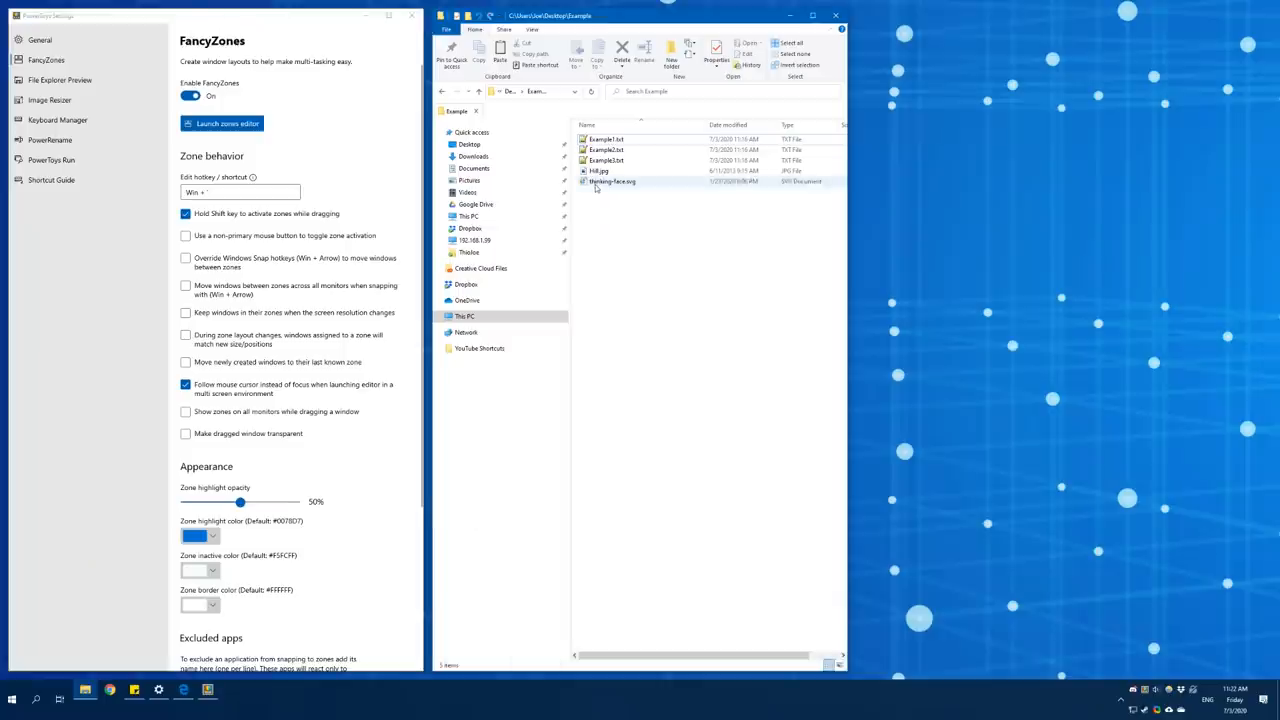
click(158, 690)
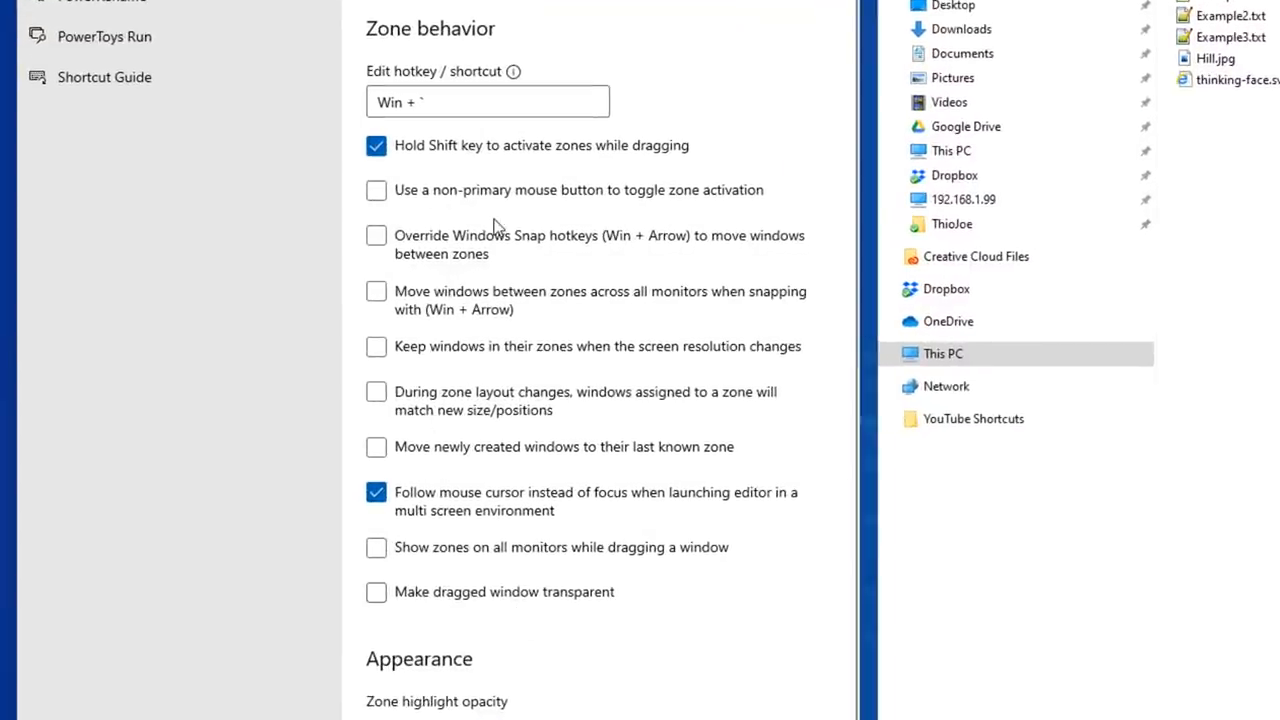
mouse_move(488, 218)
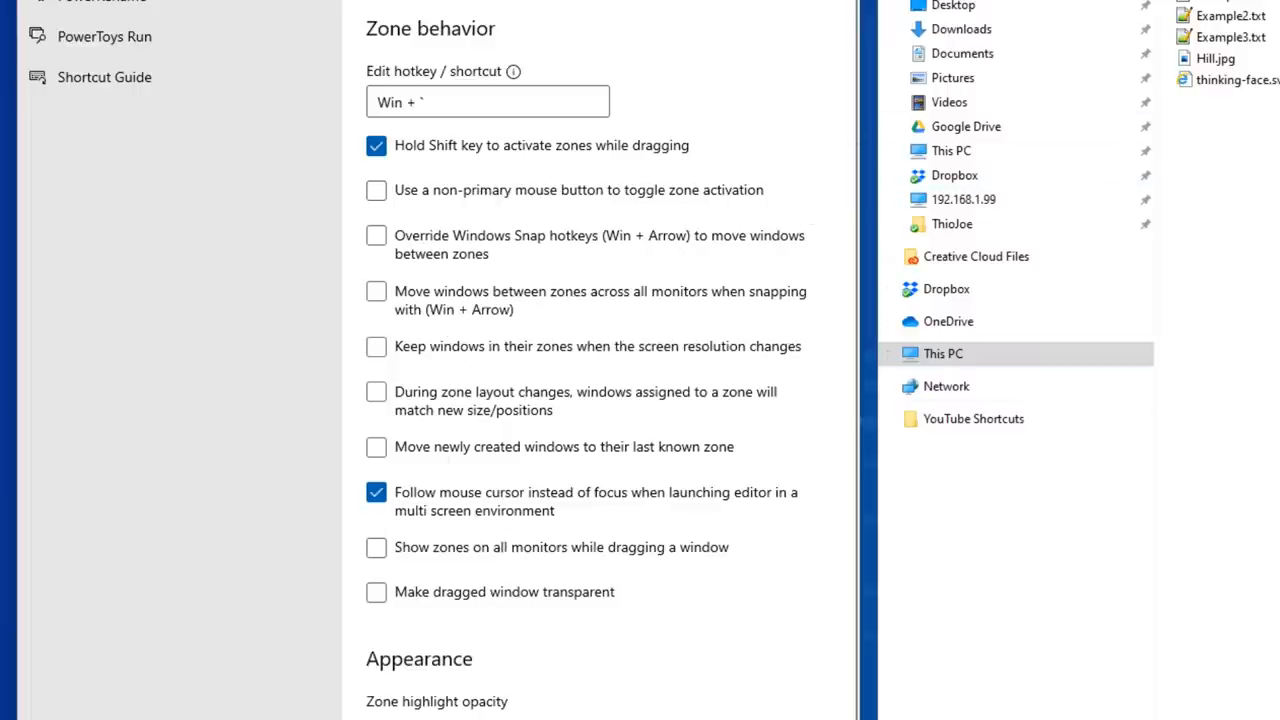
click(72, 46)
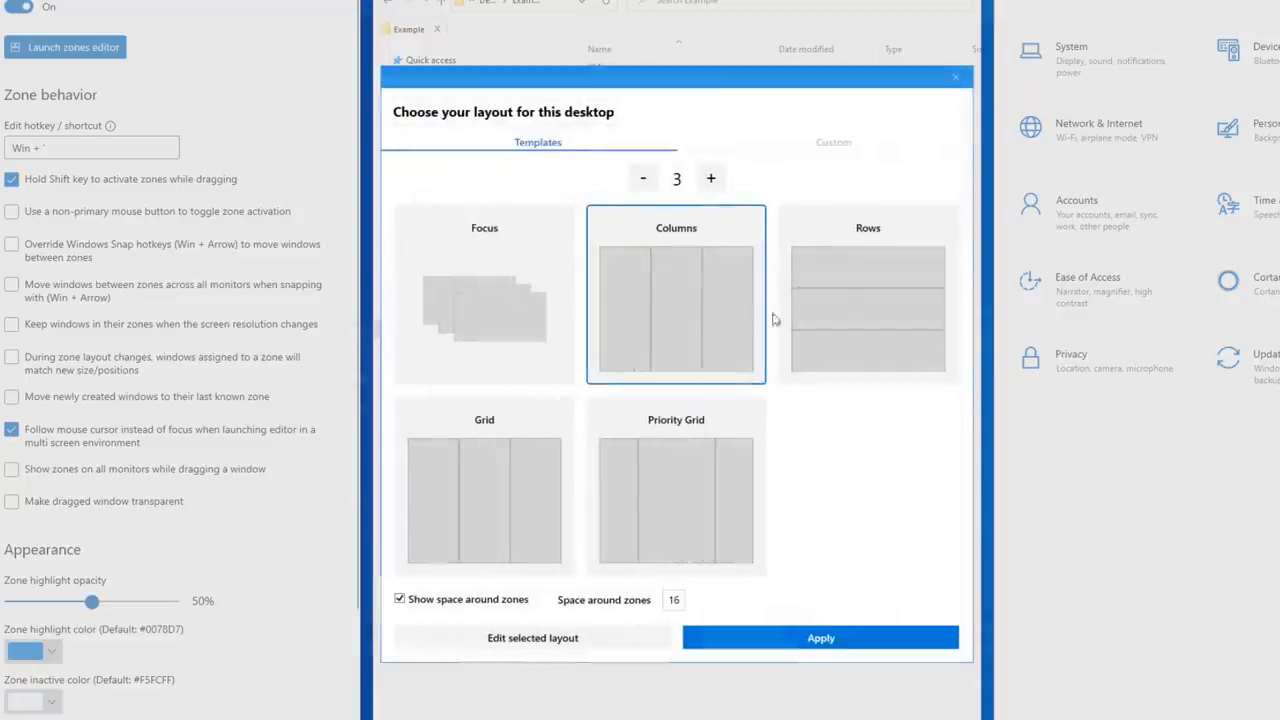
click(868, 292)
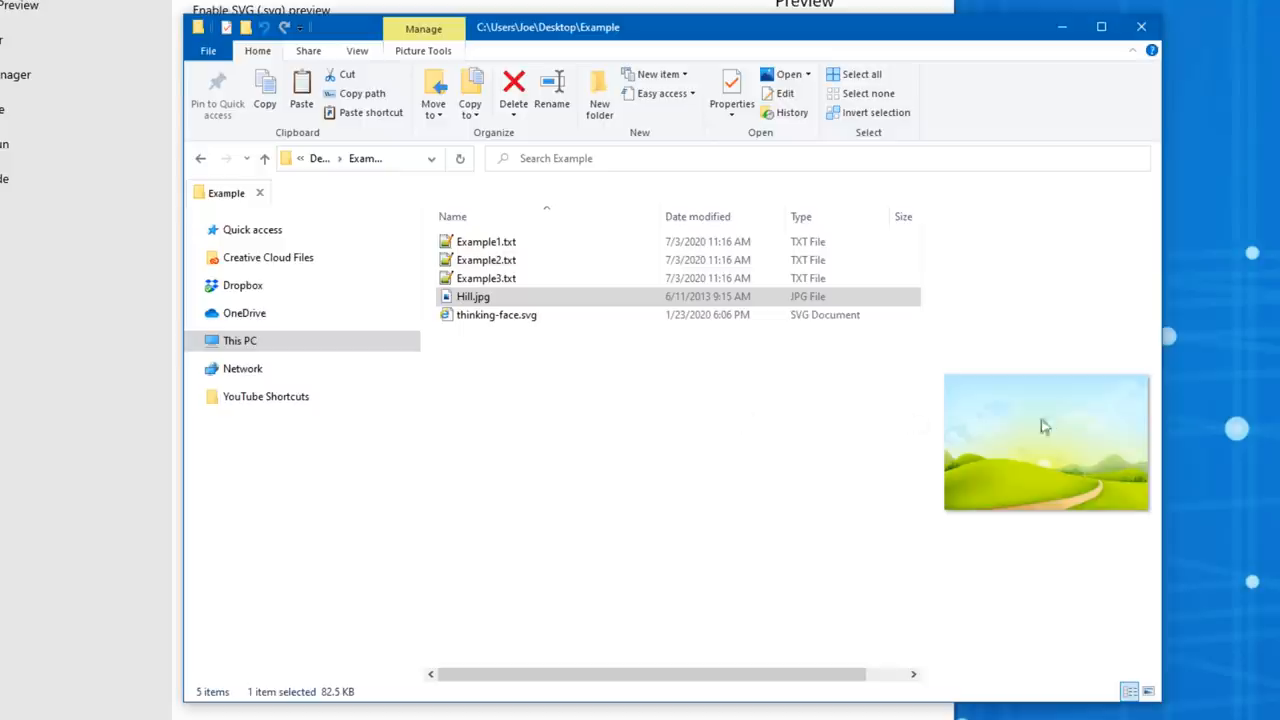
Step: Return from the Hill.jpg preview to the File Explorer Preview settings page
click(496, 314)
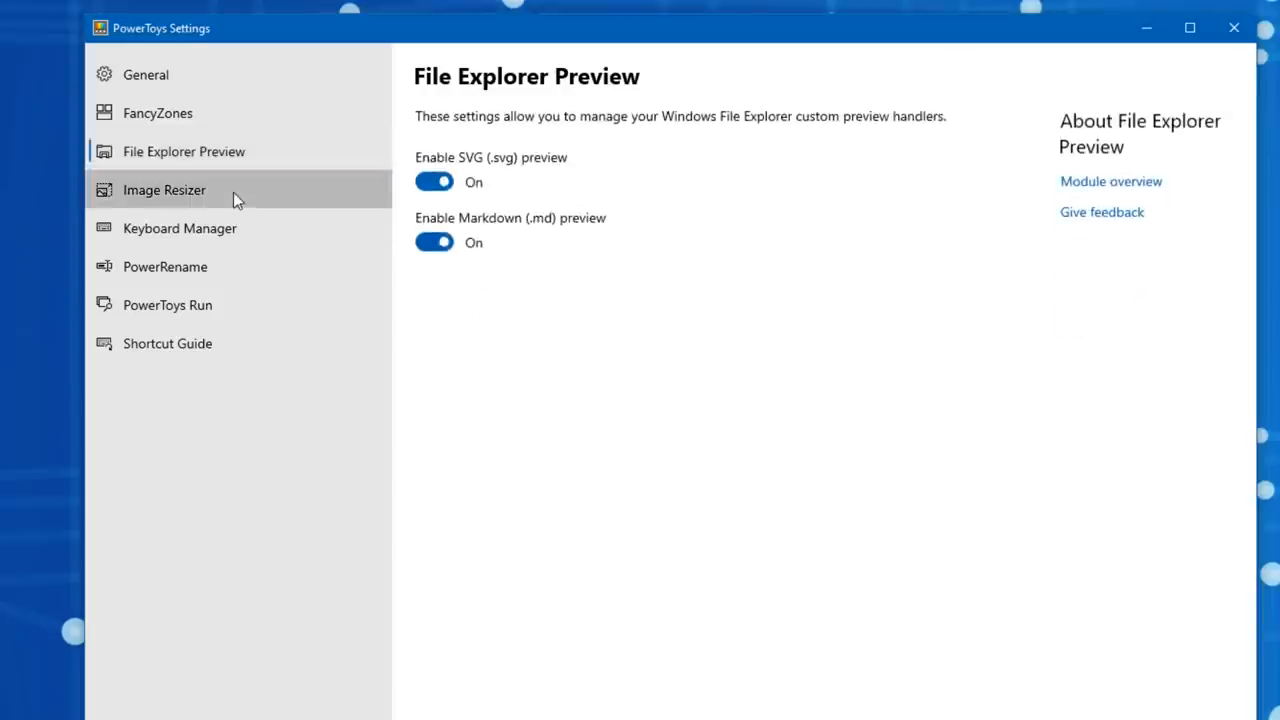
Step: Show the Image Resizer settings with Small, Medium, Large and Phone sizes
click(164, 188)
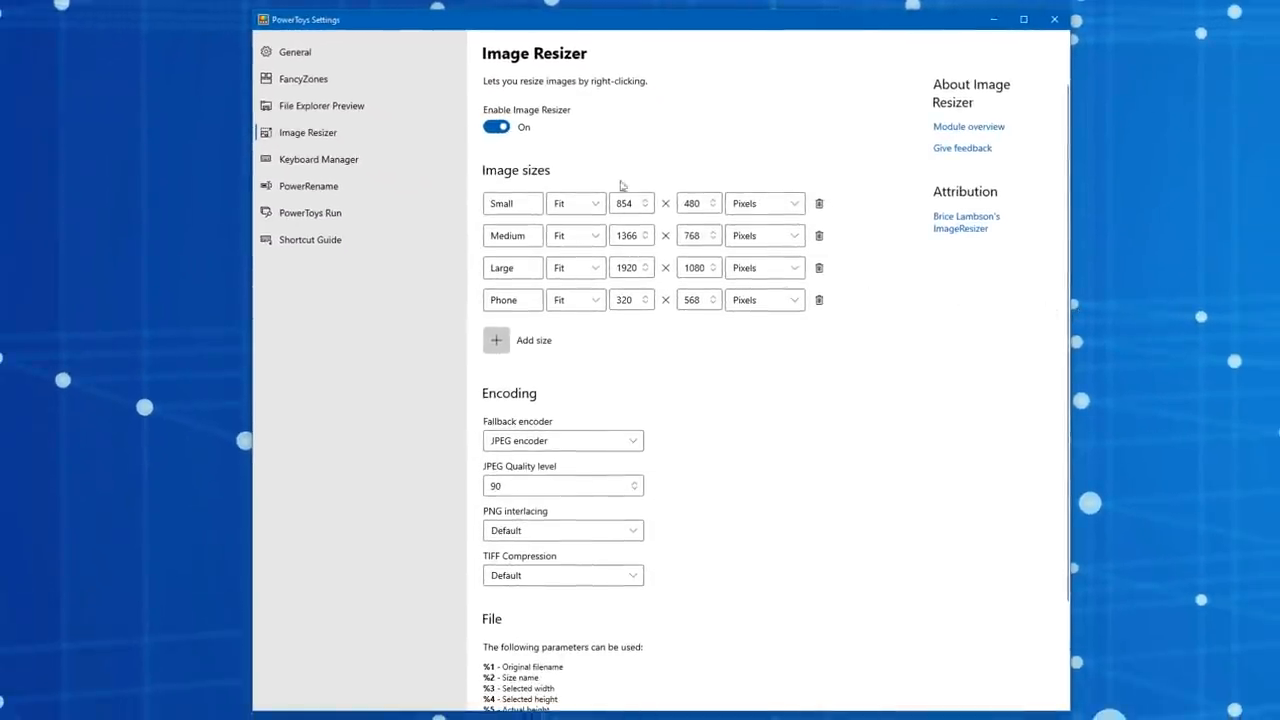
mouse_move(570, 154)
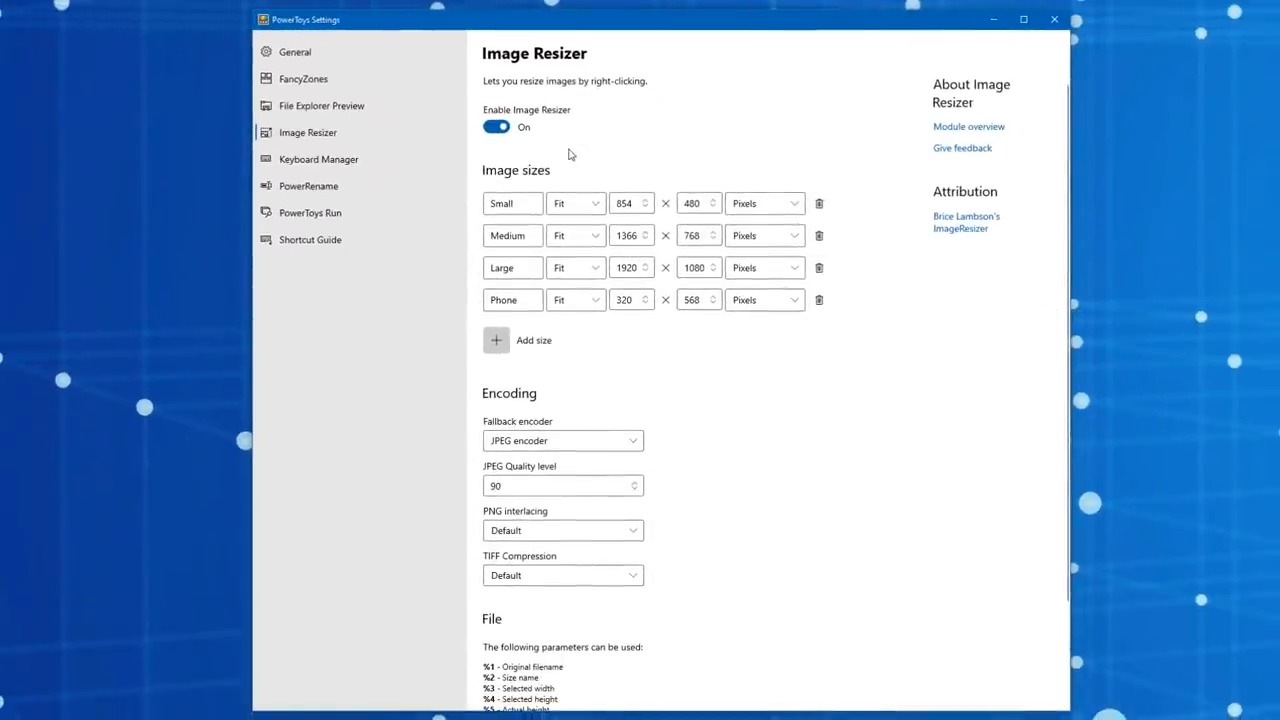
mouse_move(850, 250)
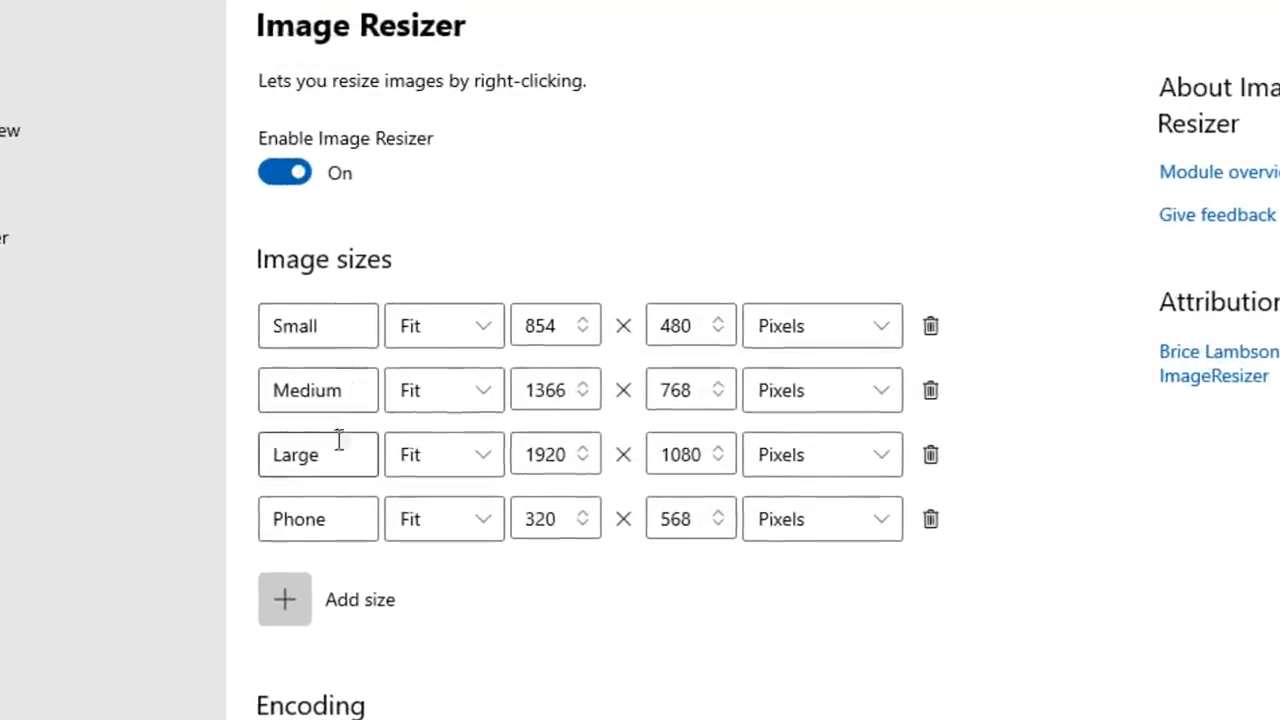
mouse_move(350, 436)
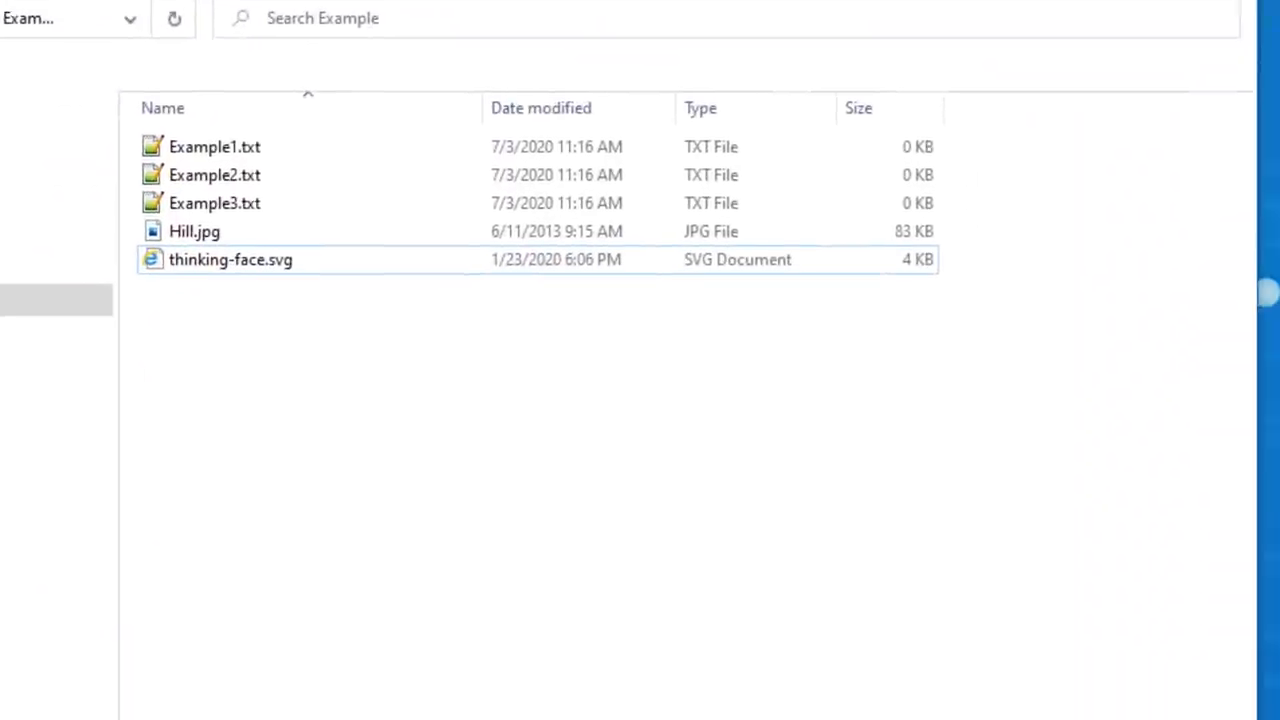
Step: Resize Hill.jpg via its context menu to the Medium size, 1152 x 768
click(194, 232)
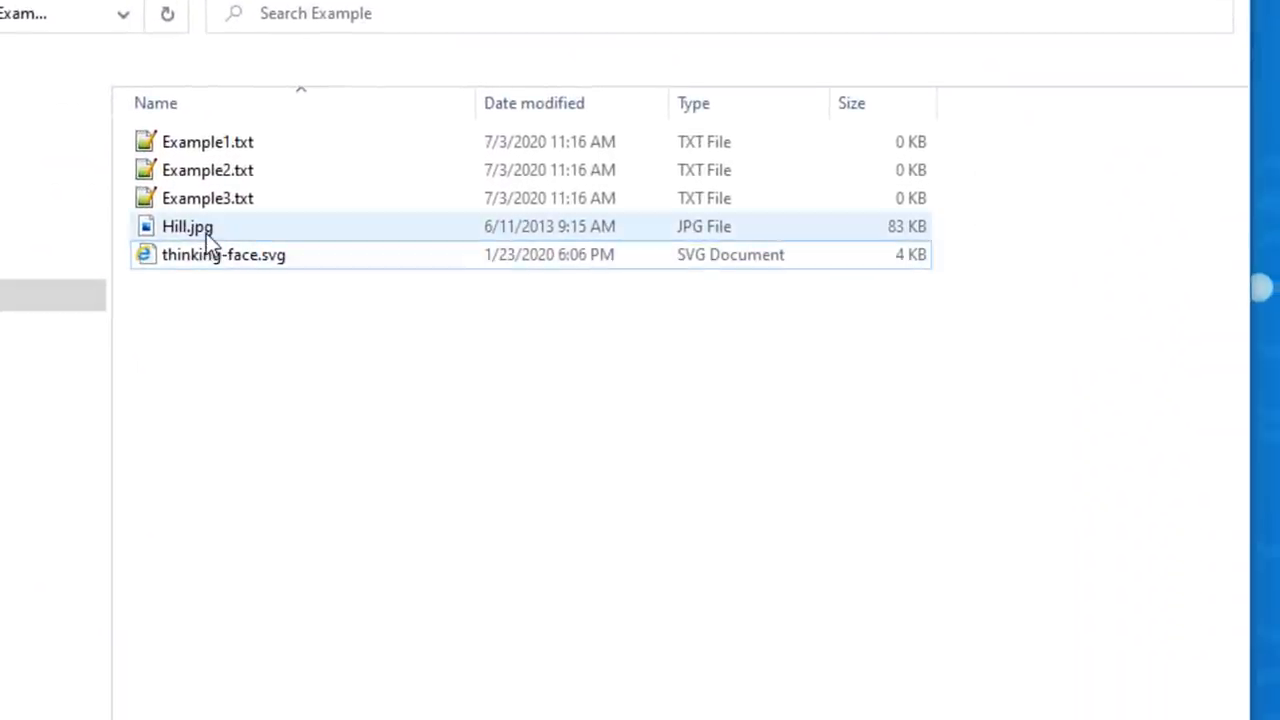
right_click(224, 240)
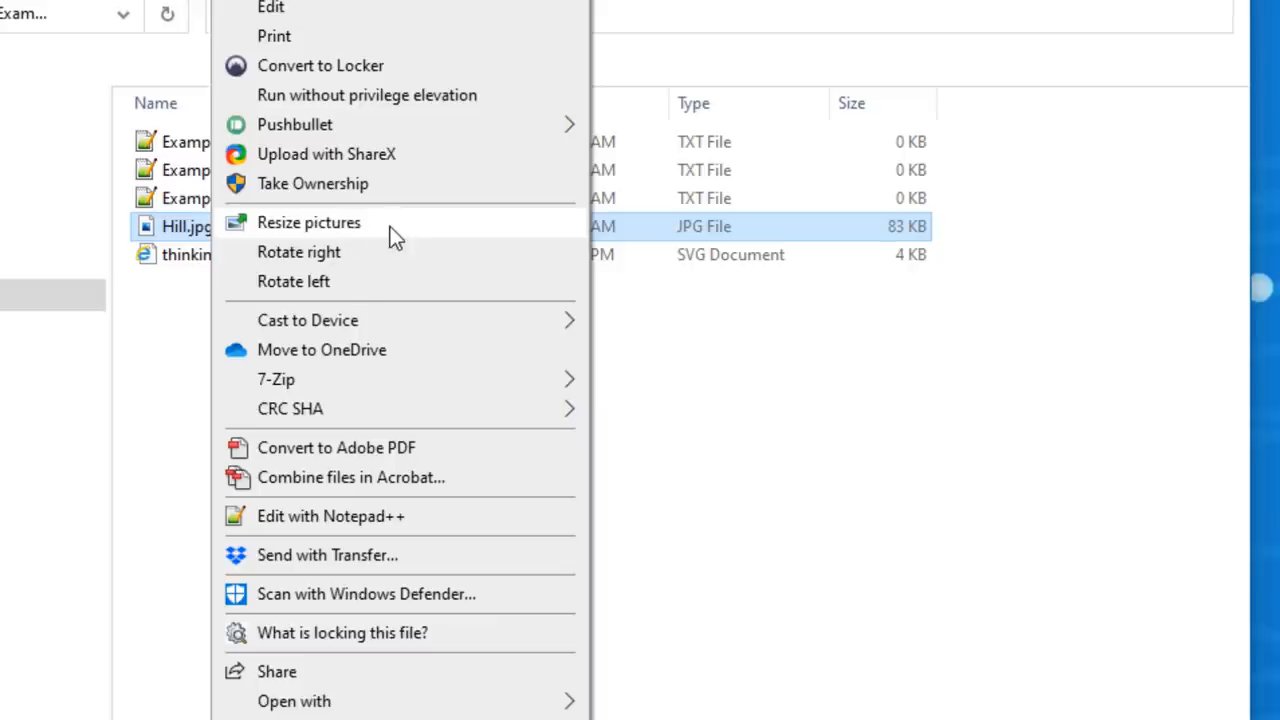
click(308, 222)
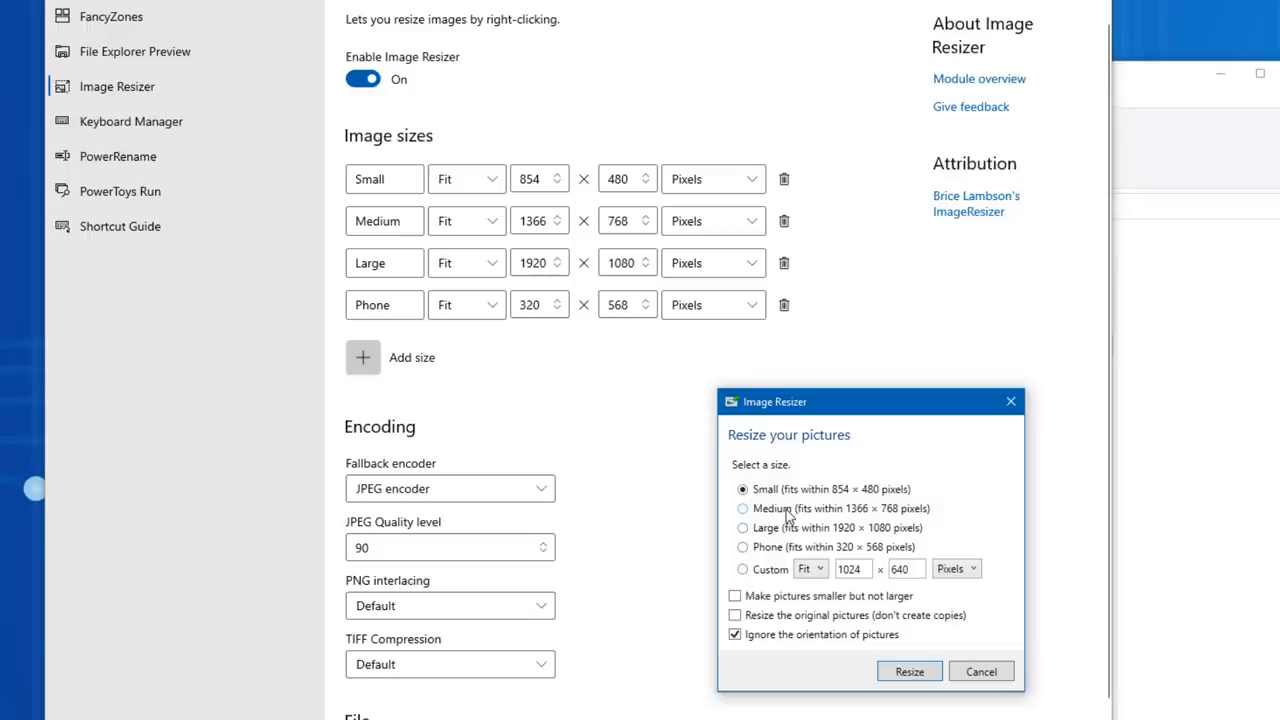
click(742, 508)
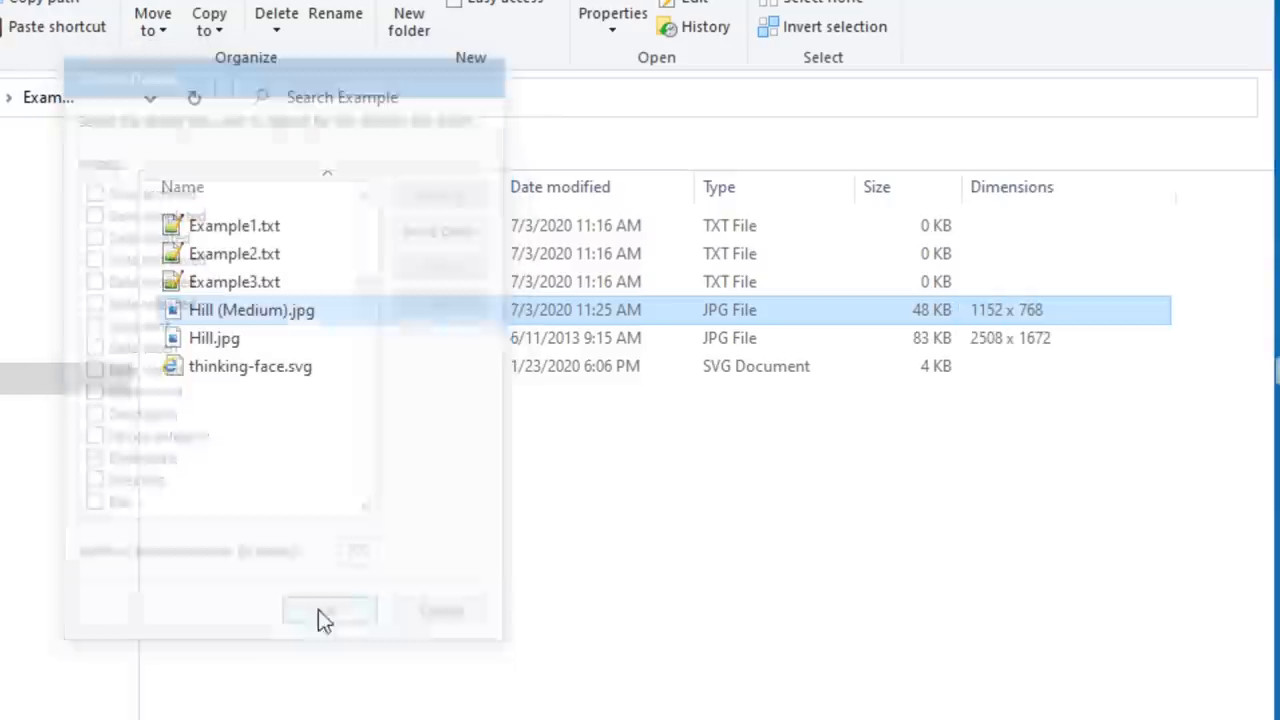
click(328, 612)
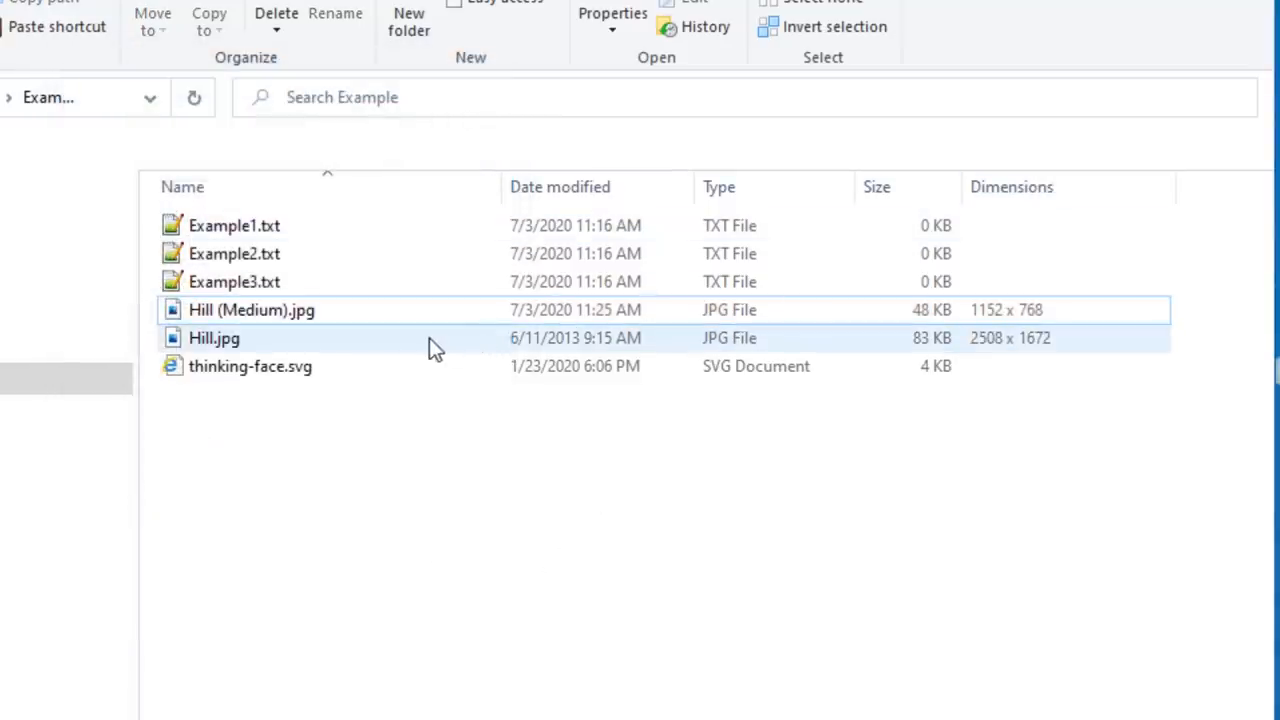
click(214, 338)
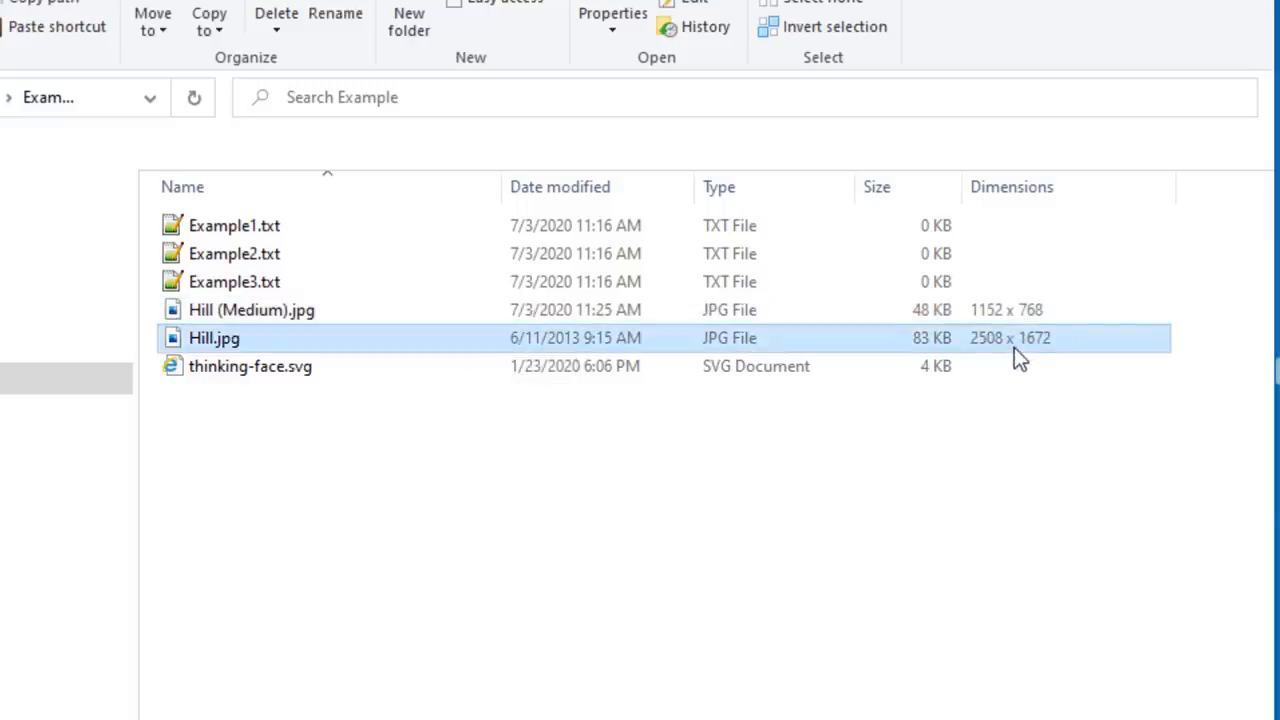
mouse_move(1070, 352)
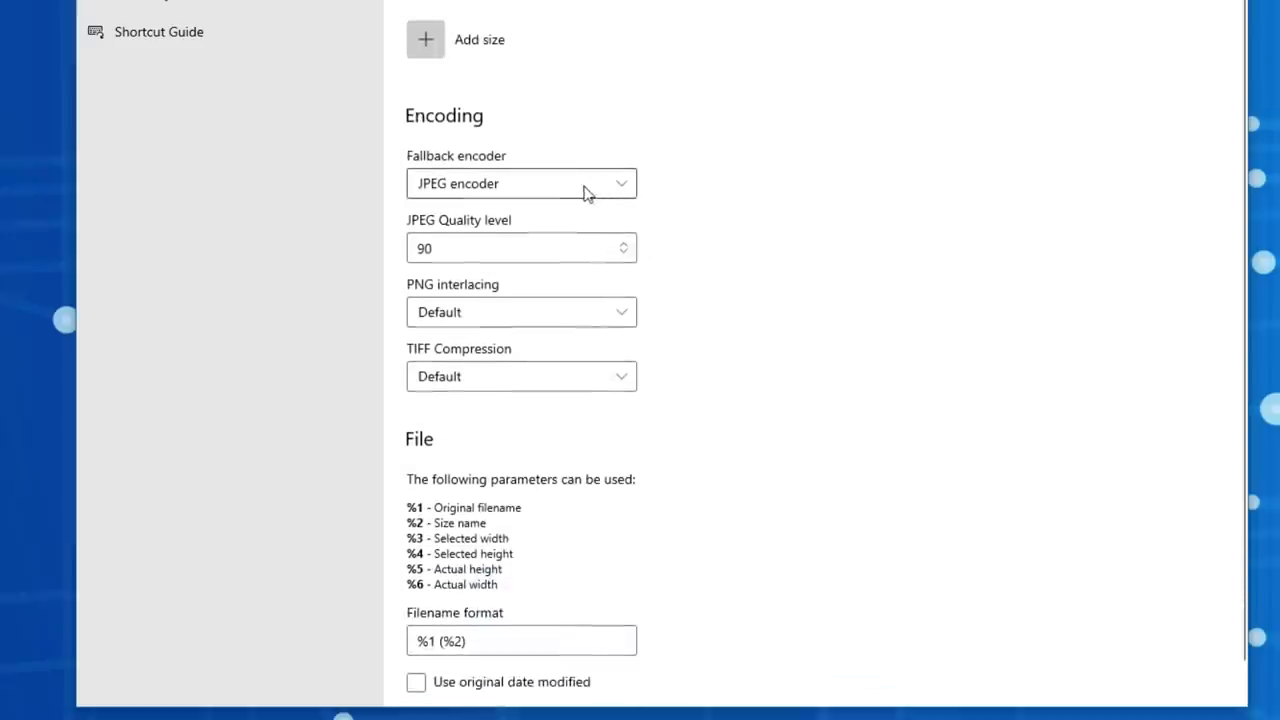
Step: Keep JPEG as fallback encoder and raise its quality level from 90 to 100
click(520, 184)
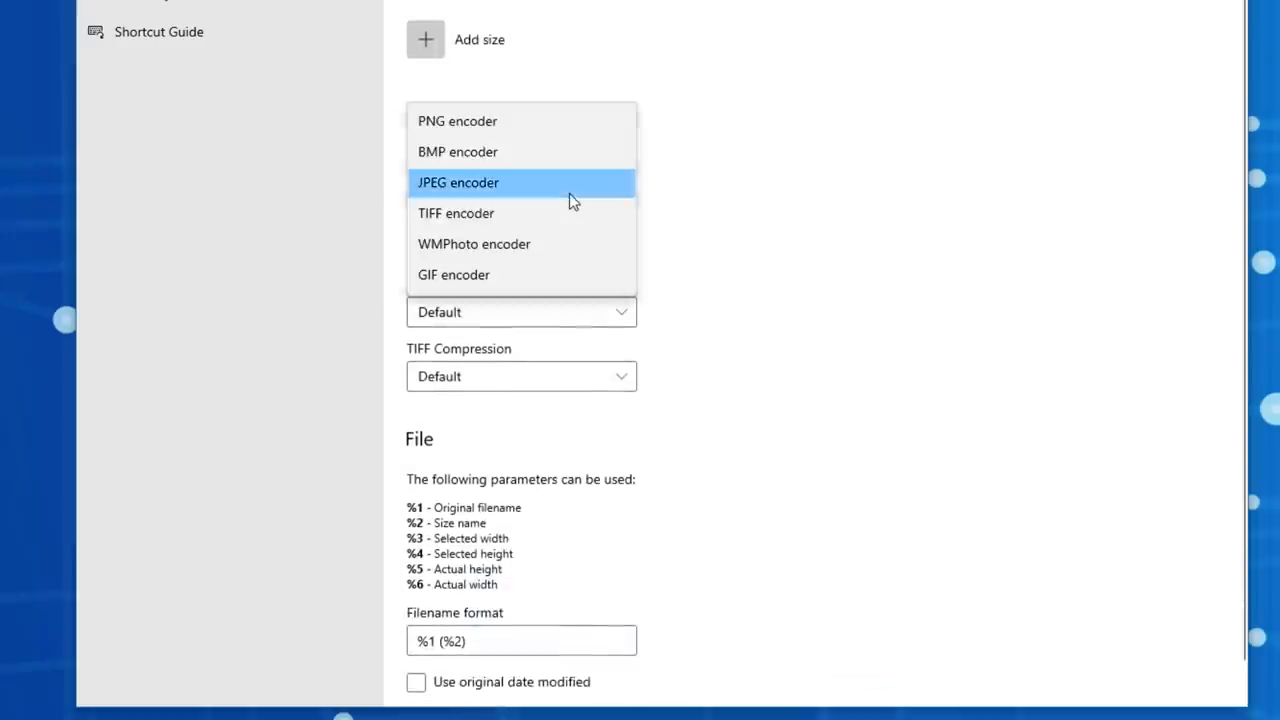
click(458, 182)
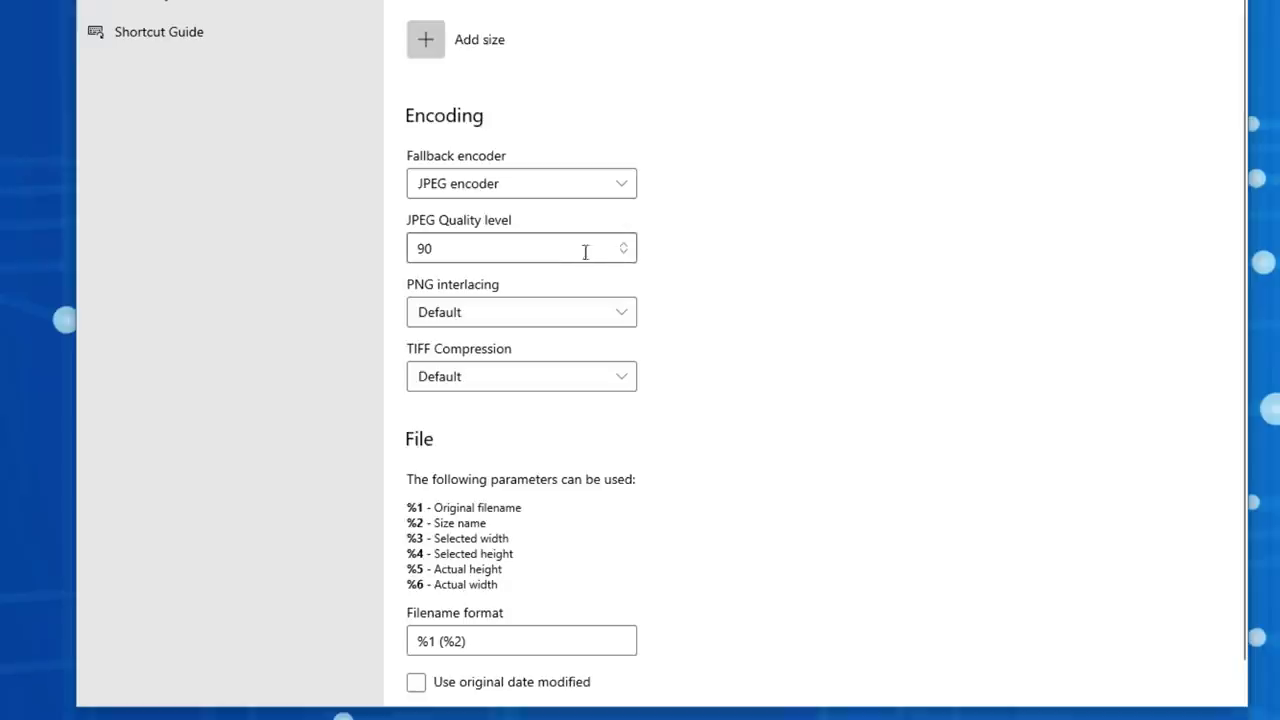
click(500, 248)
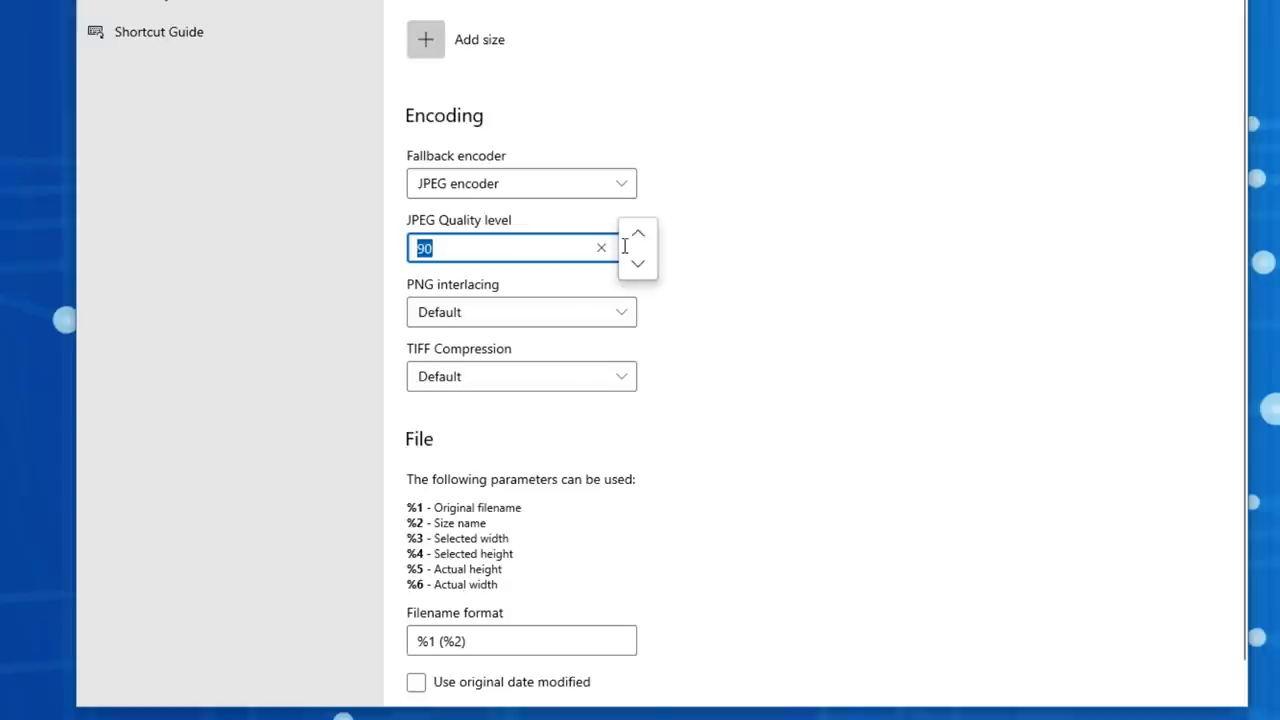
click(636, 232)
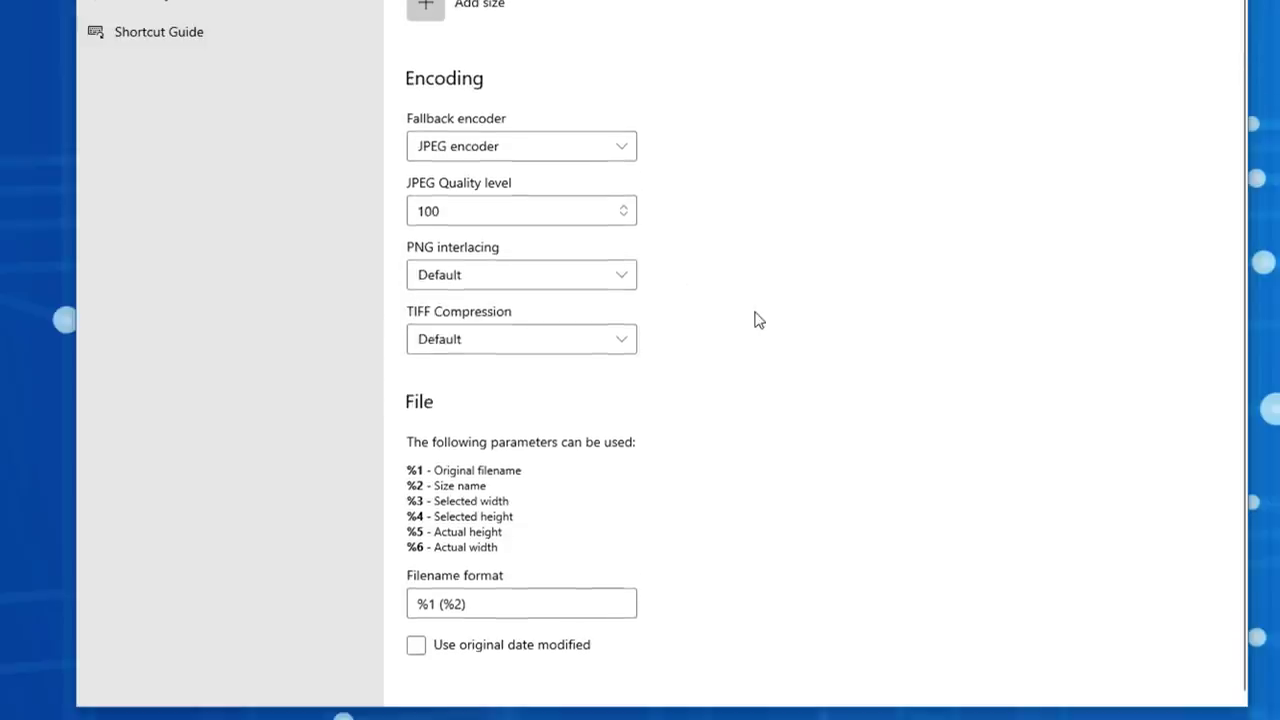
mouse_move(432, 456)
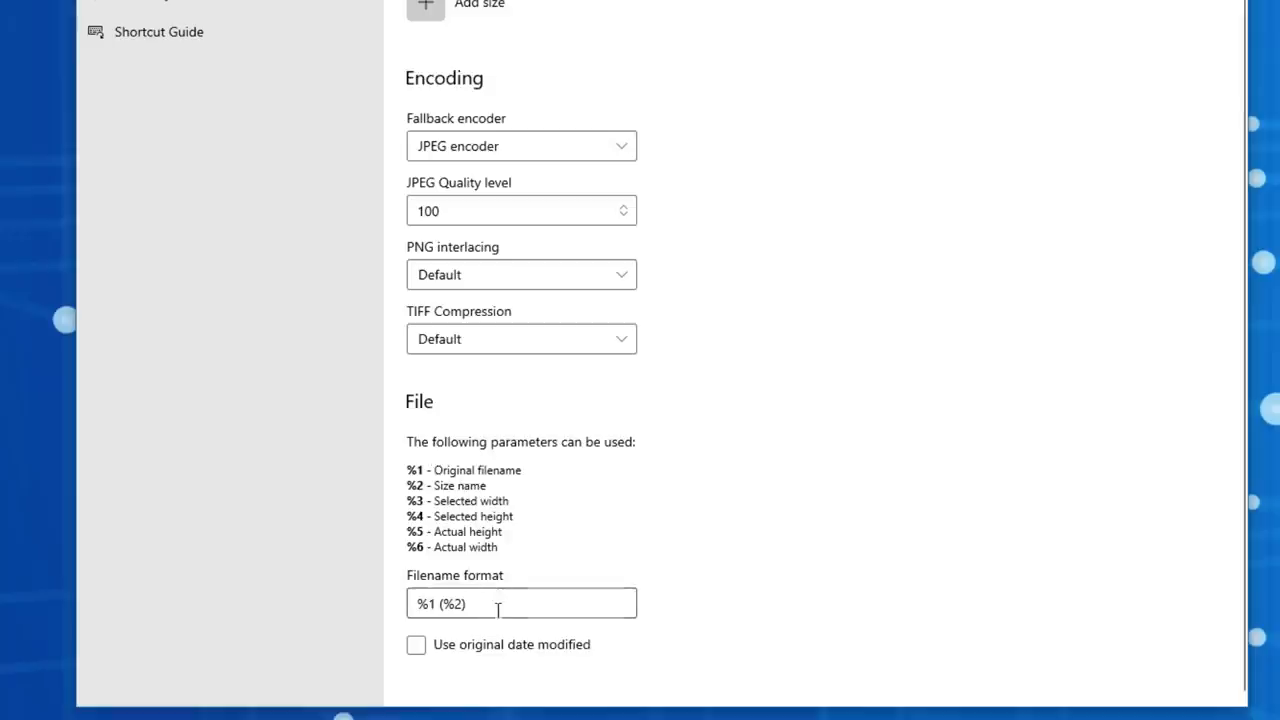
click(520, 602)
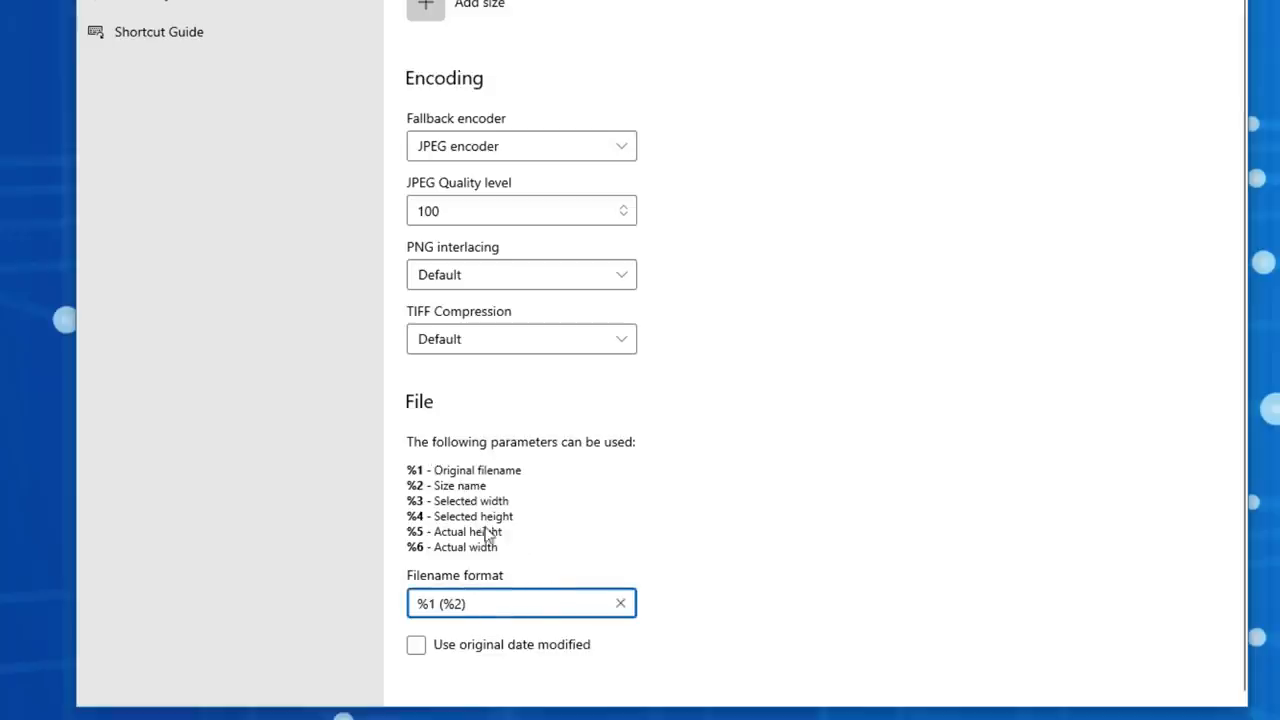
mouse_move(528, 528)
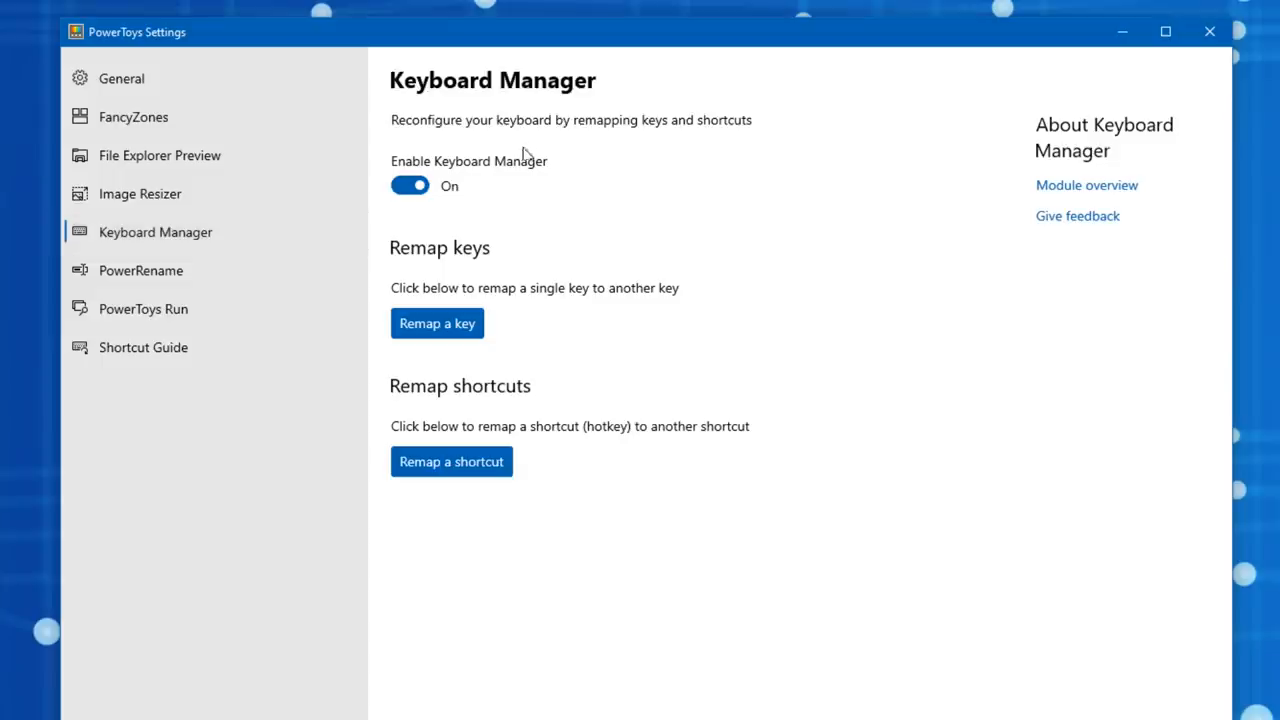
mouse_move(488, 108)
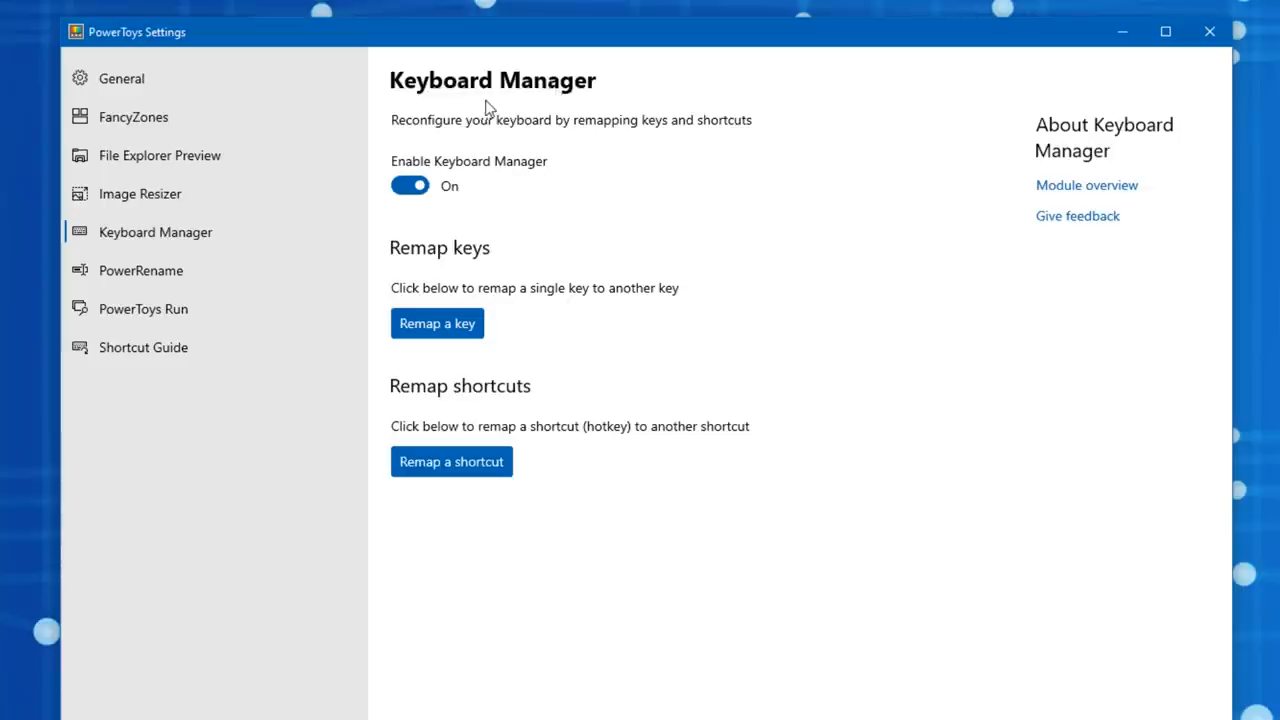
mouse_move(446, 402)
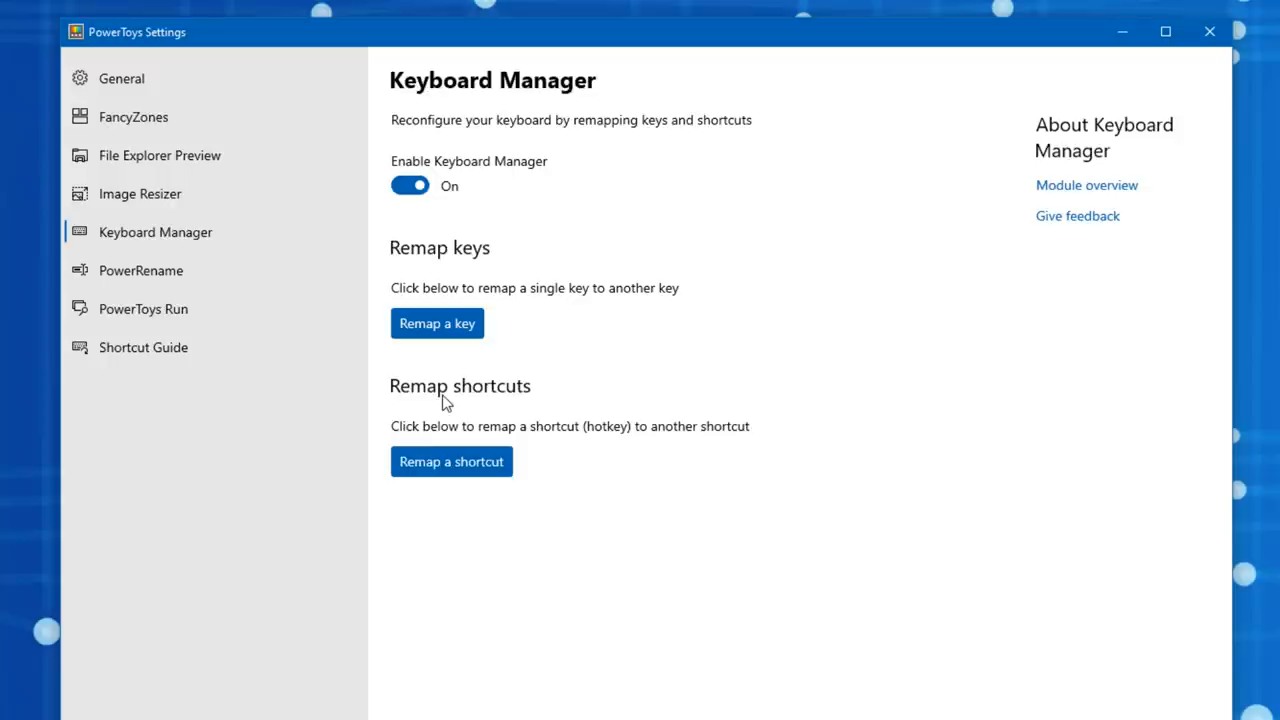
mouse_move(436, 324)
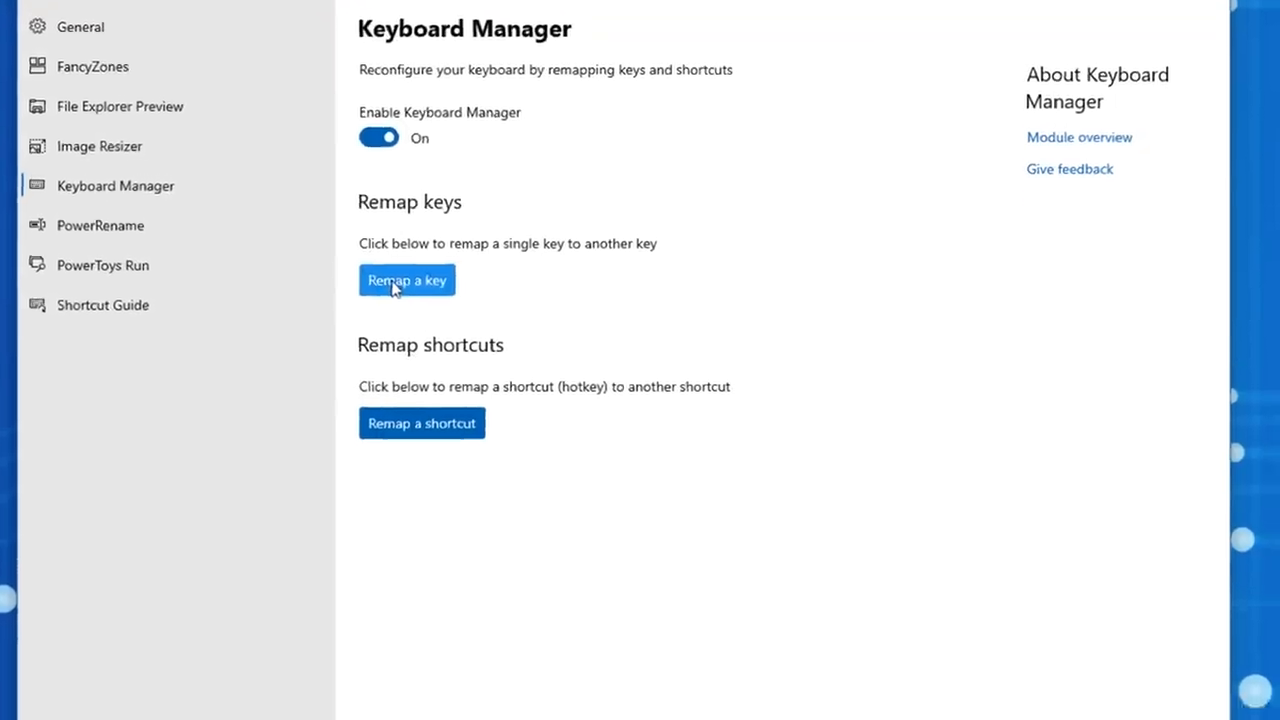
Step: Bring up the empty Remap keys window from the Keyboard Manager page
click(406, 280)
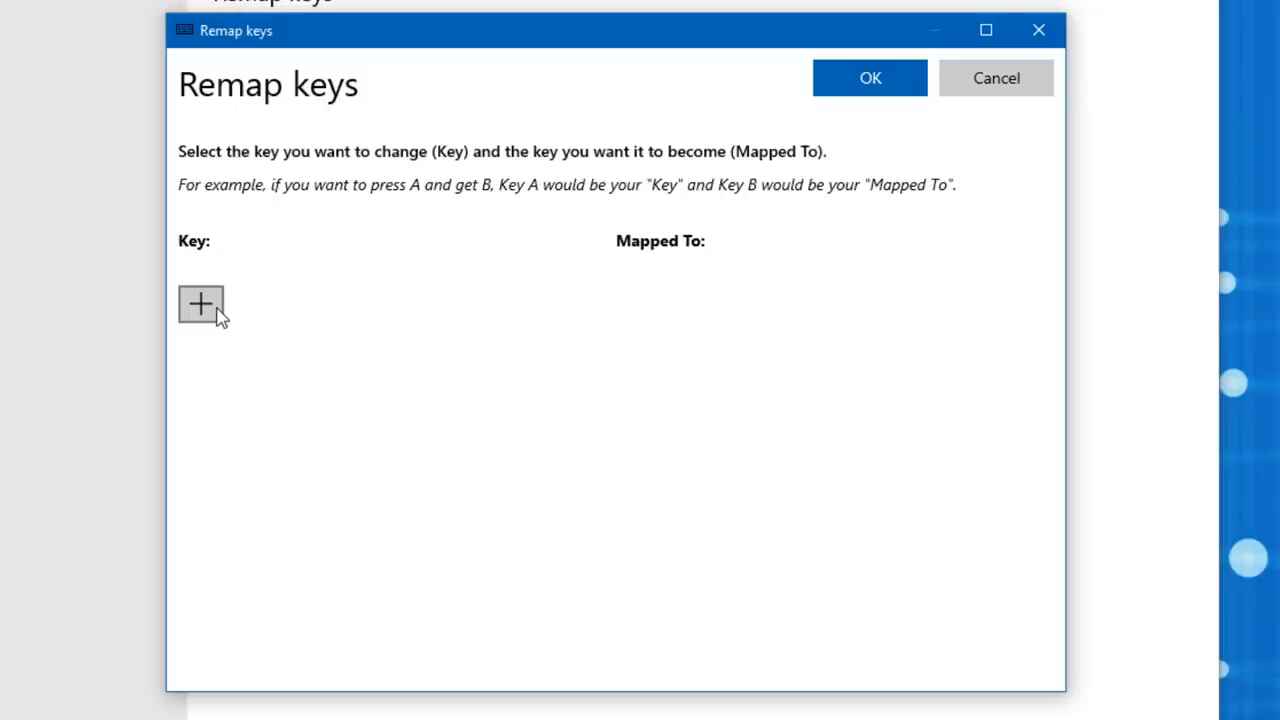
Step: Capture the 5 key as the original key to remap and keep it selected
click(200, 304)
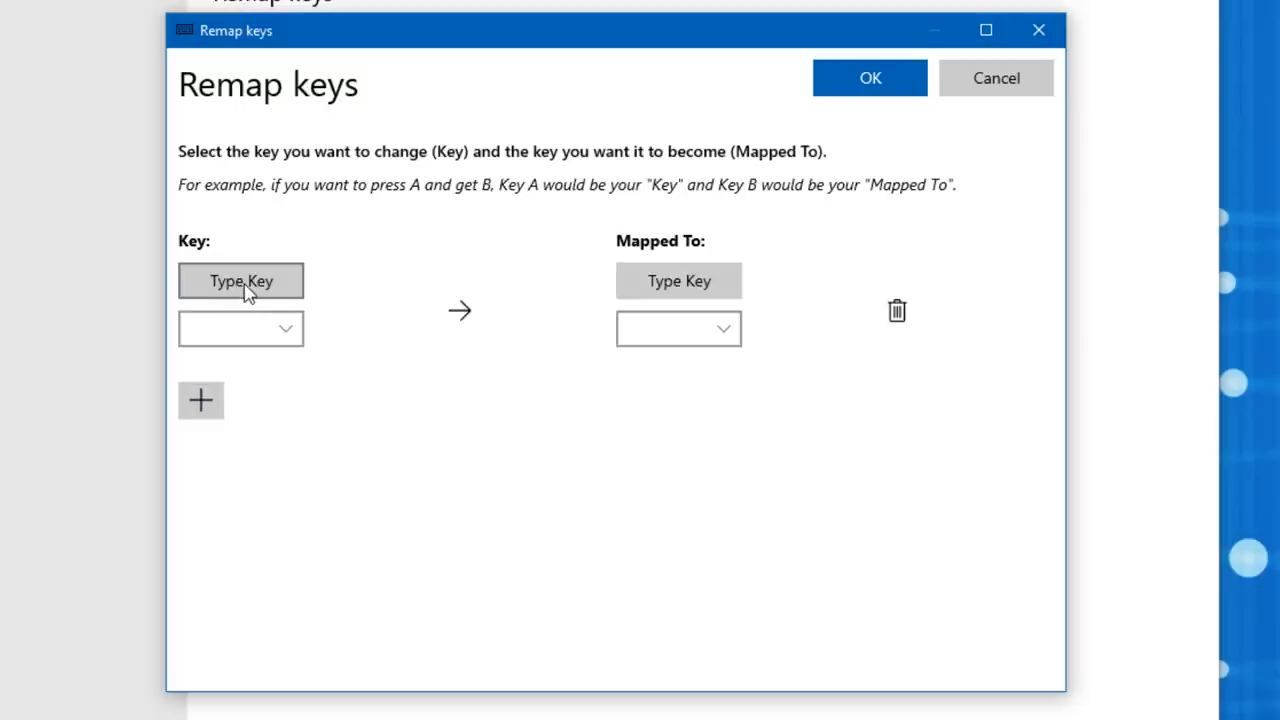
click(240, 280)
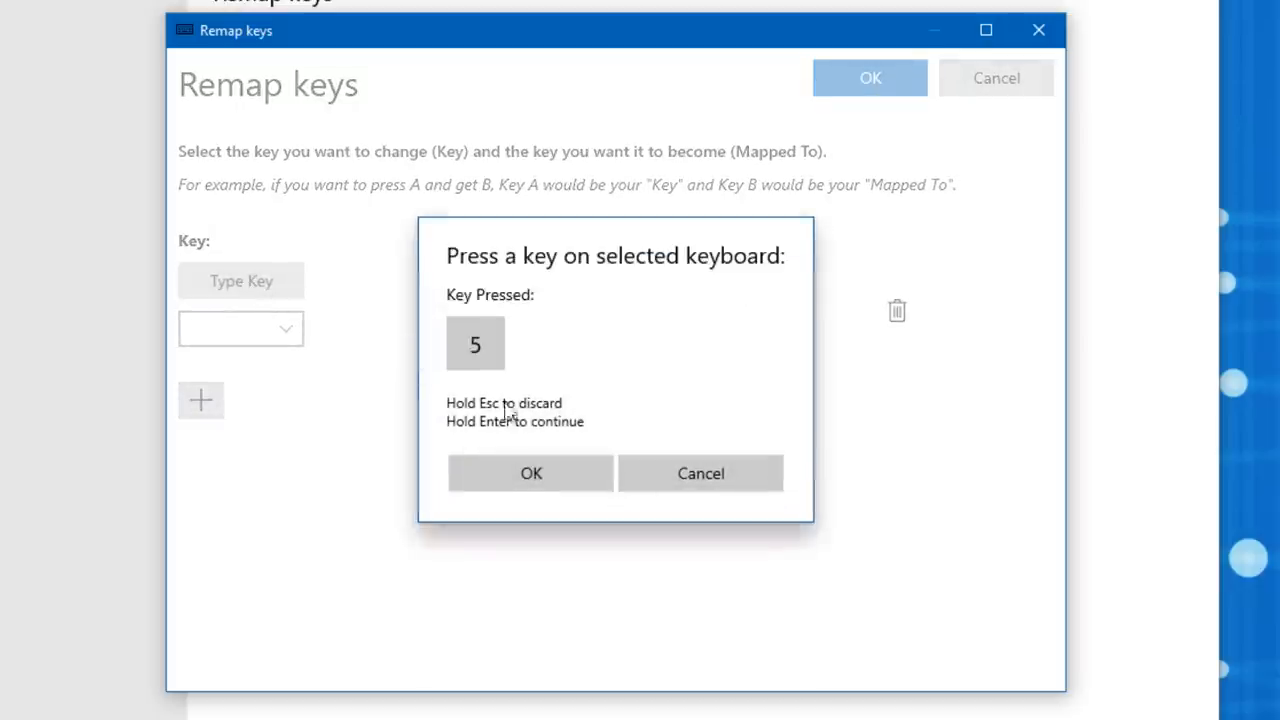
click(532, 472)
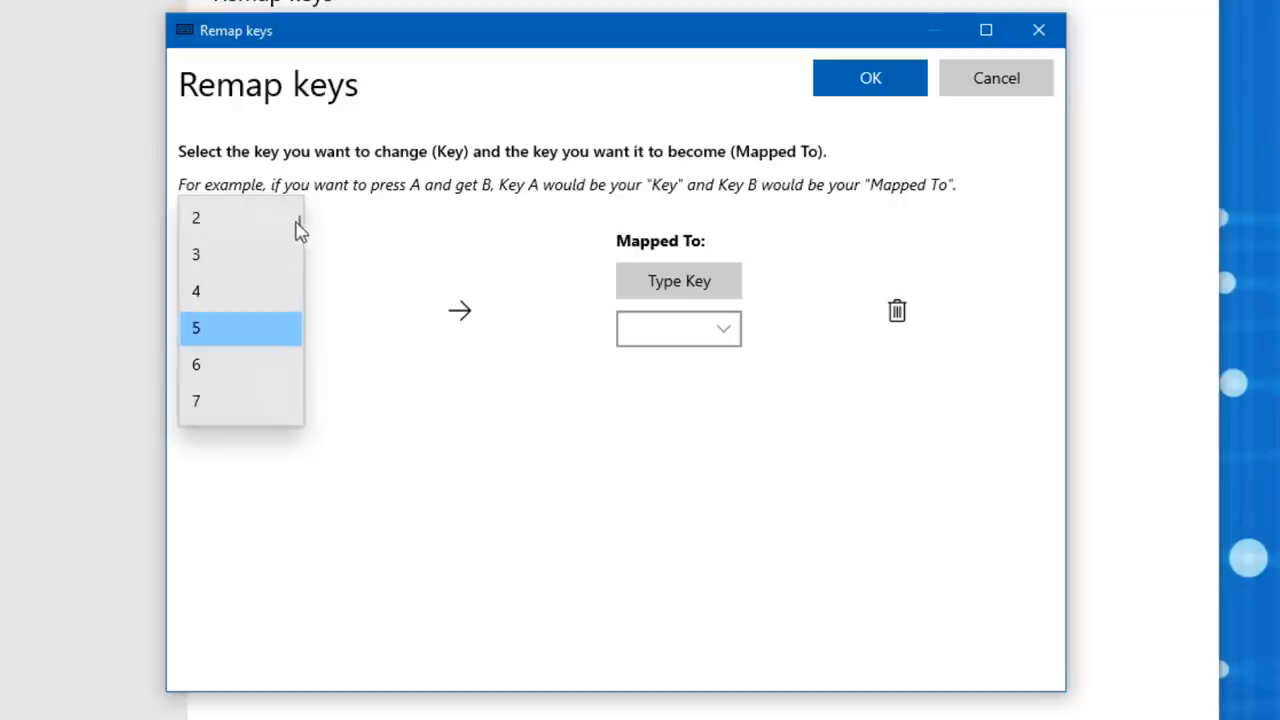
click(196, 328)
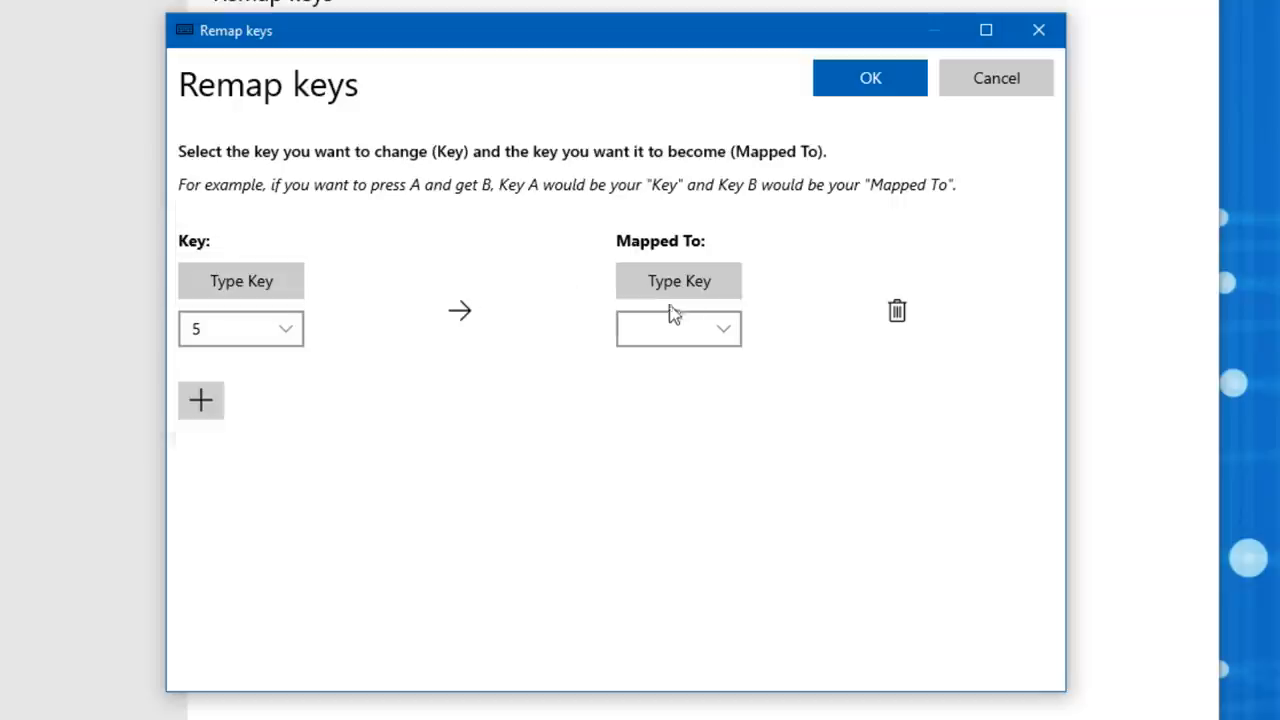
Step: Choose a replacement key from the Mapped To list, reaching the unassigned-key warning for 5
click(678, 280)
text(6)
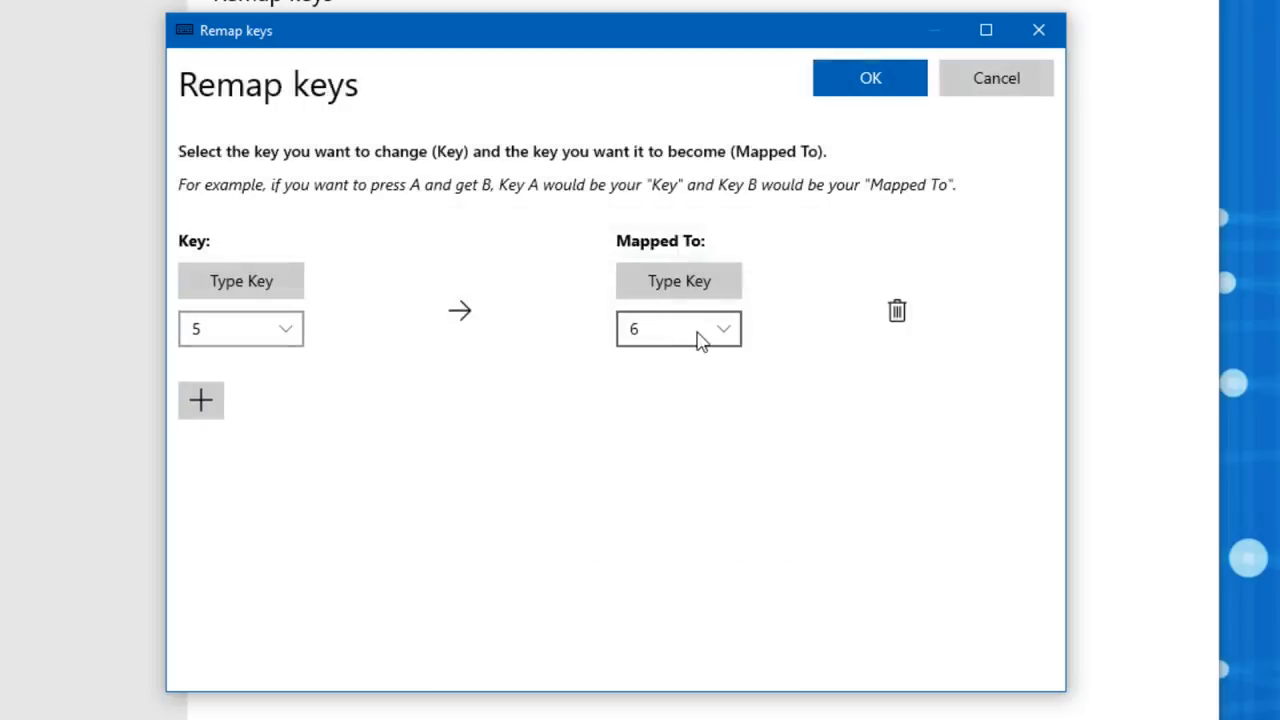
click(678, 328)
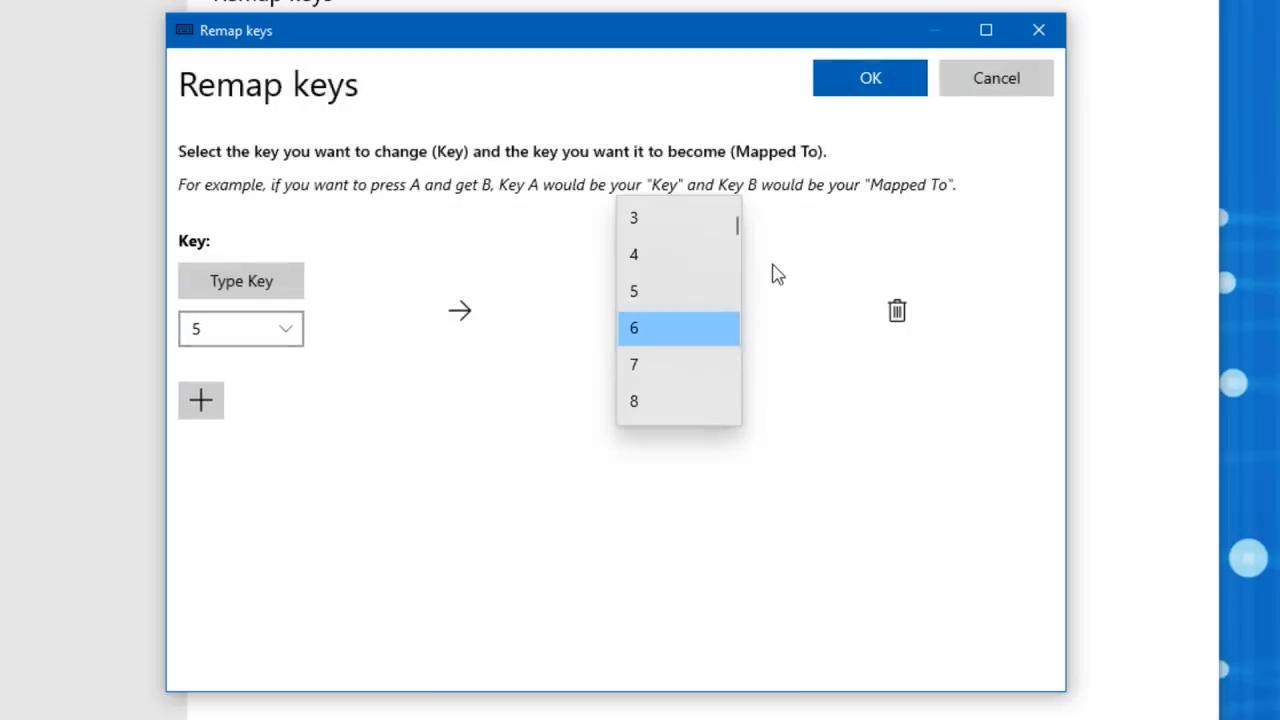
mouse_move(760, 298)
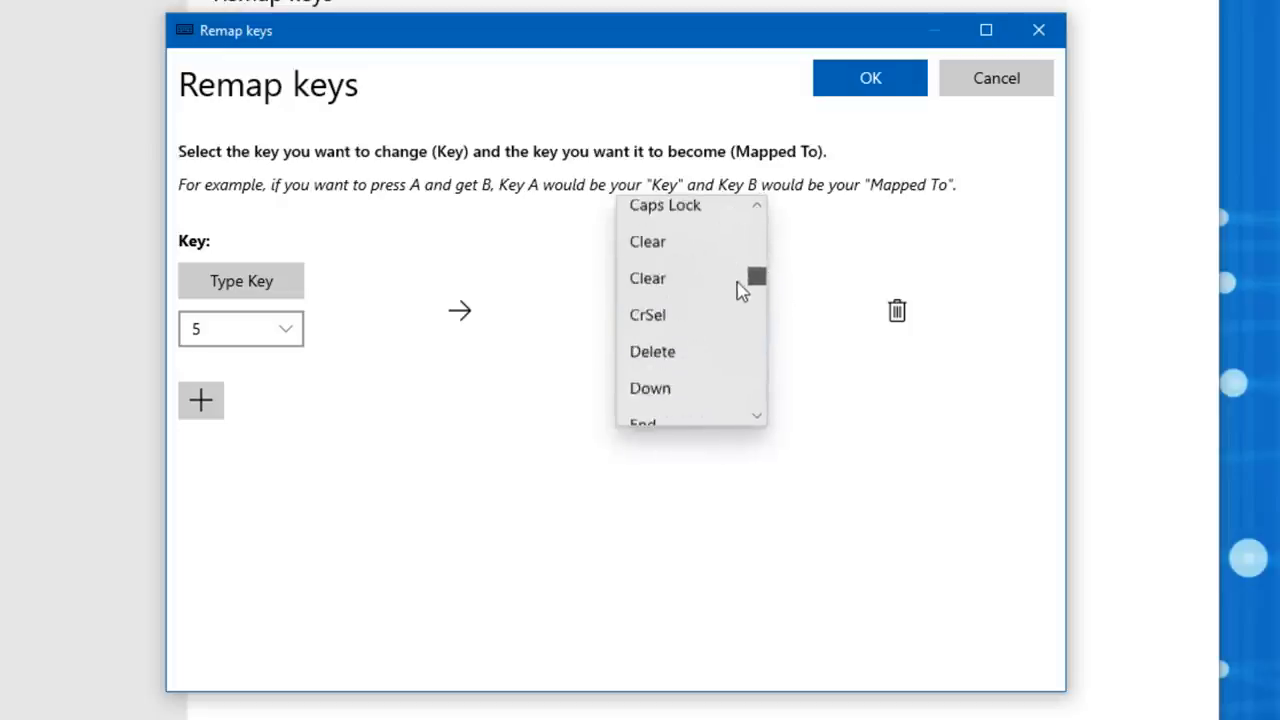
scroll(down, 3)
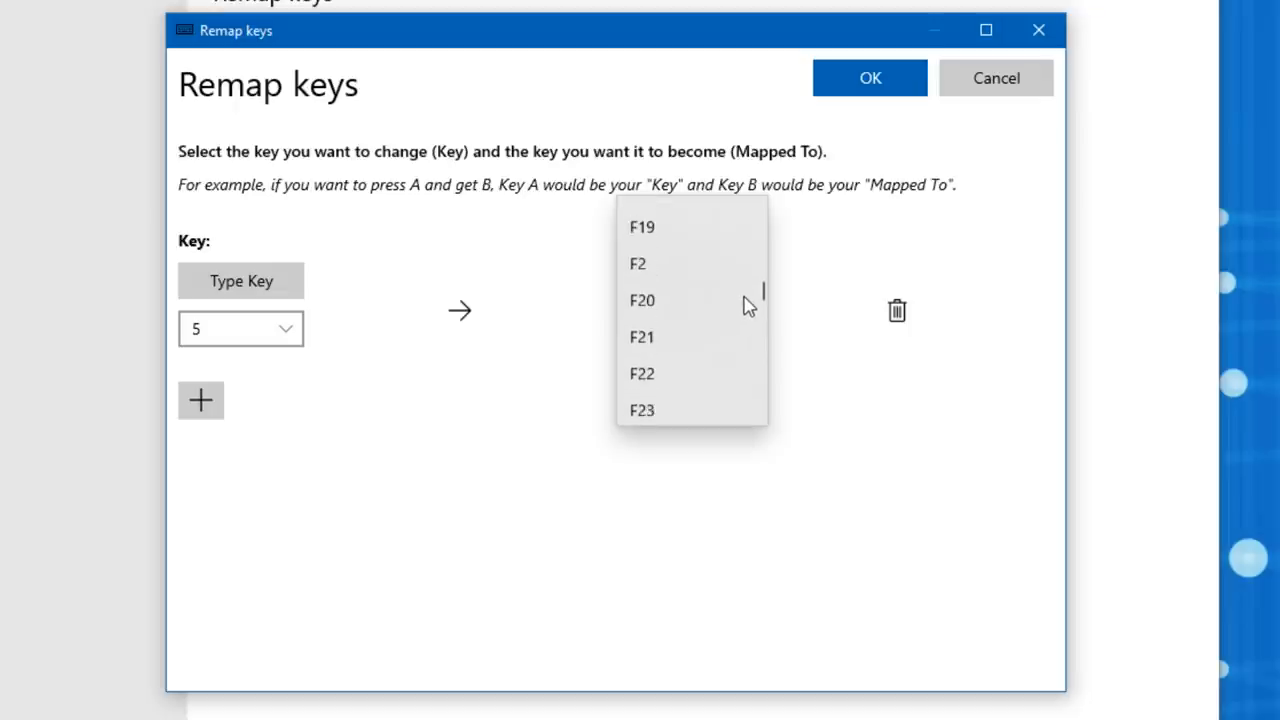
mouse_move(684, 350)
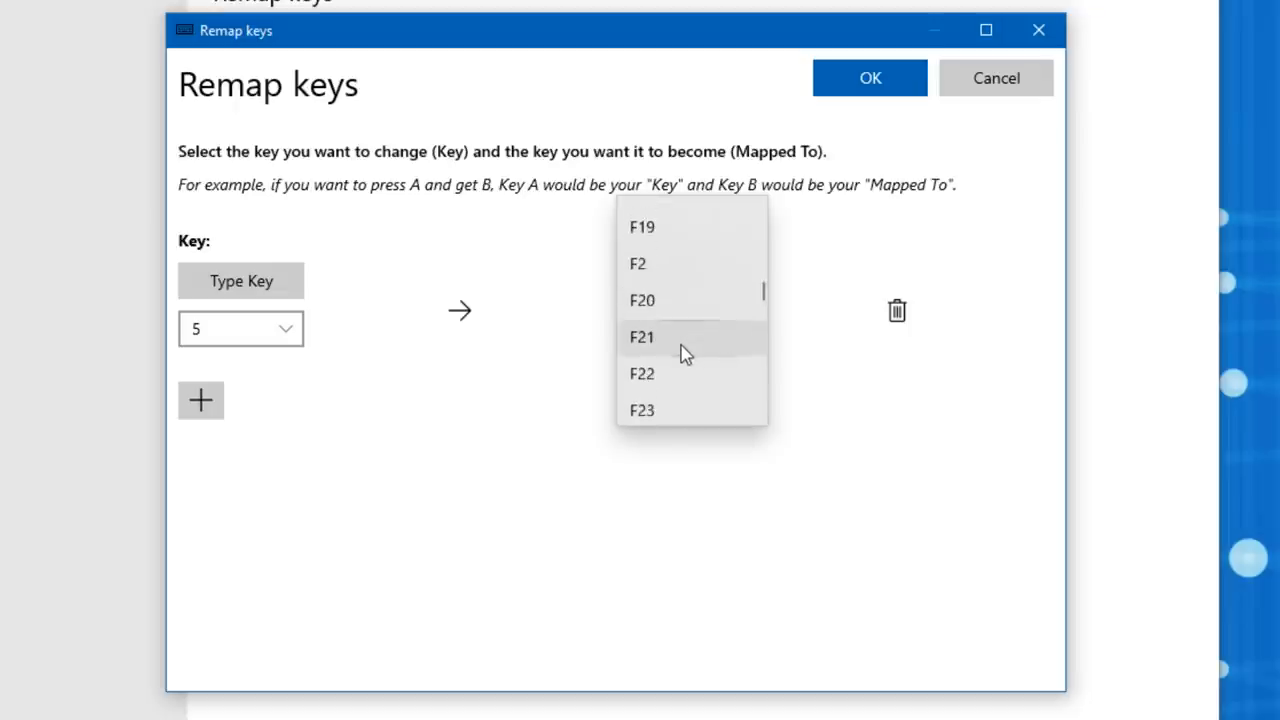
scroll(down, 3)
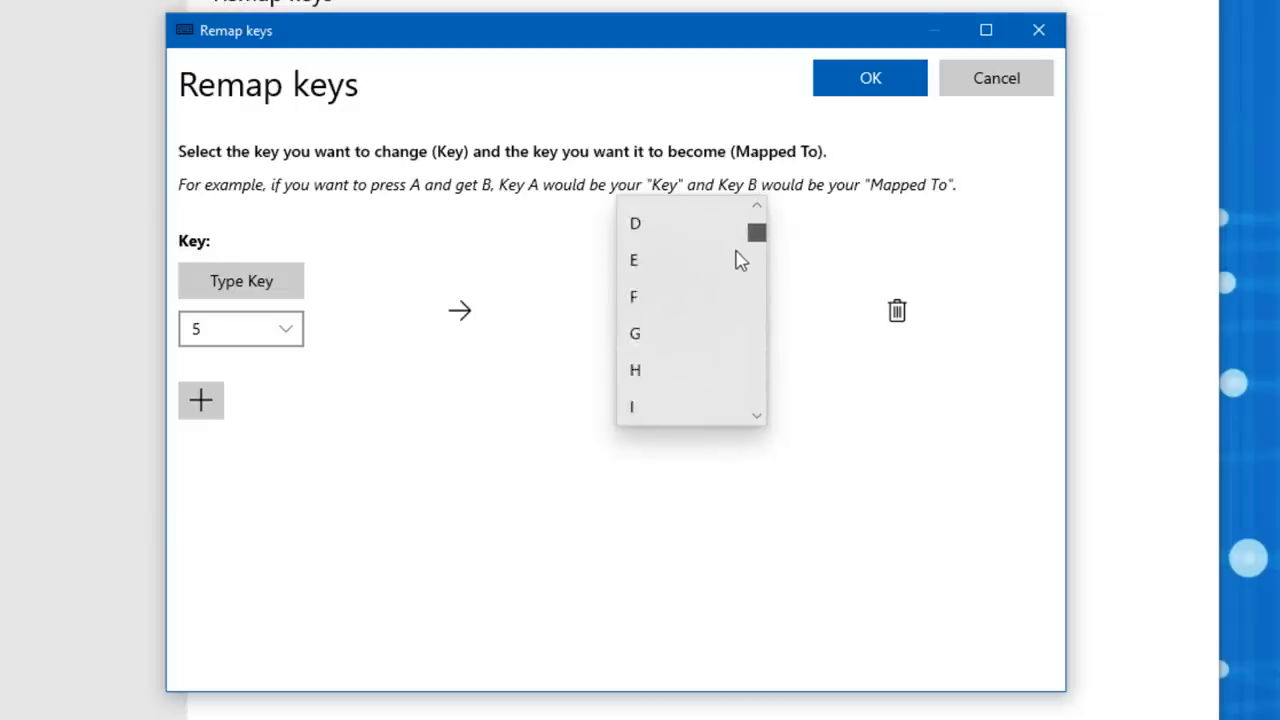
click(868, 78)
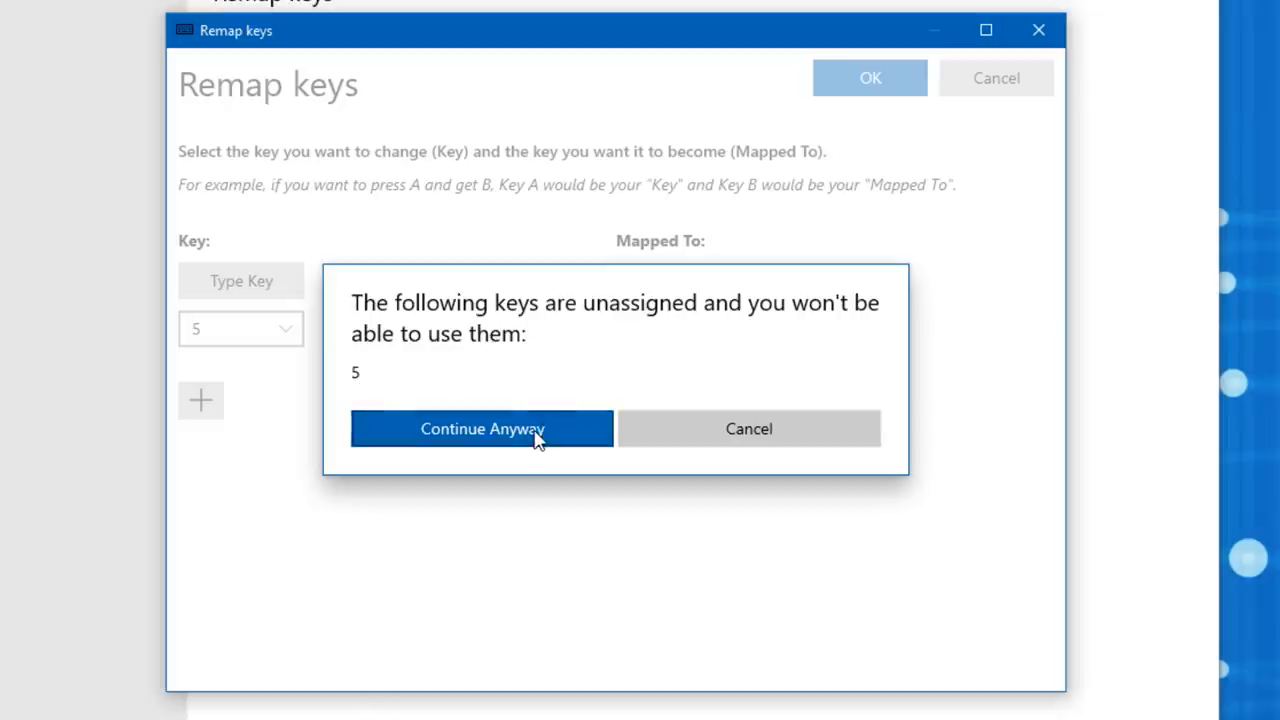
Step: Continue despite the warning and test the remapped key in Notepad, producing a line of 3s
click(482, 428)
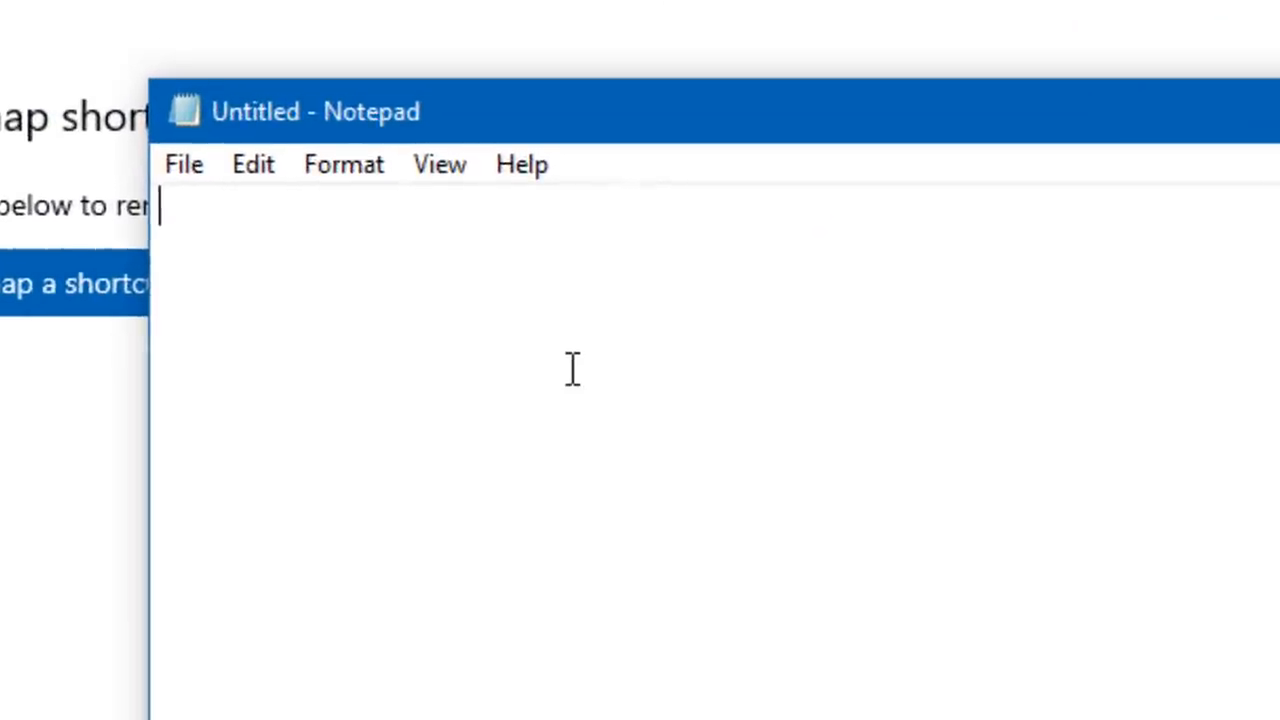
text(333333333)
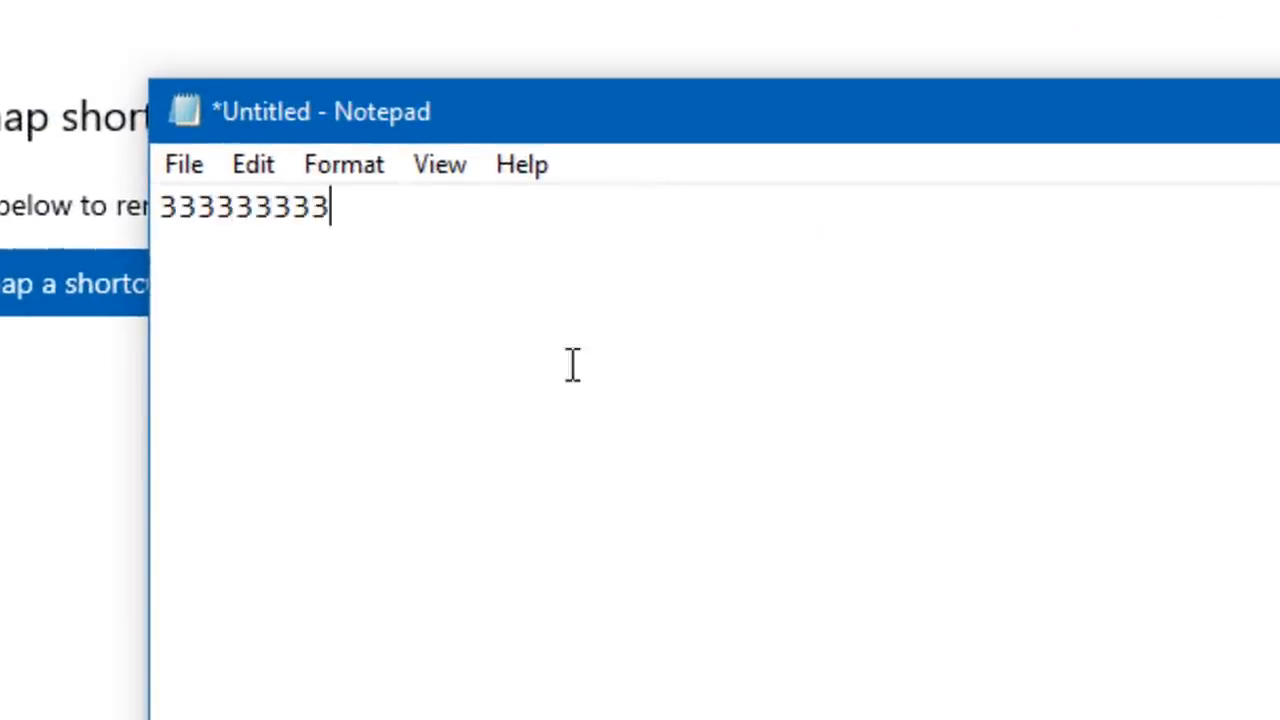
text(333333)
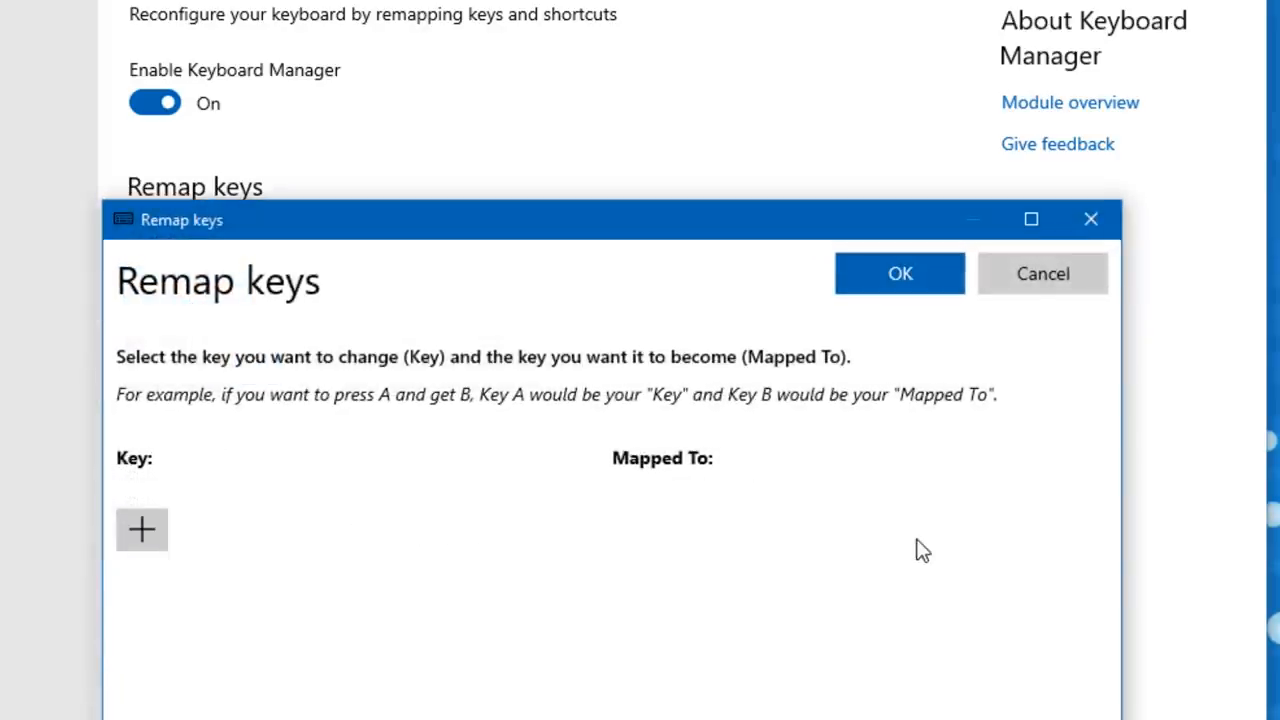
Step: Close the emptied Remap keys list and switch Keyboard Manager off
click(1042, 272)
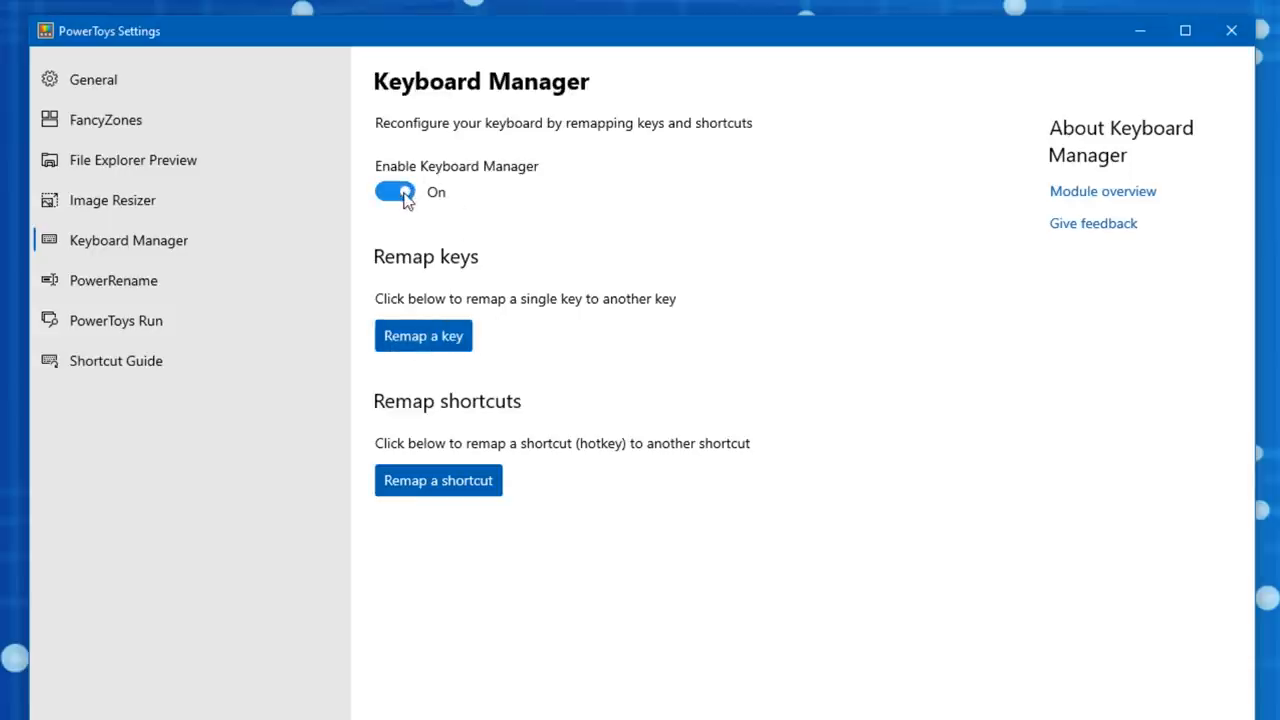
click(394, 192)
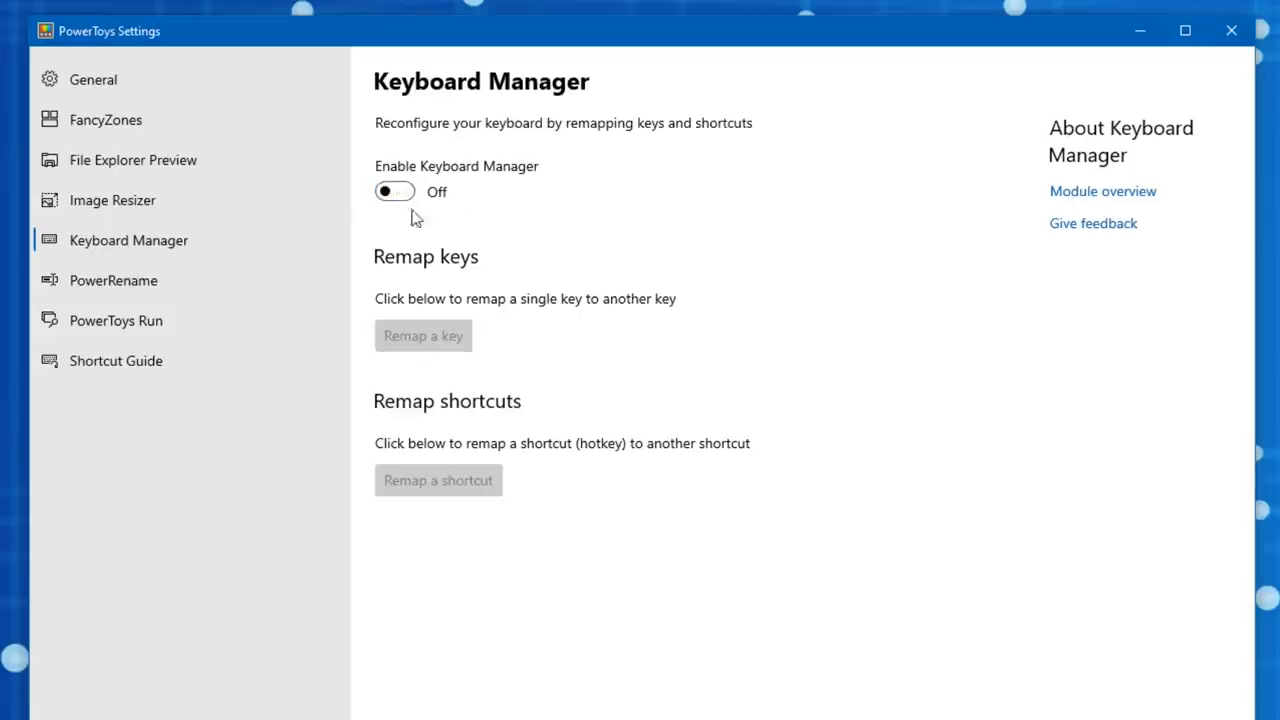
mouse_move(392, 192)
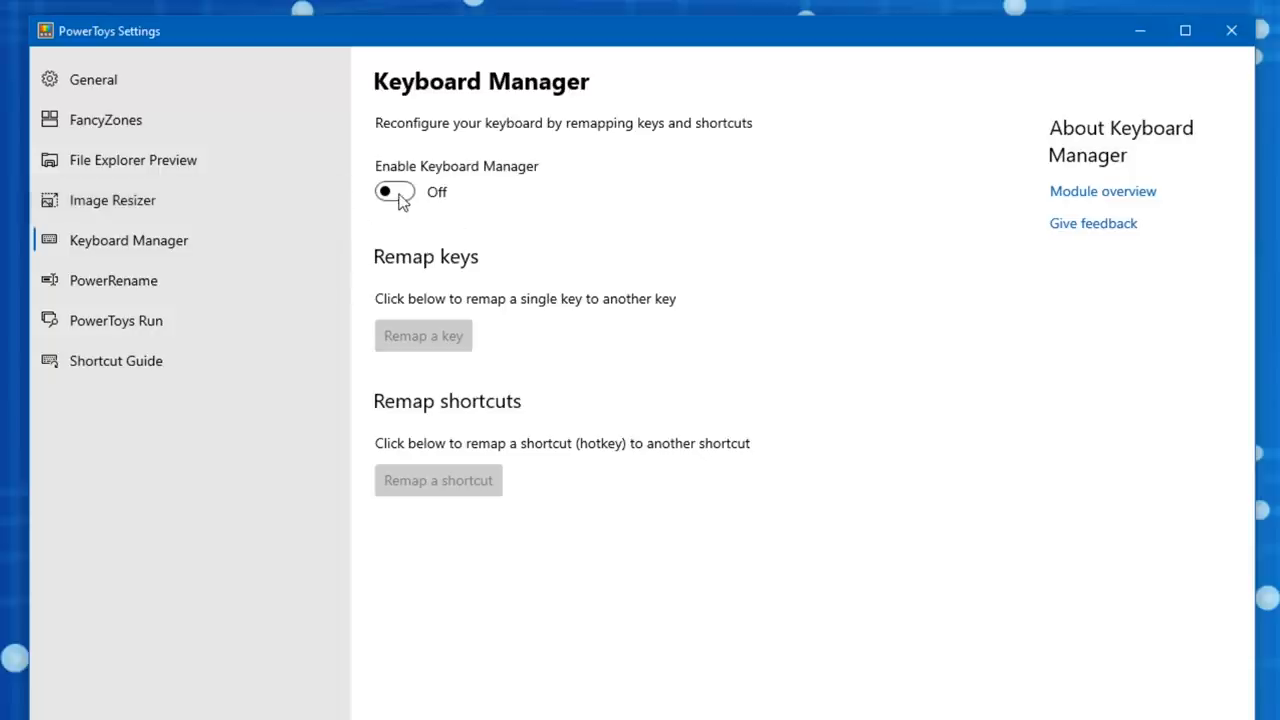
Step: Re-enable Keyboard Manager and add an empty row in Remap a shortcut
click(394, 192)
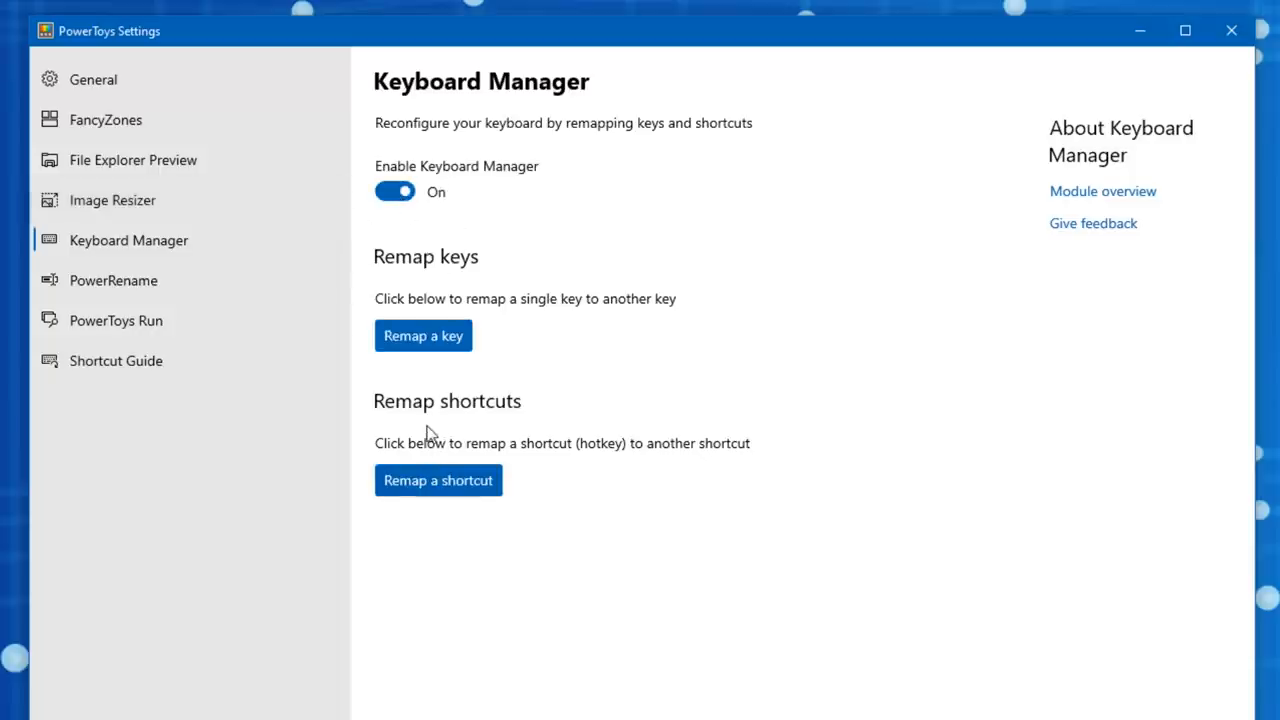
click(438, 480)
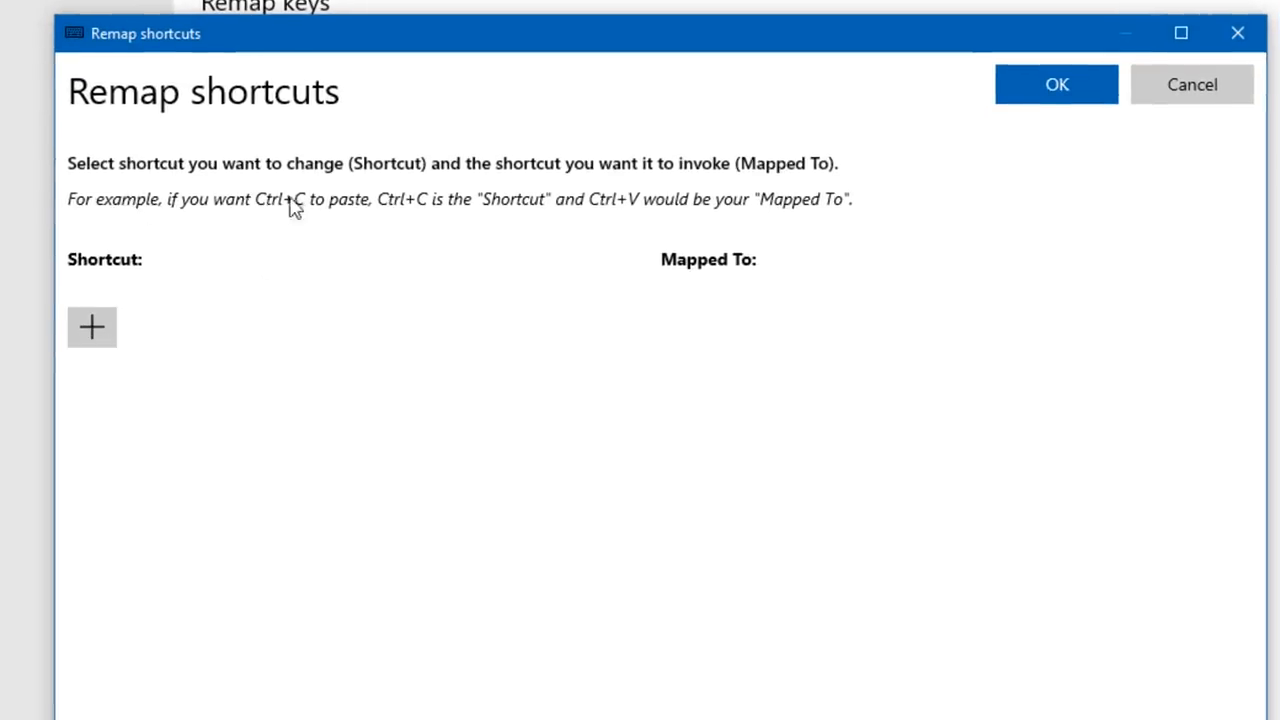
mouse_move(364, 210)
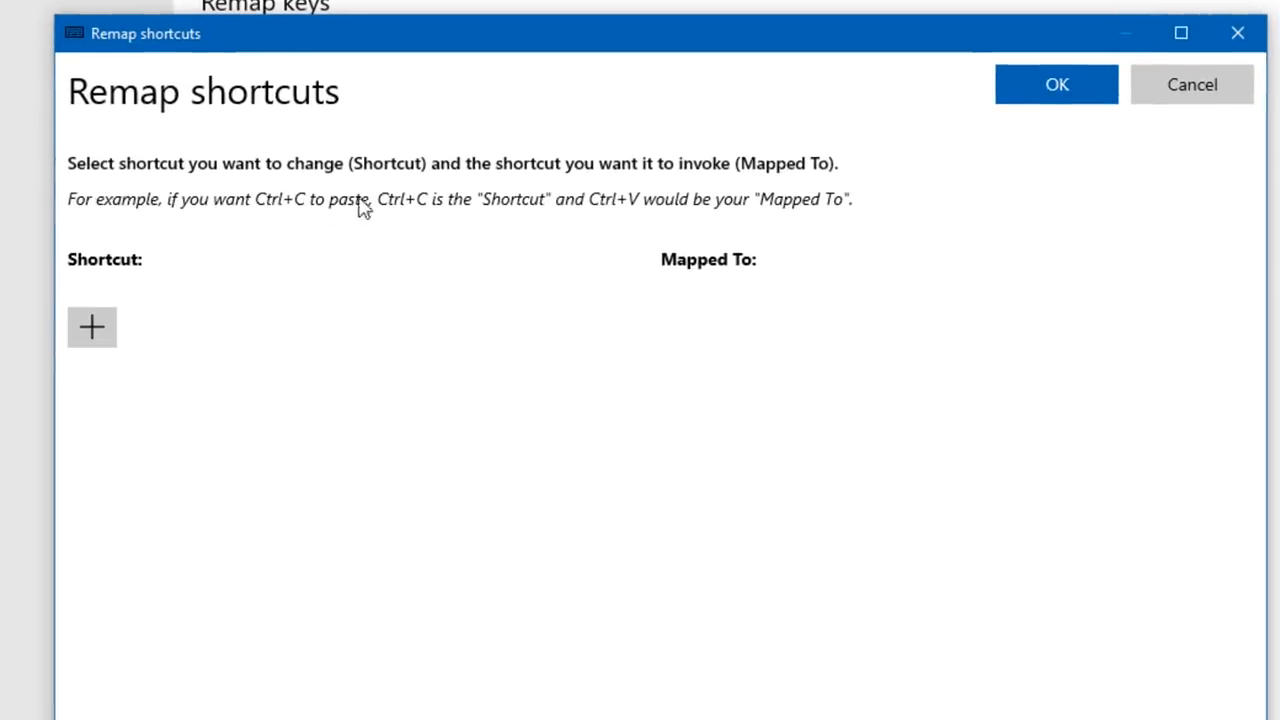
mouse_move(710, 212)
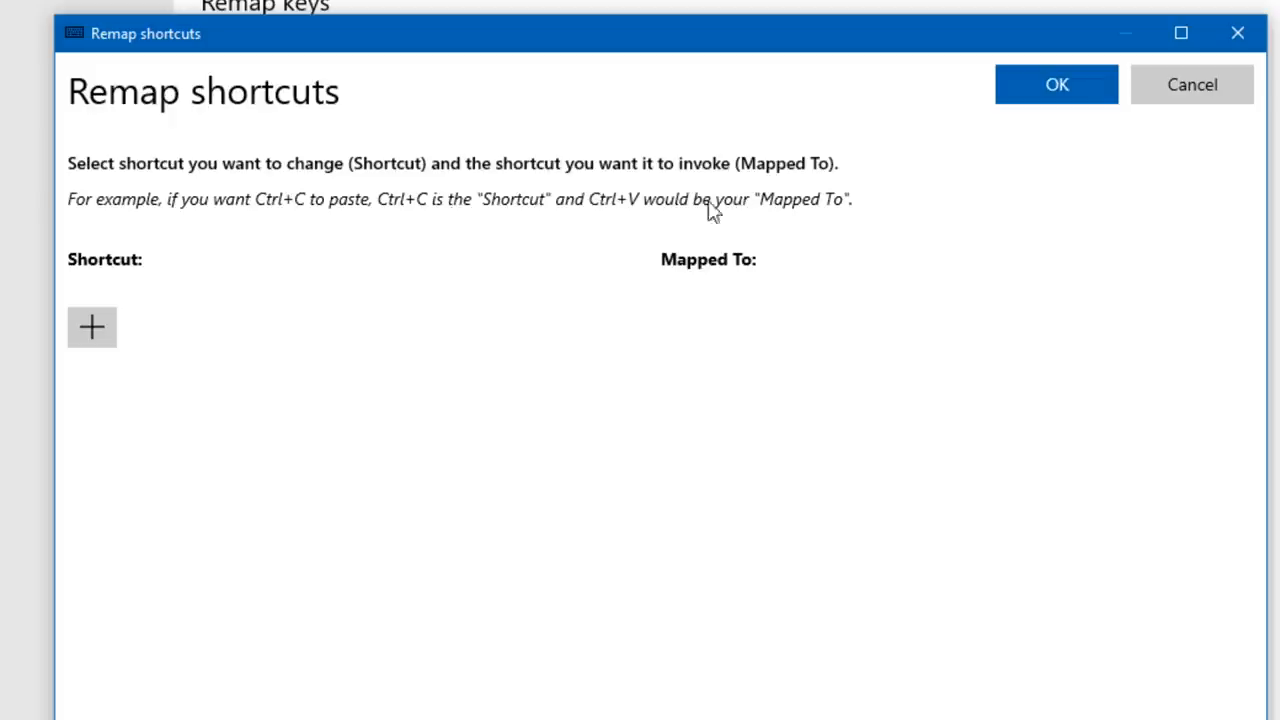
click(92, 328)
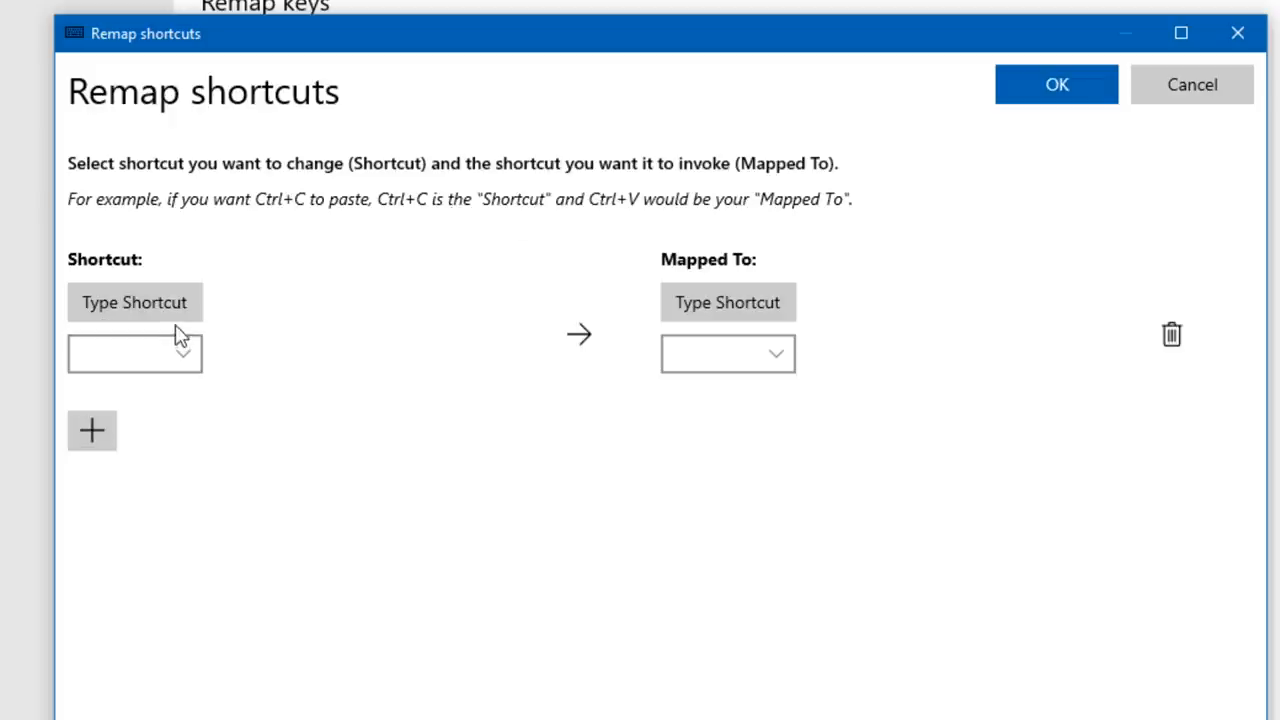
click(134, 302)
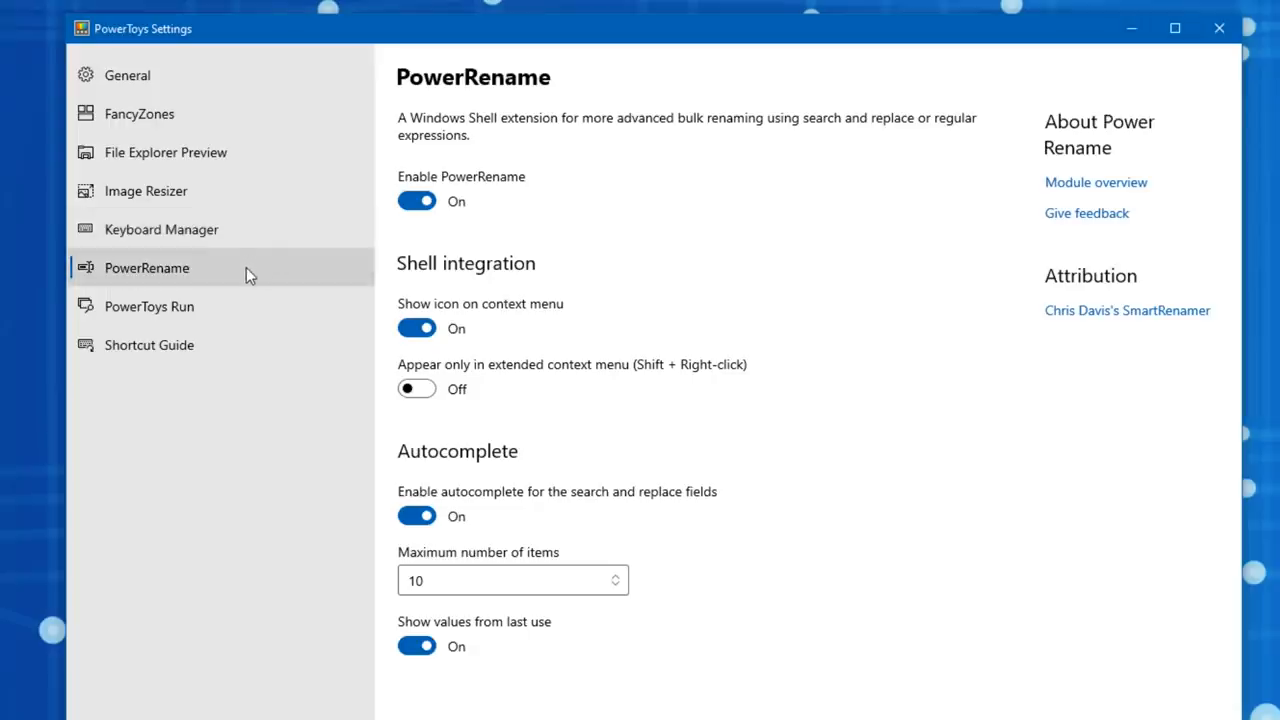
mouse_move(568, 128)
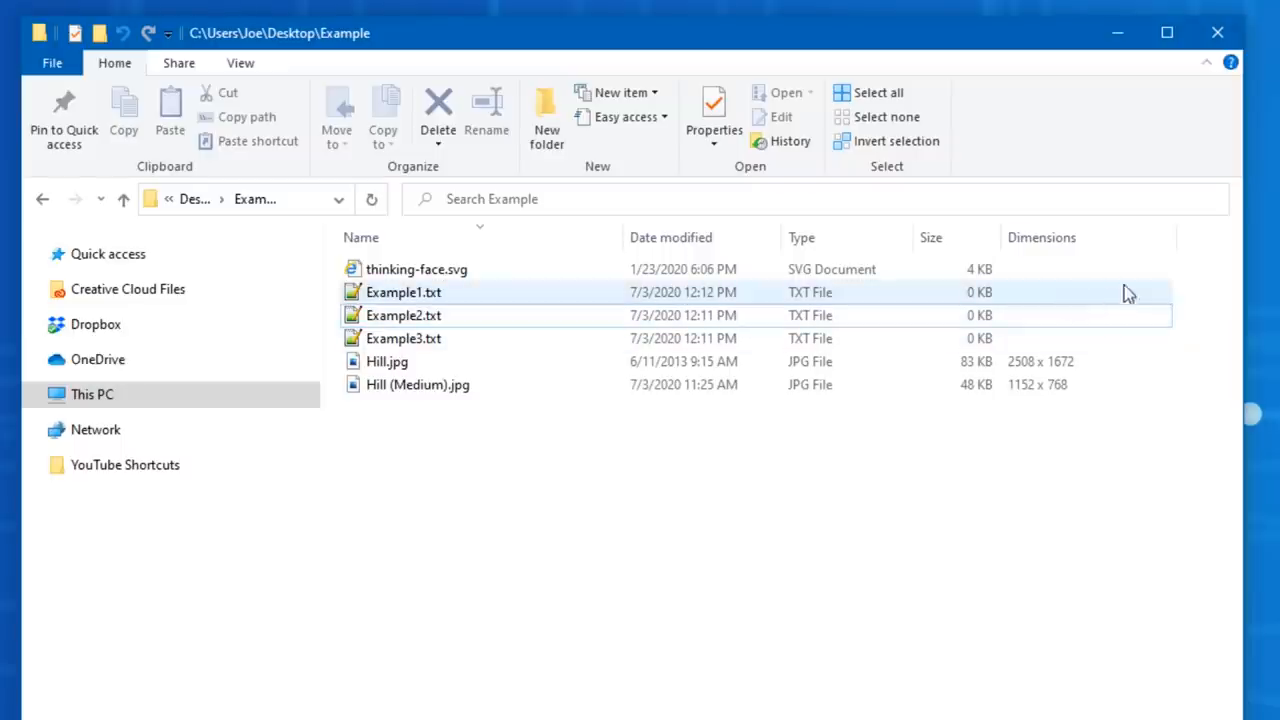
Step: Select the Example text files and set Search for 'Example', Replace with 'Test'
click(404, 338)
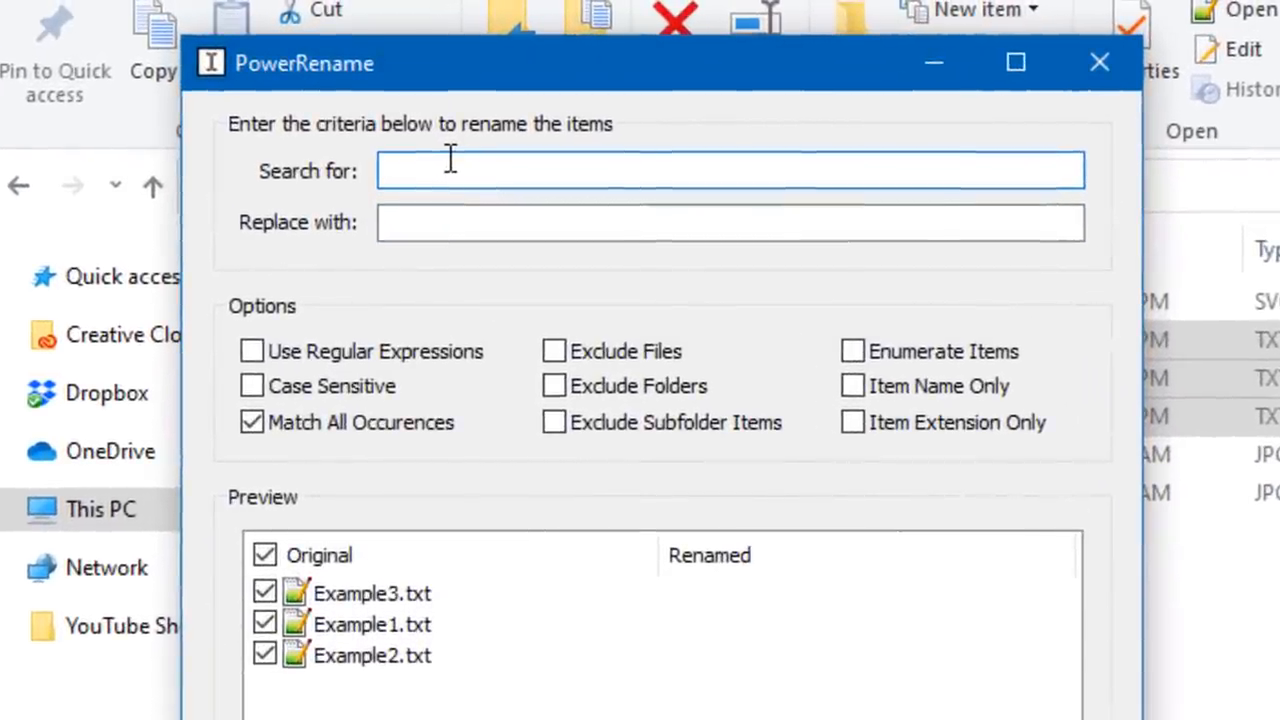
text(Example)
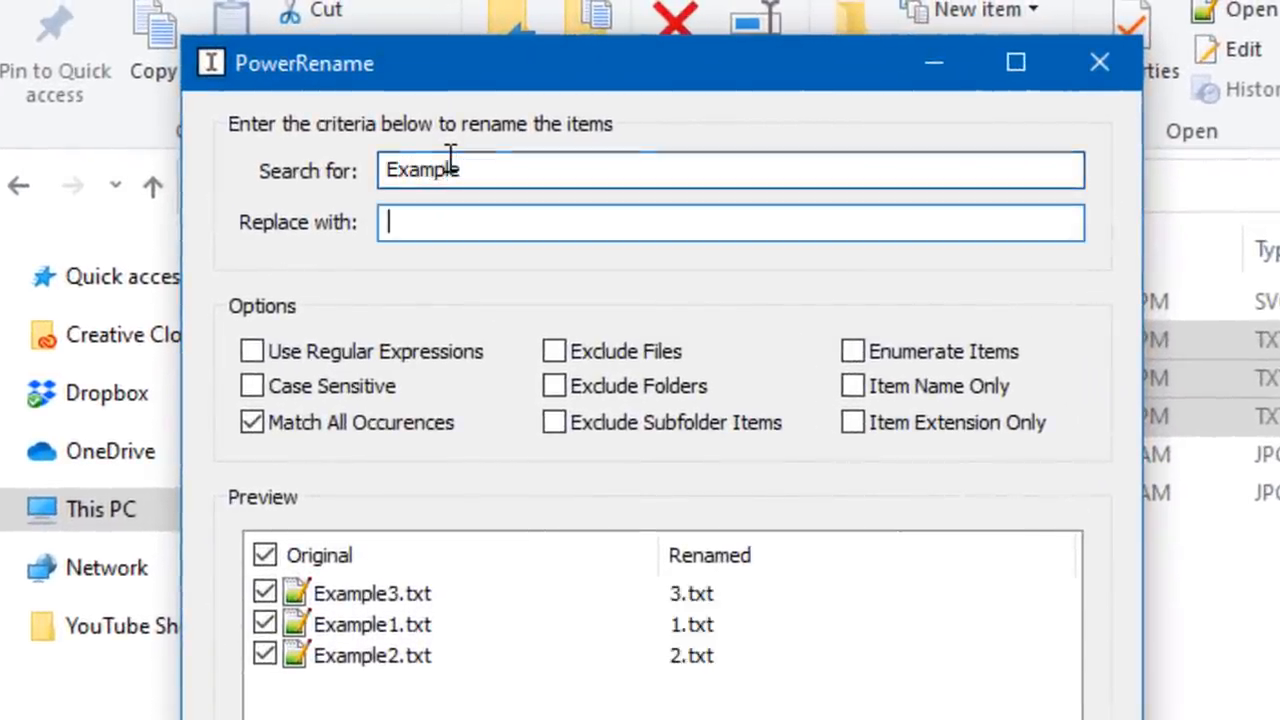
text(Test)
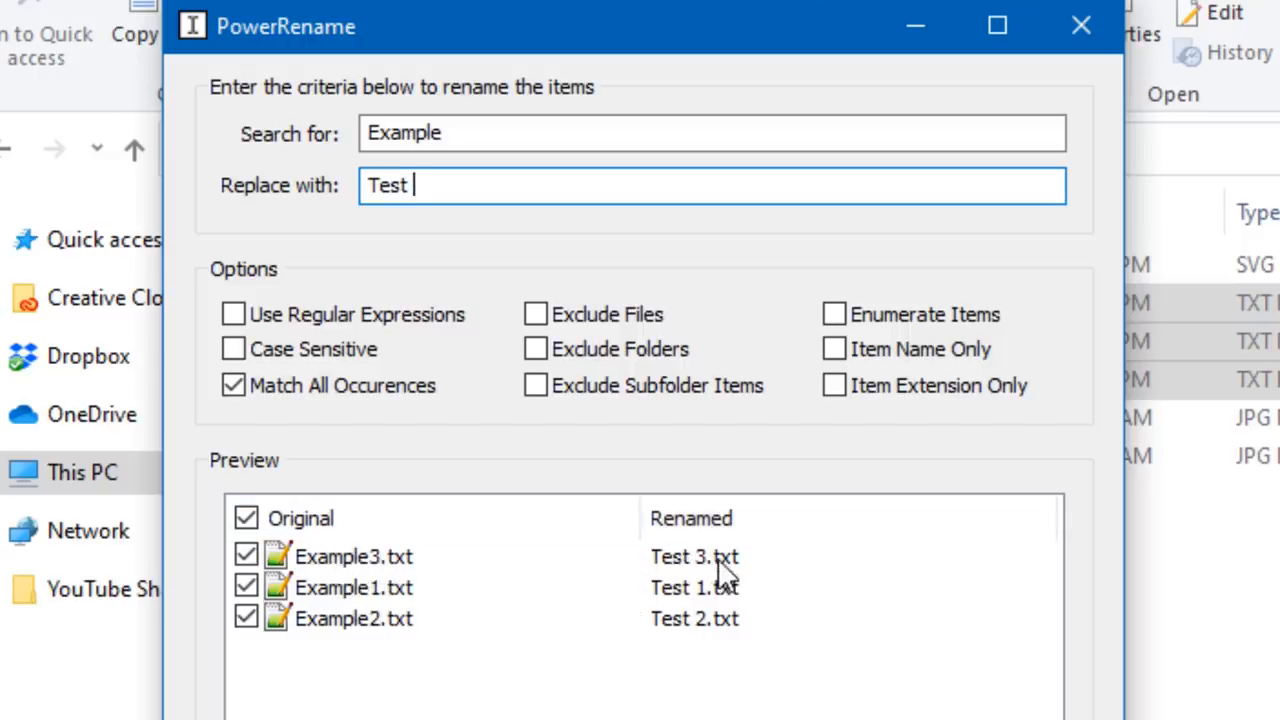
Step: Uncheck Match All Occurrences and rename the files to Test 1.txt, Test 2.txt, Test 3.txt
click(232, 384)
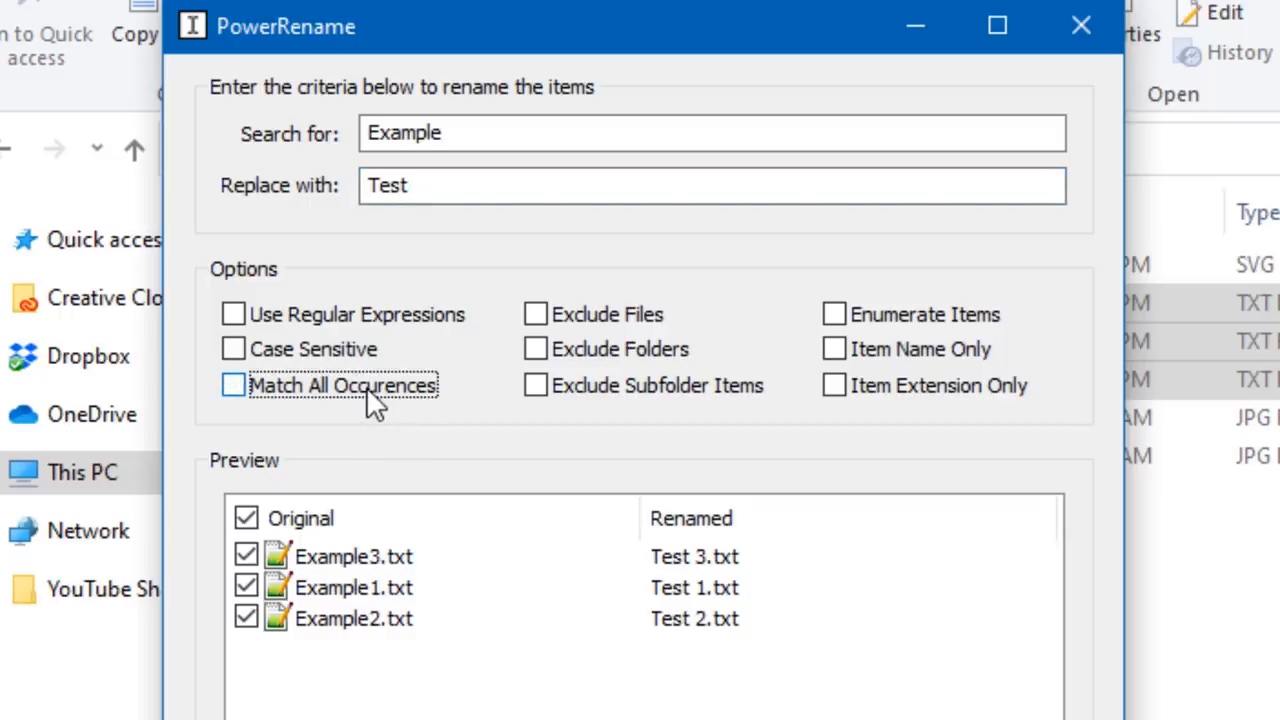
mouse_move(510, 340)
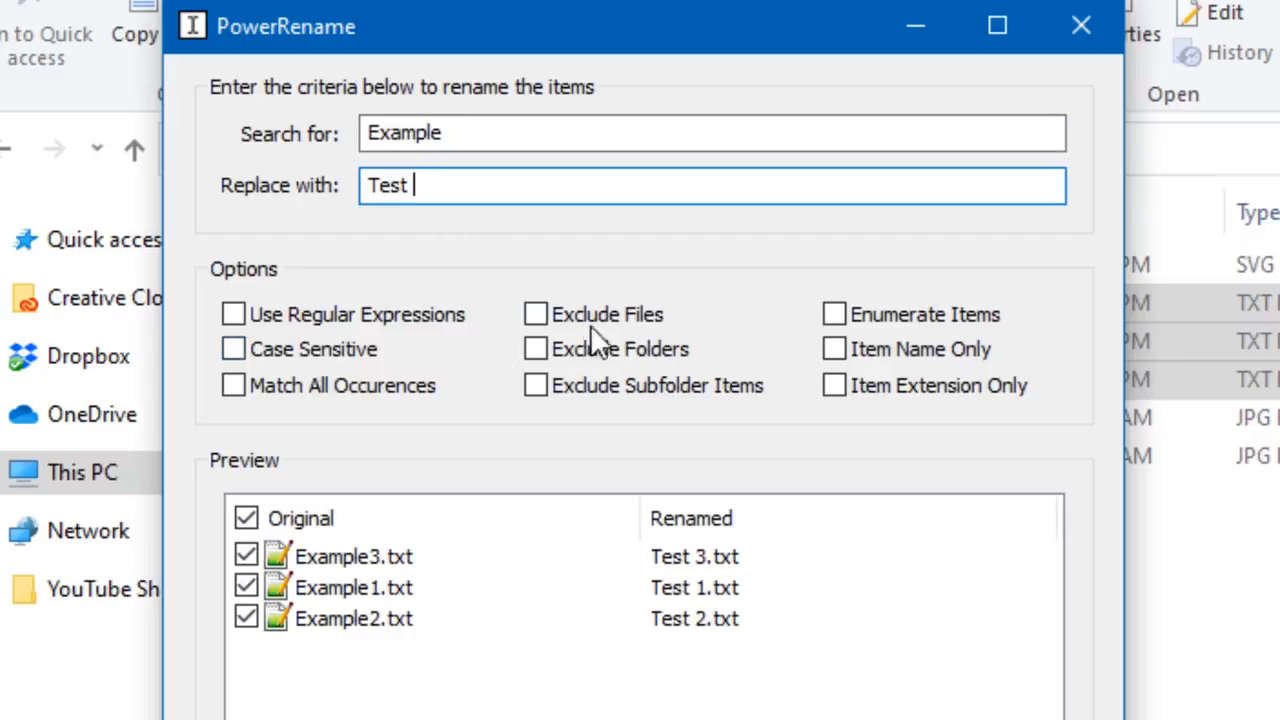
click(536, 348)
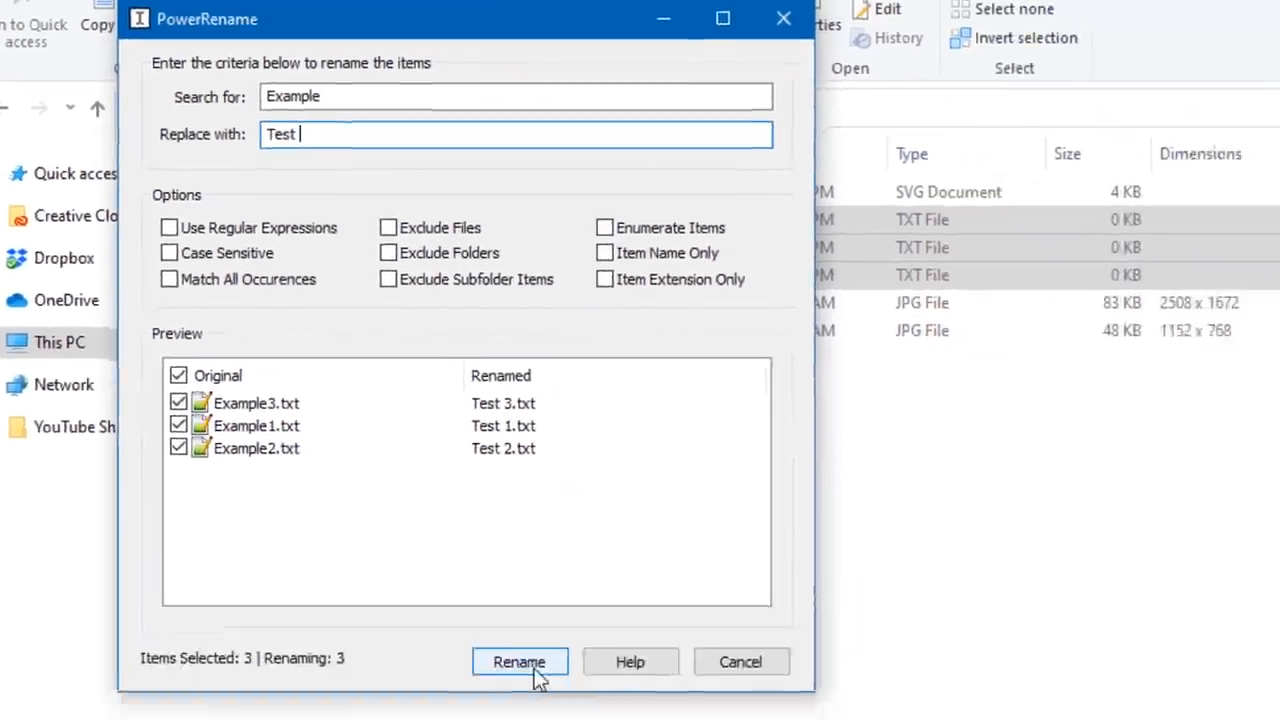
click(520, 660)
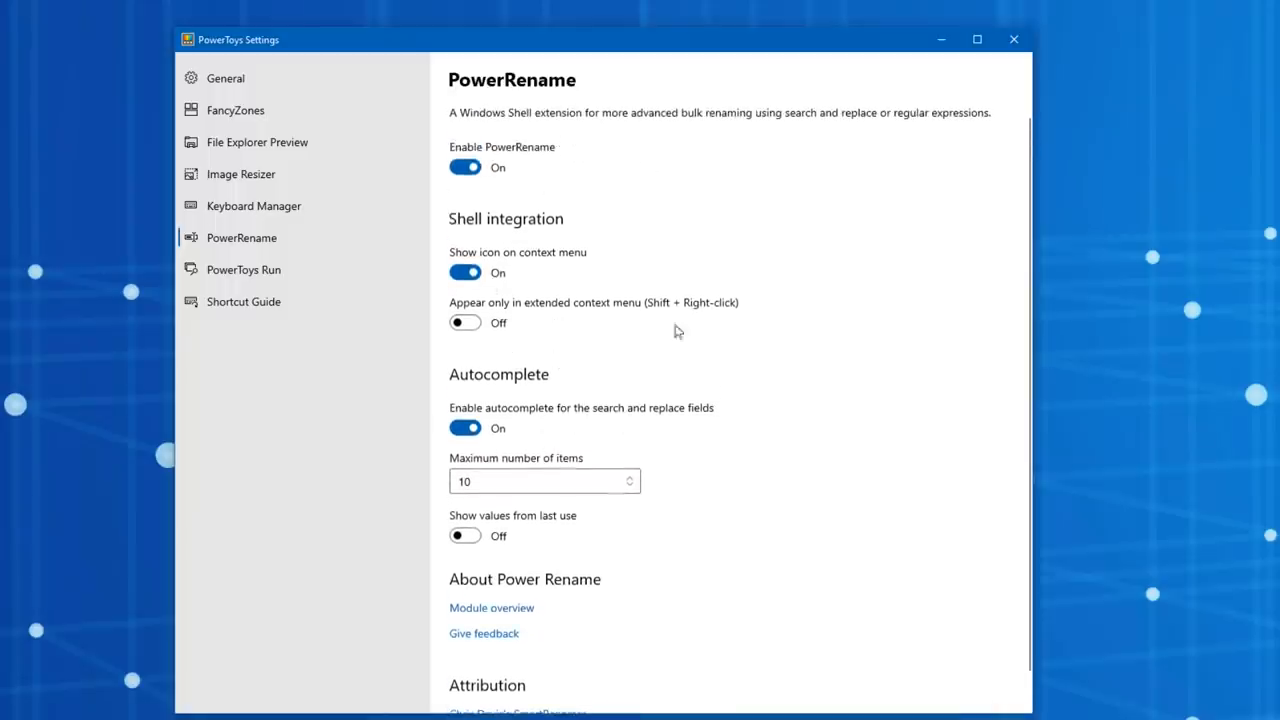
Step: Show the PowerToys Run settings page with its Alt + Space shortcut
click(244, 268)
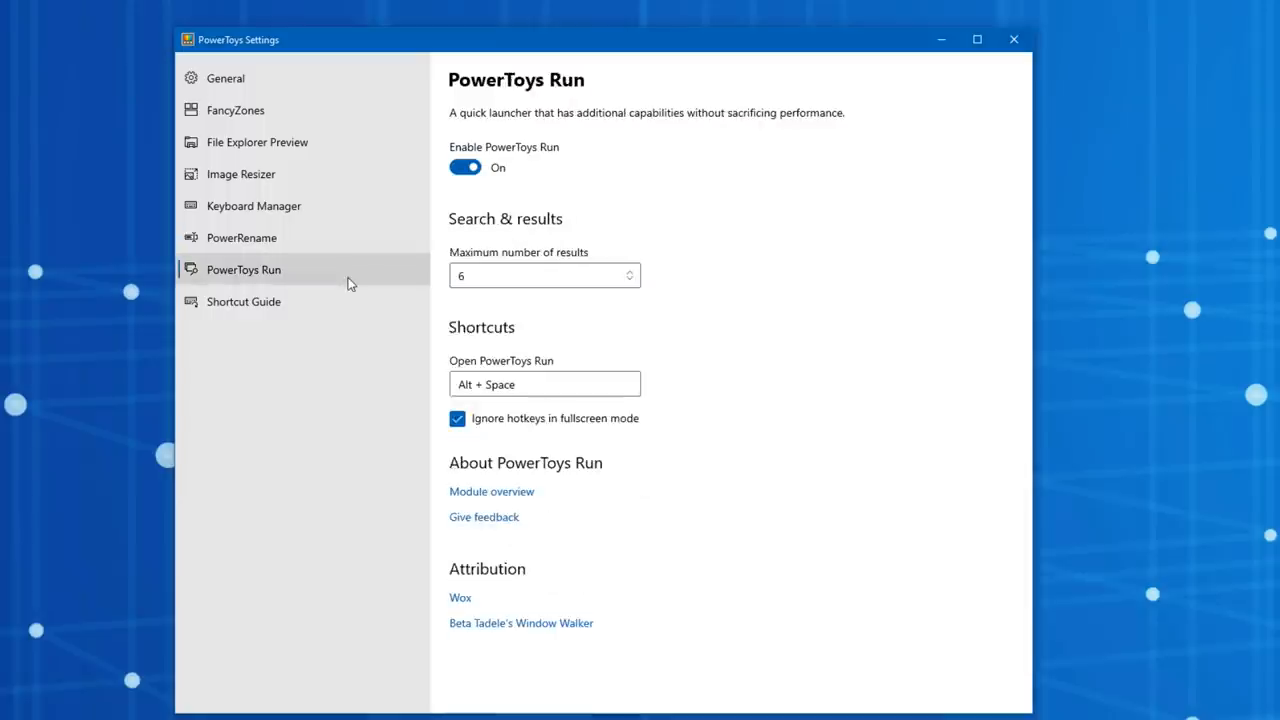
mouse_move(596, 108)
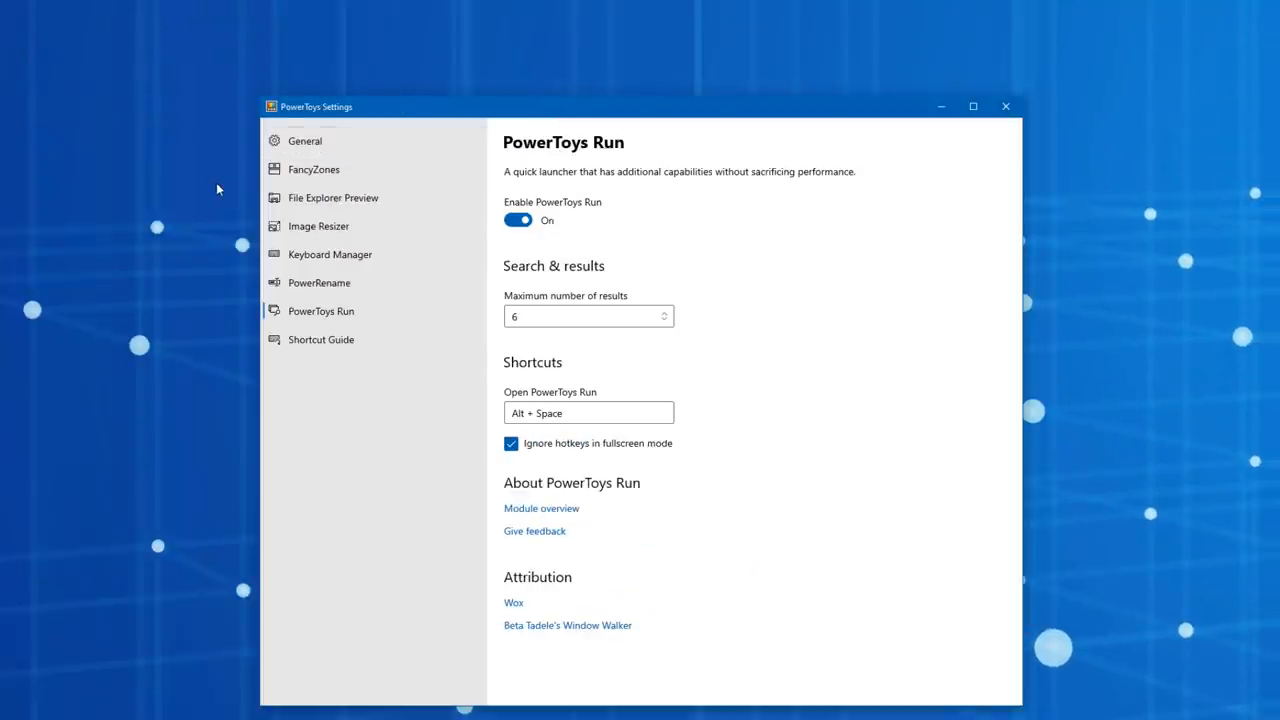
Step: Launch PowerToys Run with Alt+Space and search 'adobe', listing Adobe Audition 2019 and others
key(alt+space)
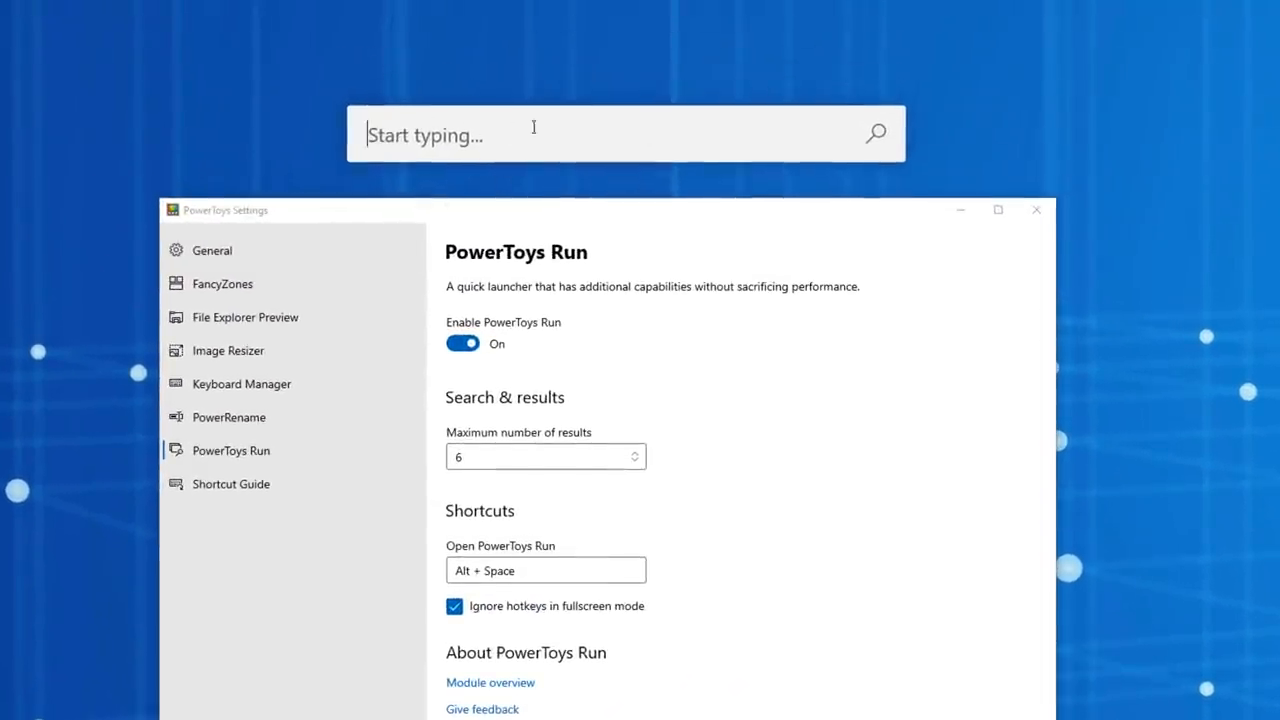
mouse_move(510, 128)
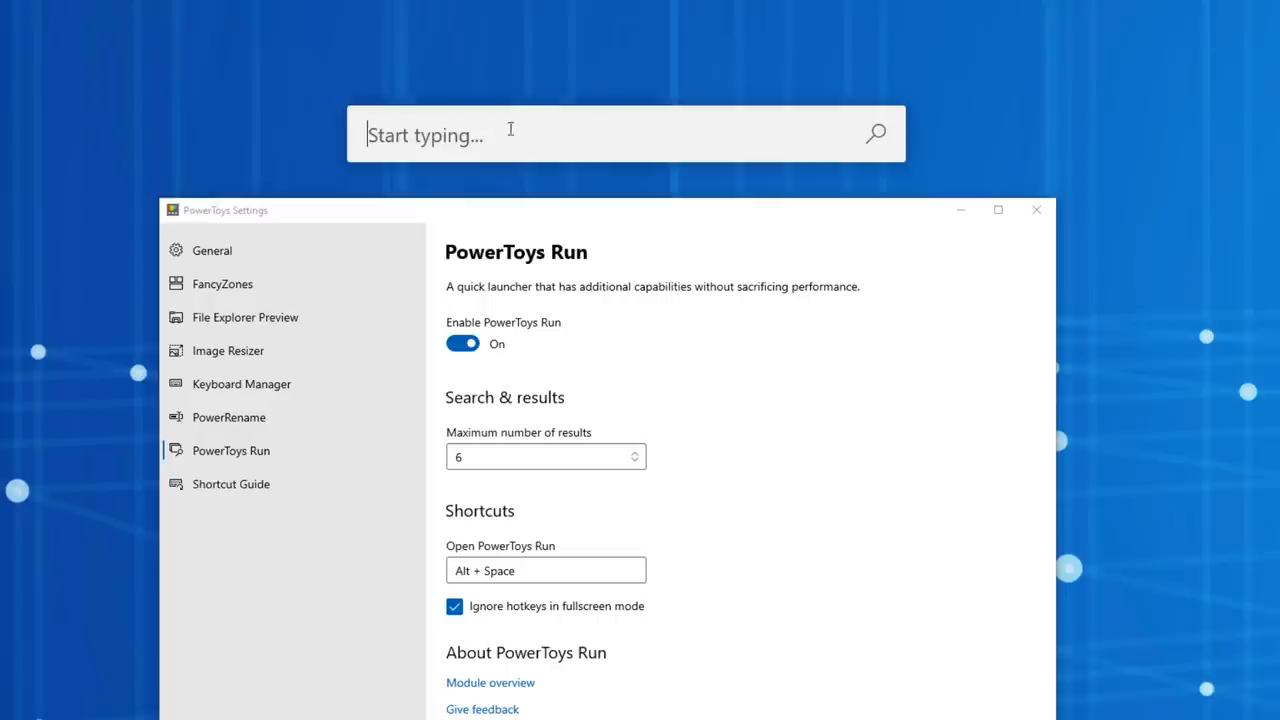
mouse_move(432, 132)
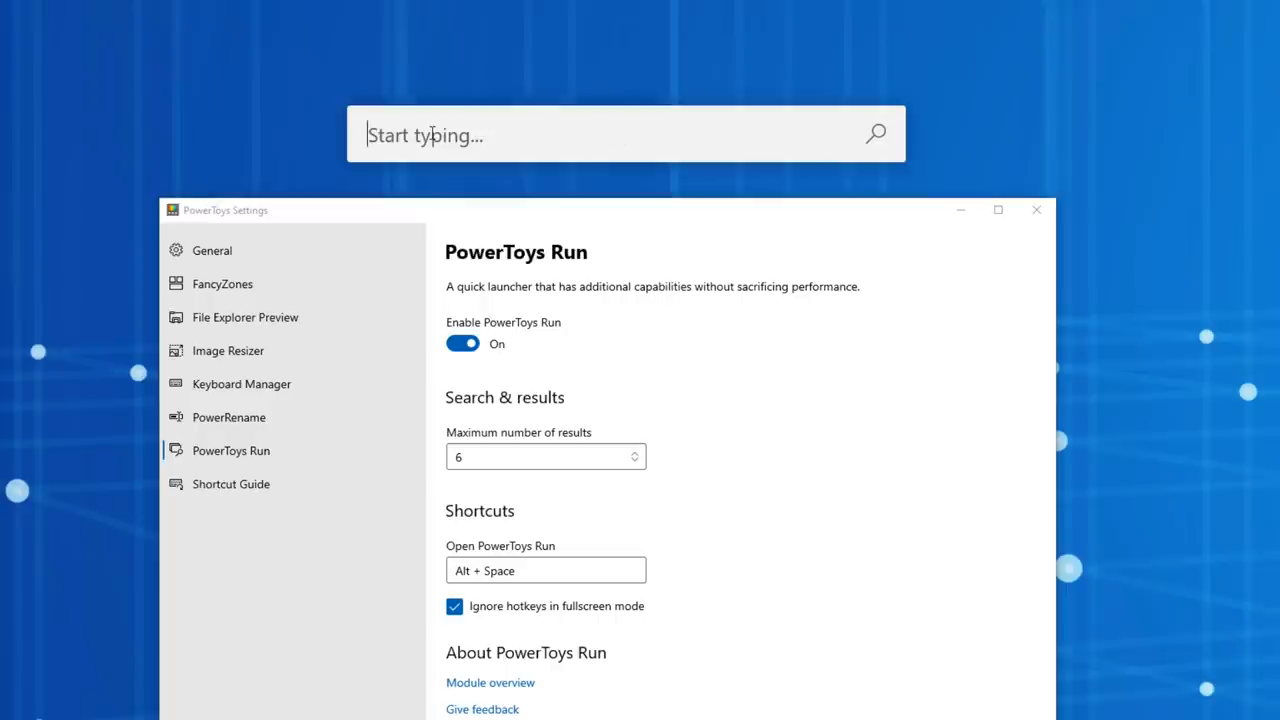
text(adobe)
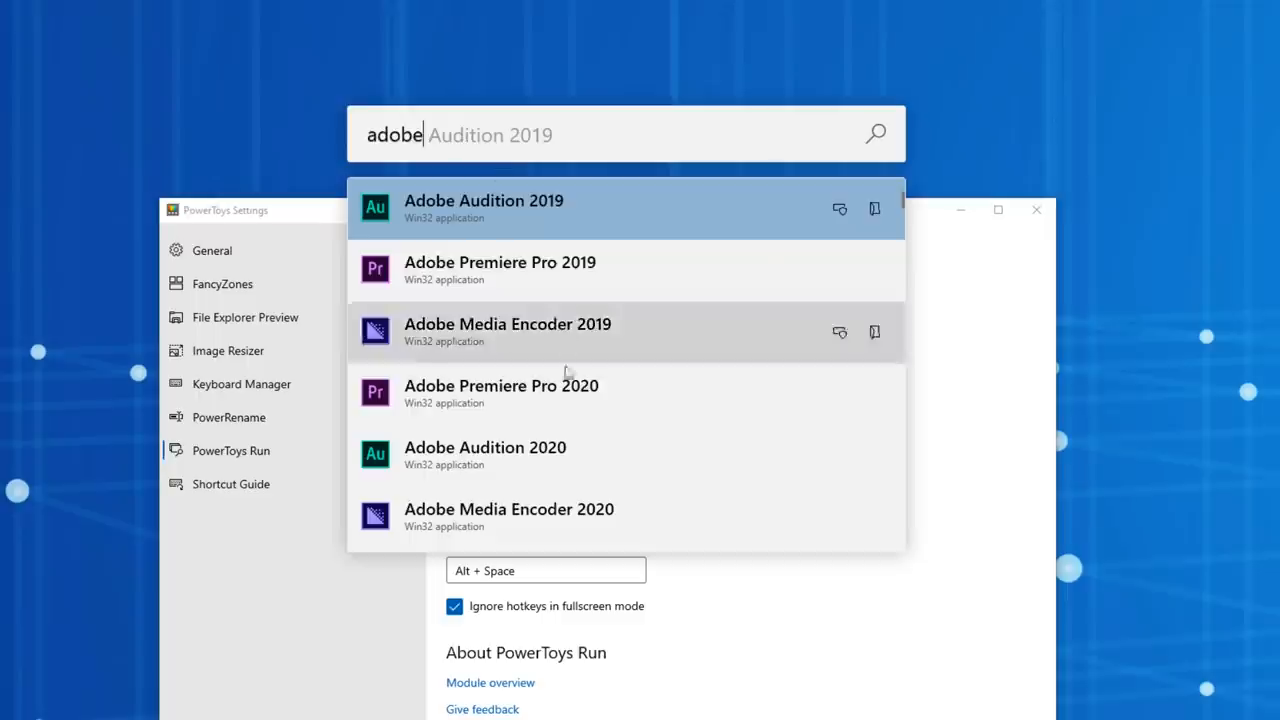
mouse_move(576, 210)
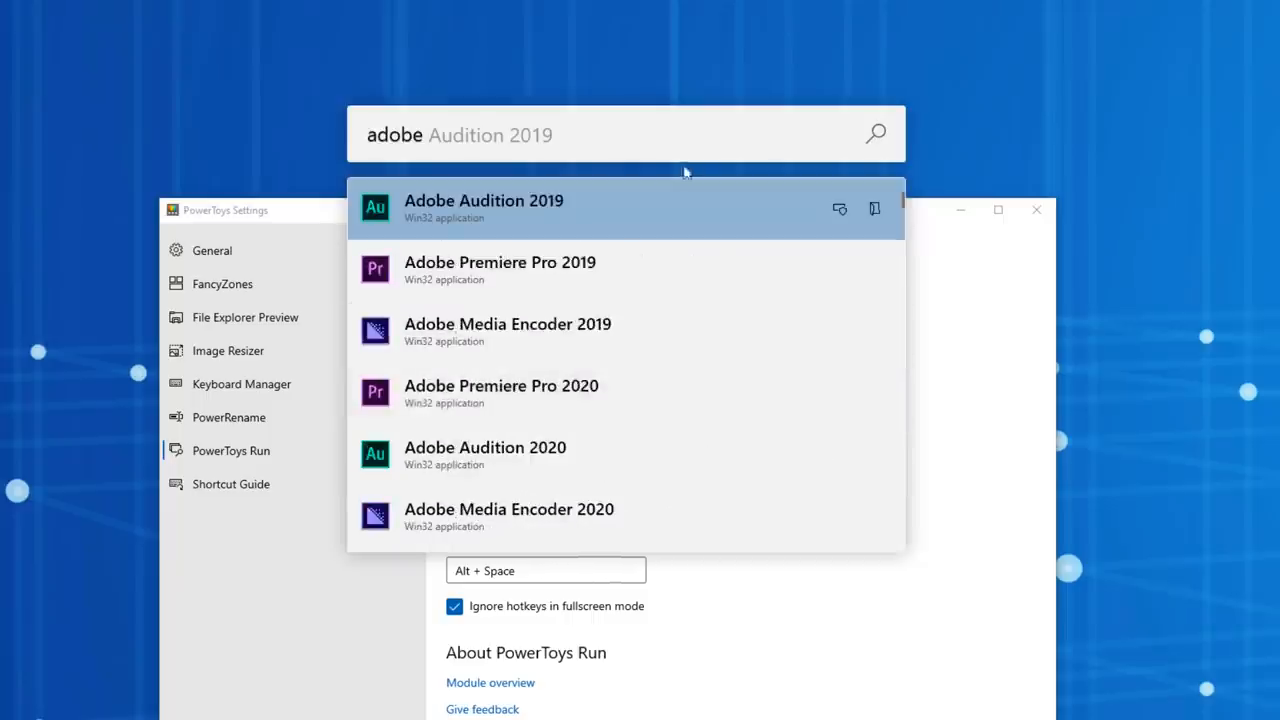
mouse_move(874, 208)
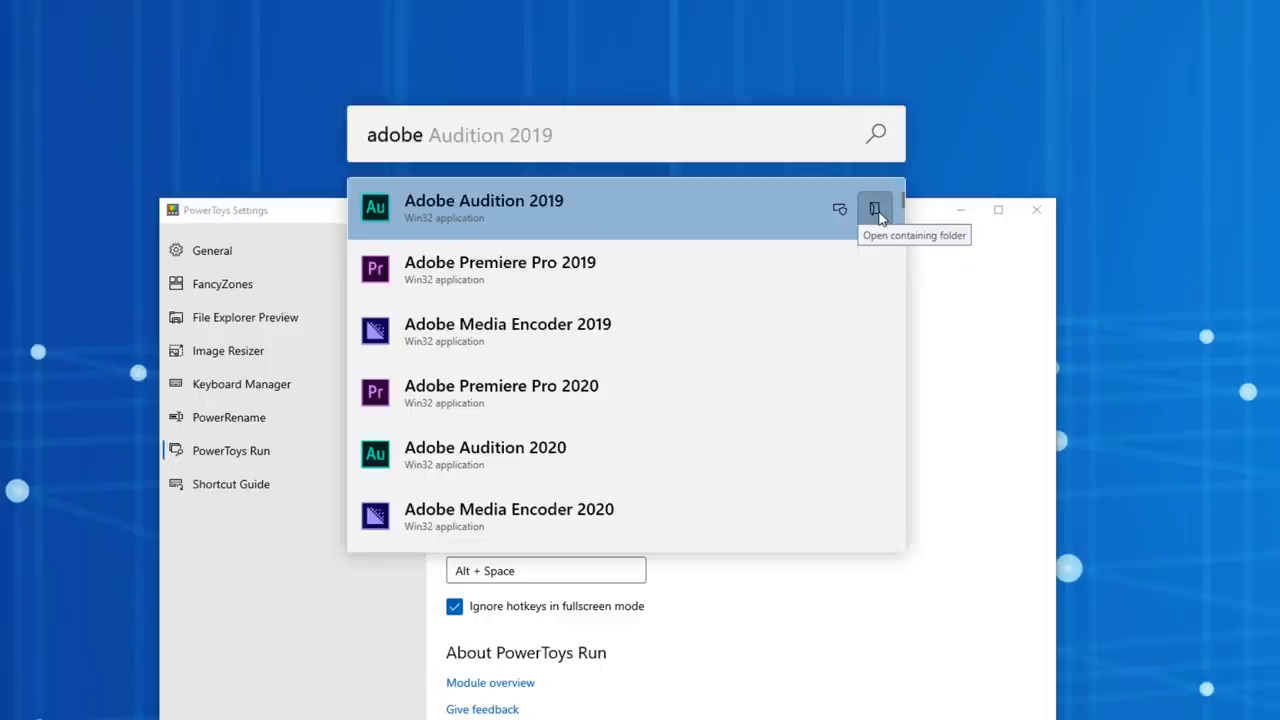
mouse_move(876, 216)
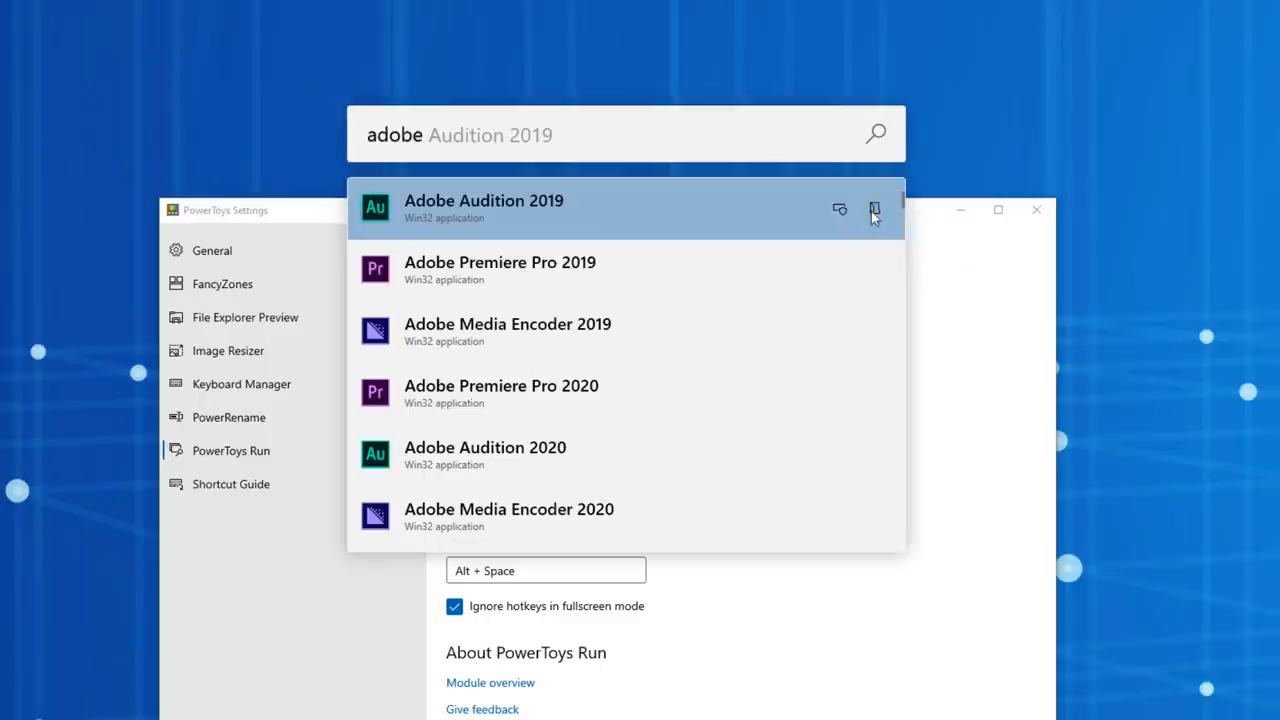
mouse_move(490, 136)
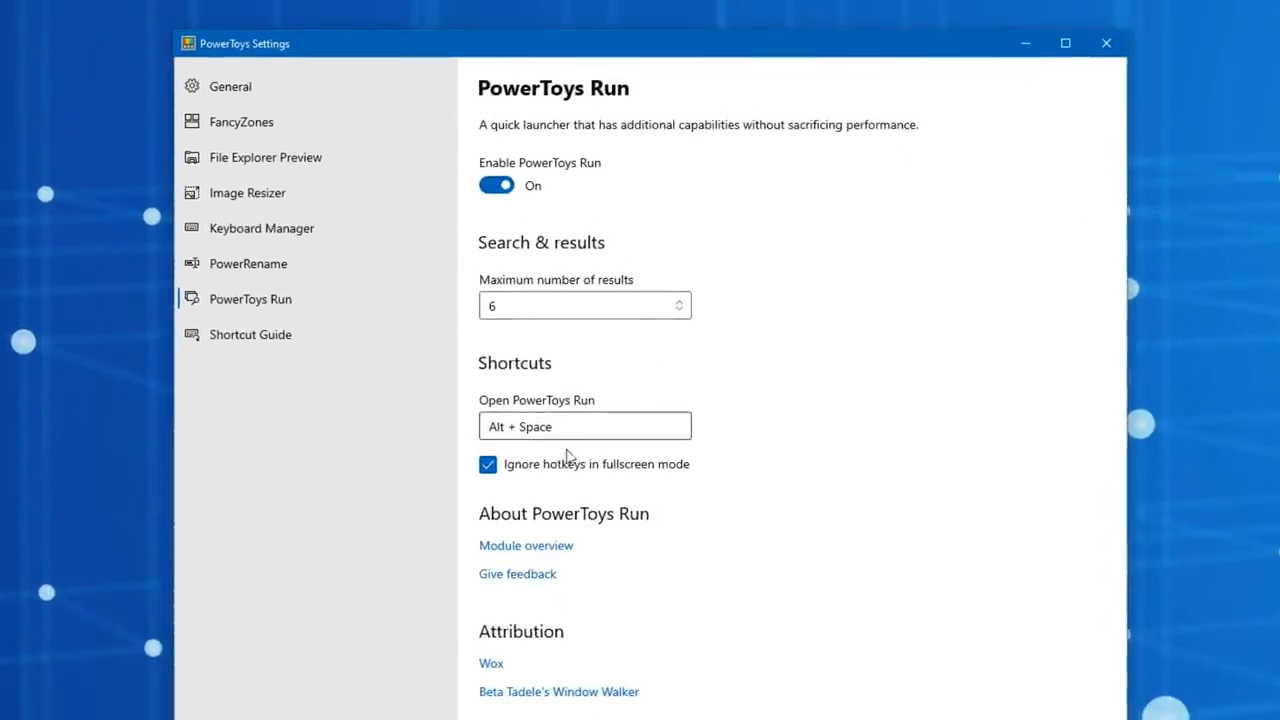
mouse_move(620, 398)
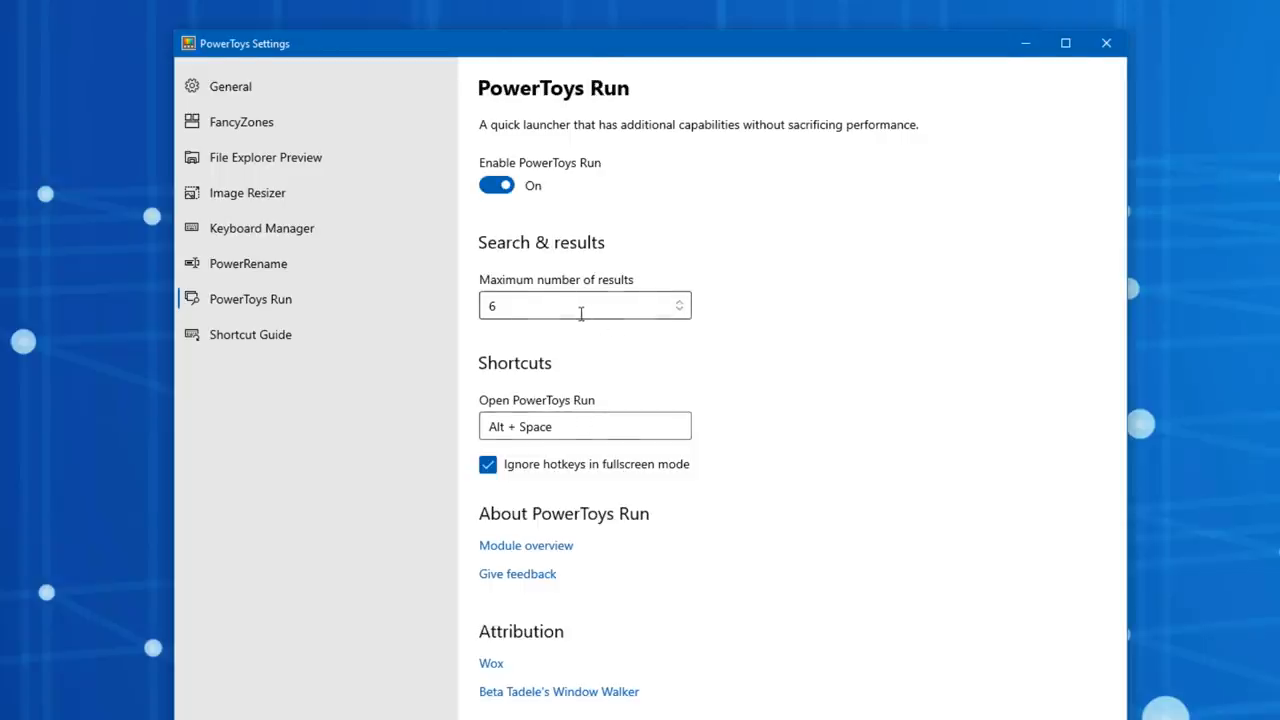
Step: Show the Shortcut Guide settings page in the sidebar
click(250, 334)
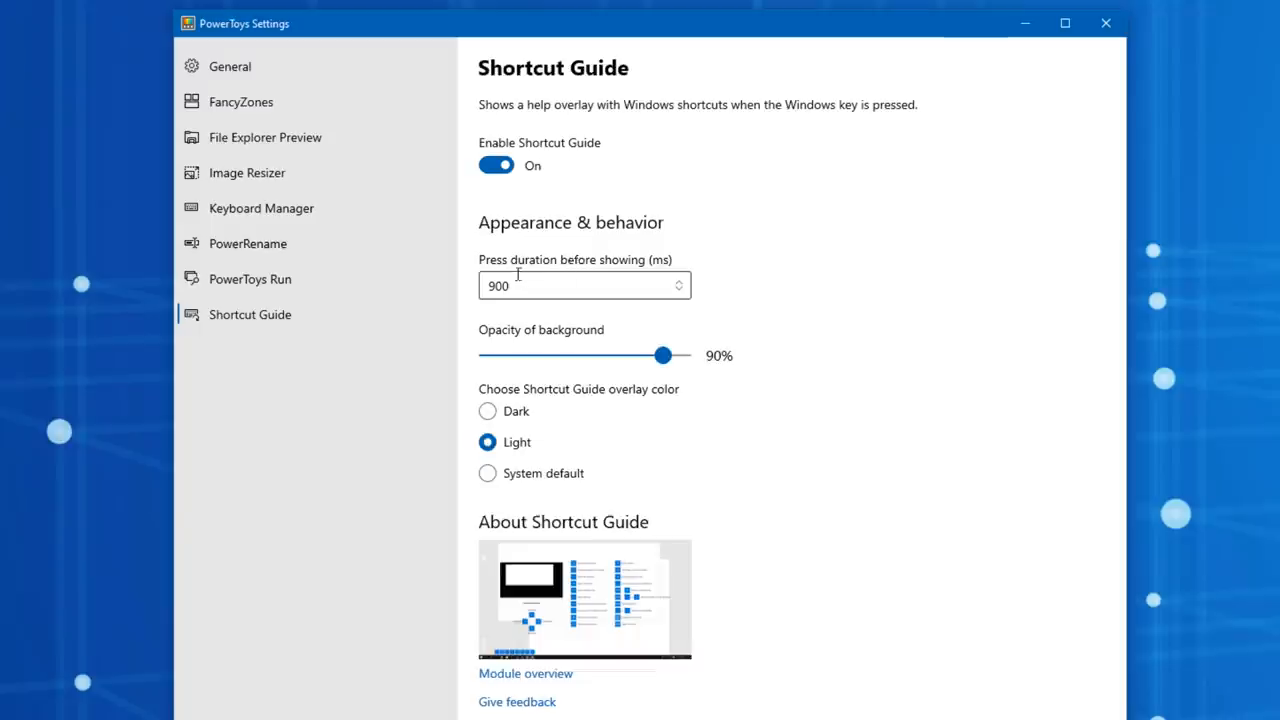
click(490, 286)
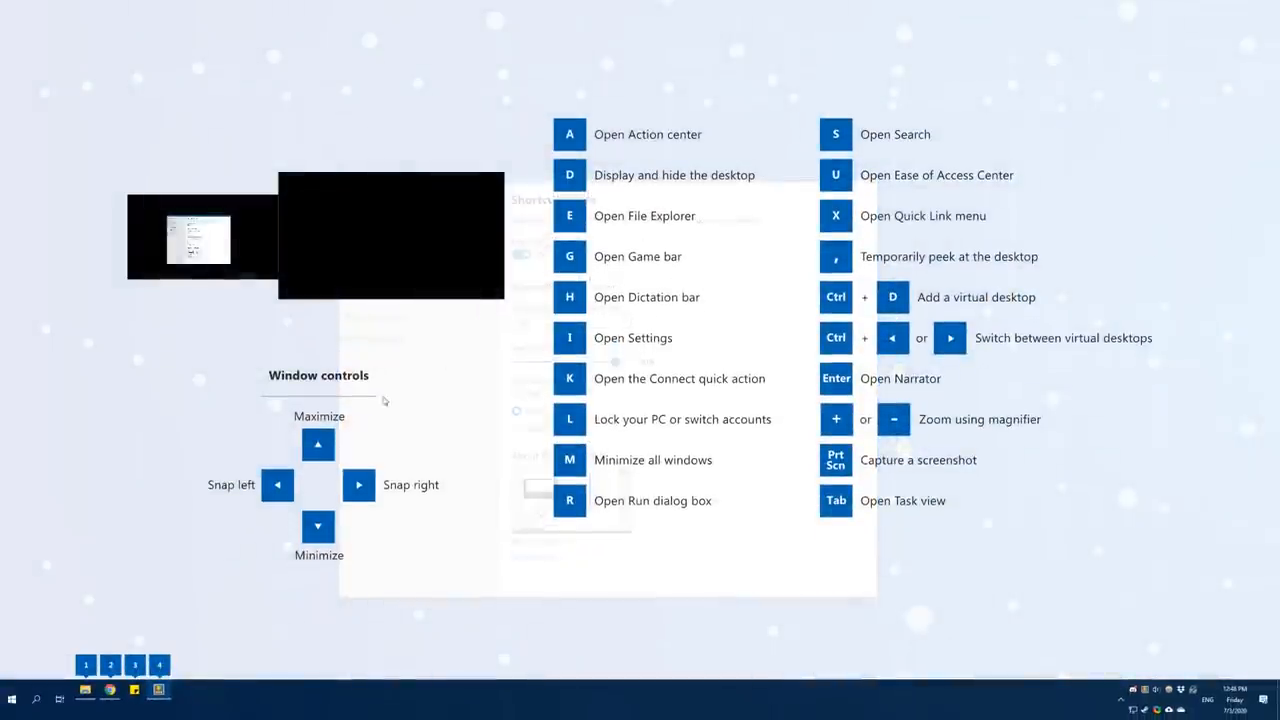
mouse_move(252, 508)
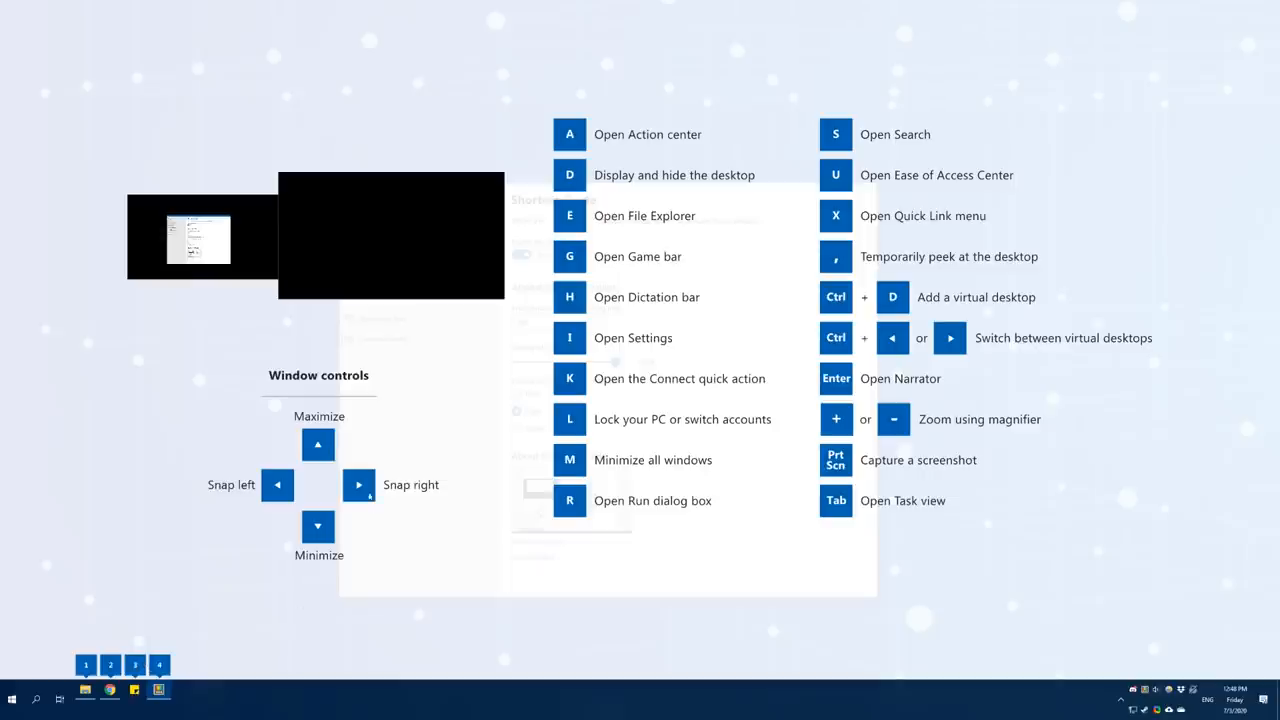
mouse_move(344, 402)
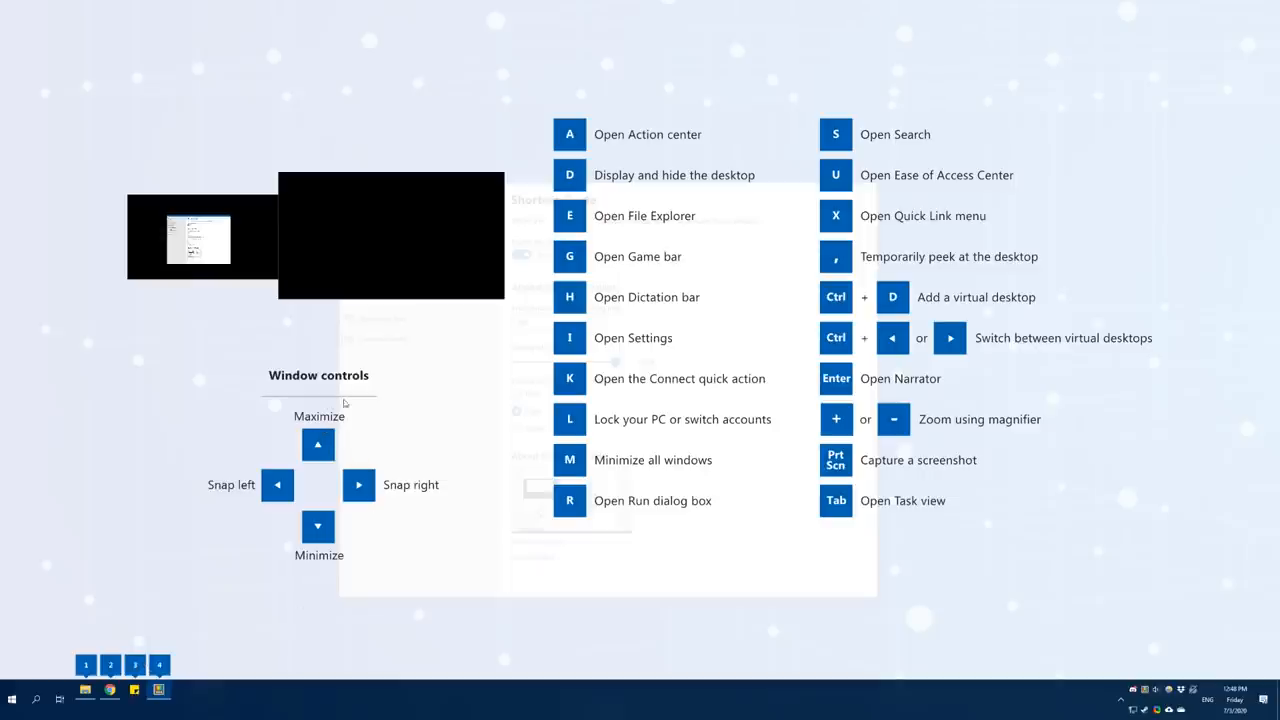
mouse_move(576, 342)
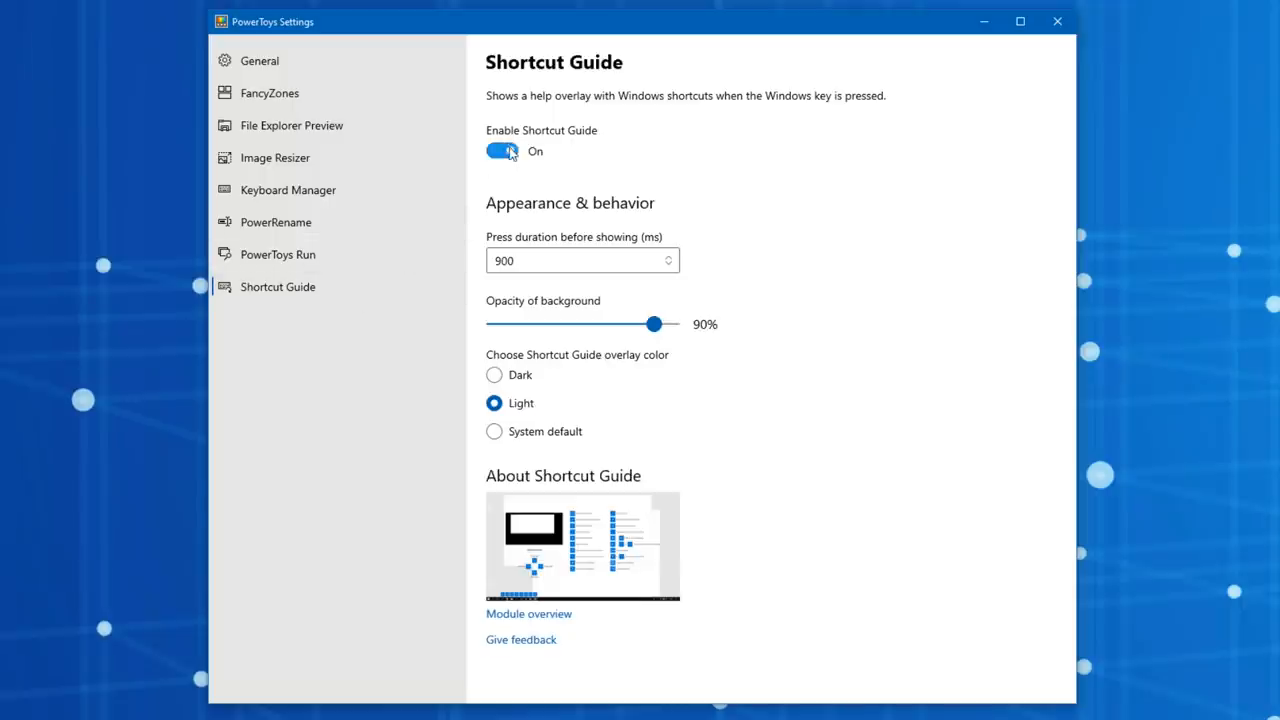
Step: Return to the PowerToys Run settings after dismissing the shortcut overlay
click(276, 254)
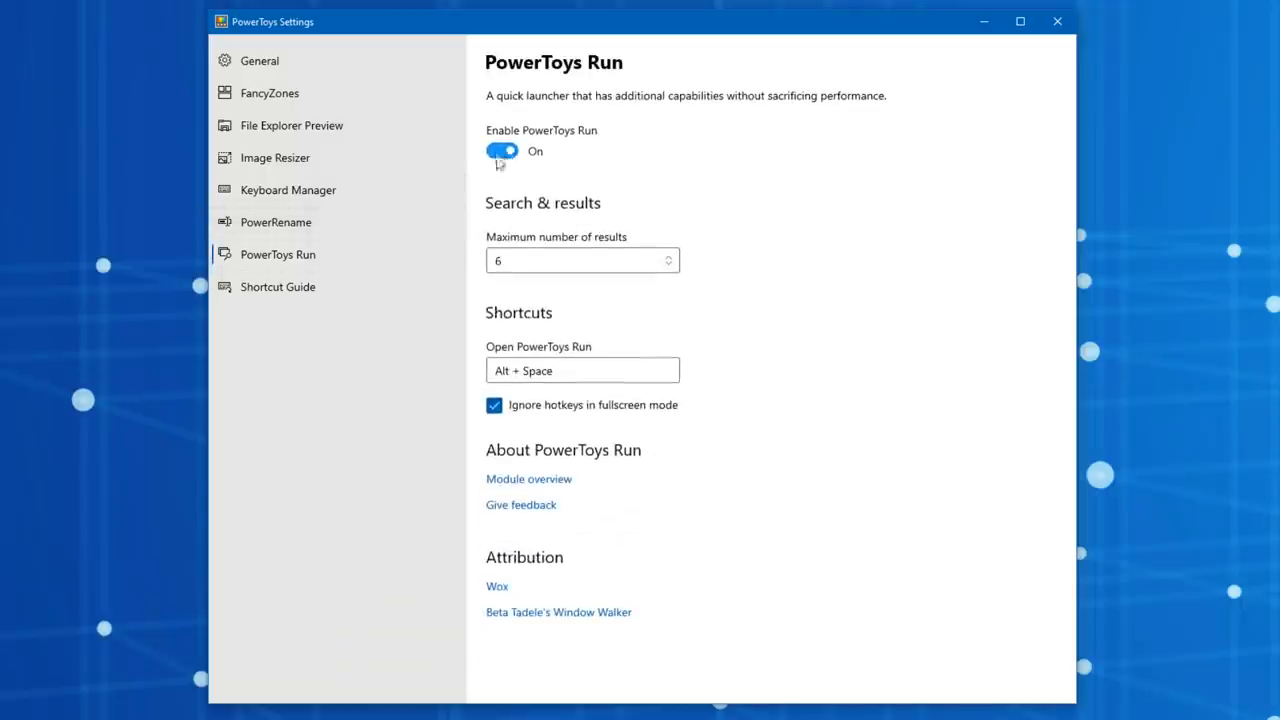